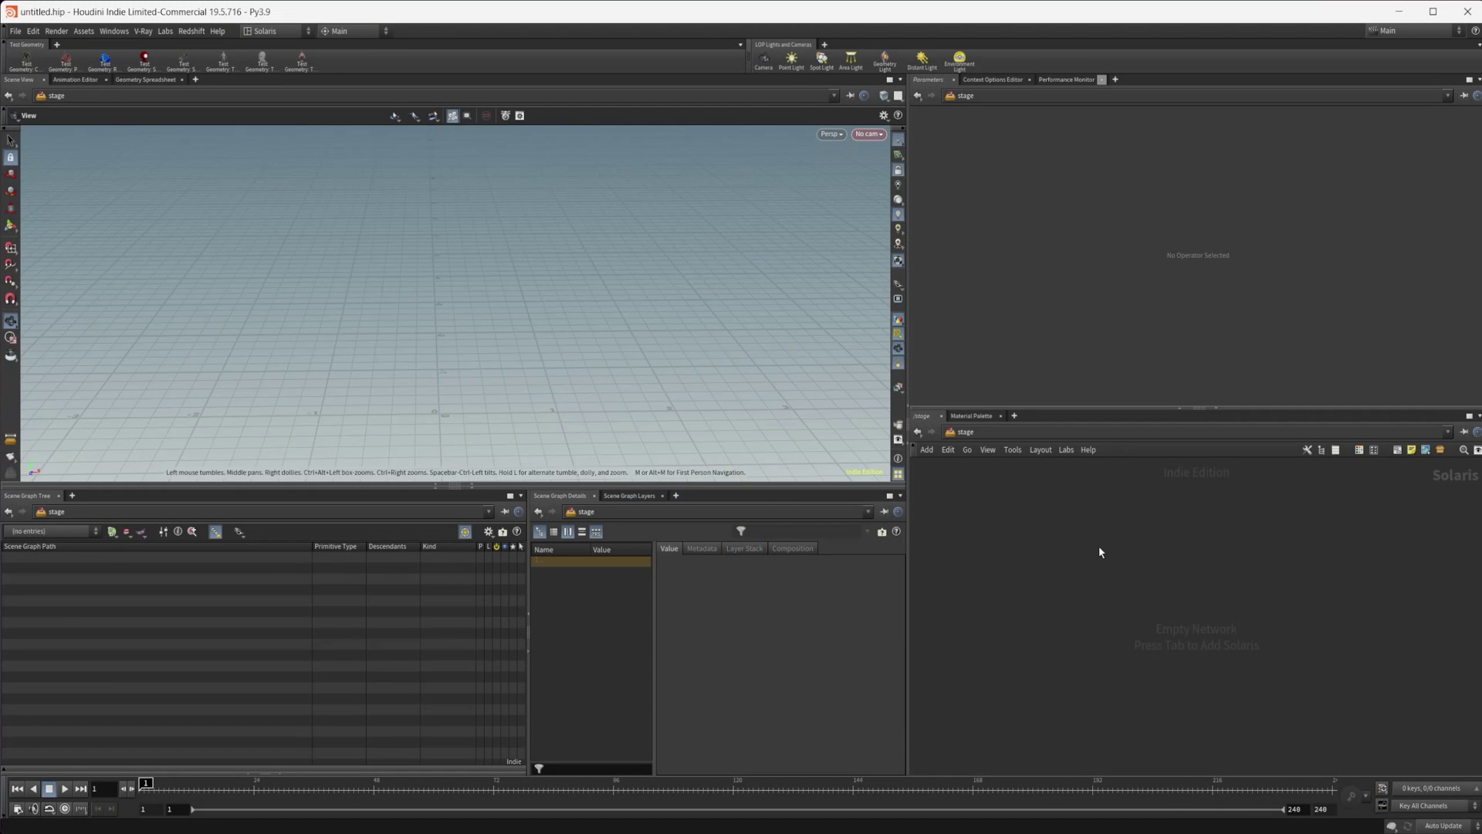
{"action": "mouse_move", "coordinate": [1100, 548]}
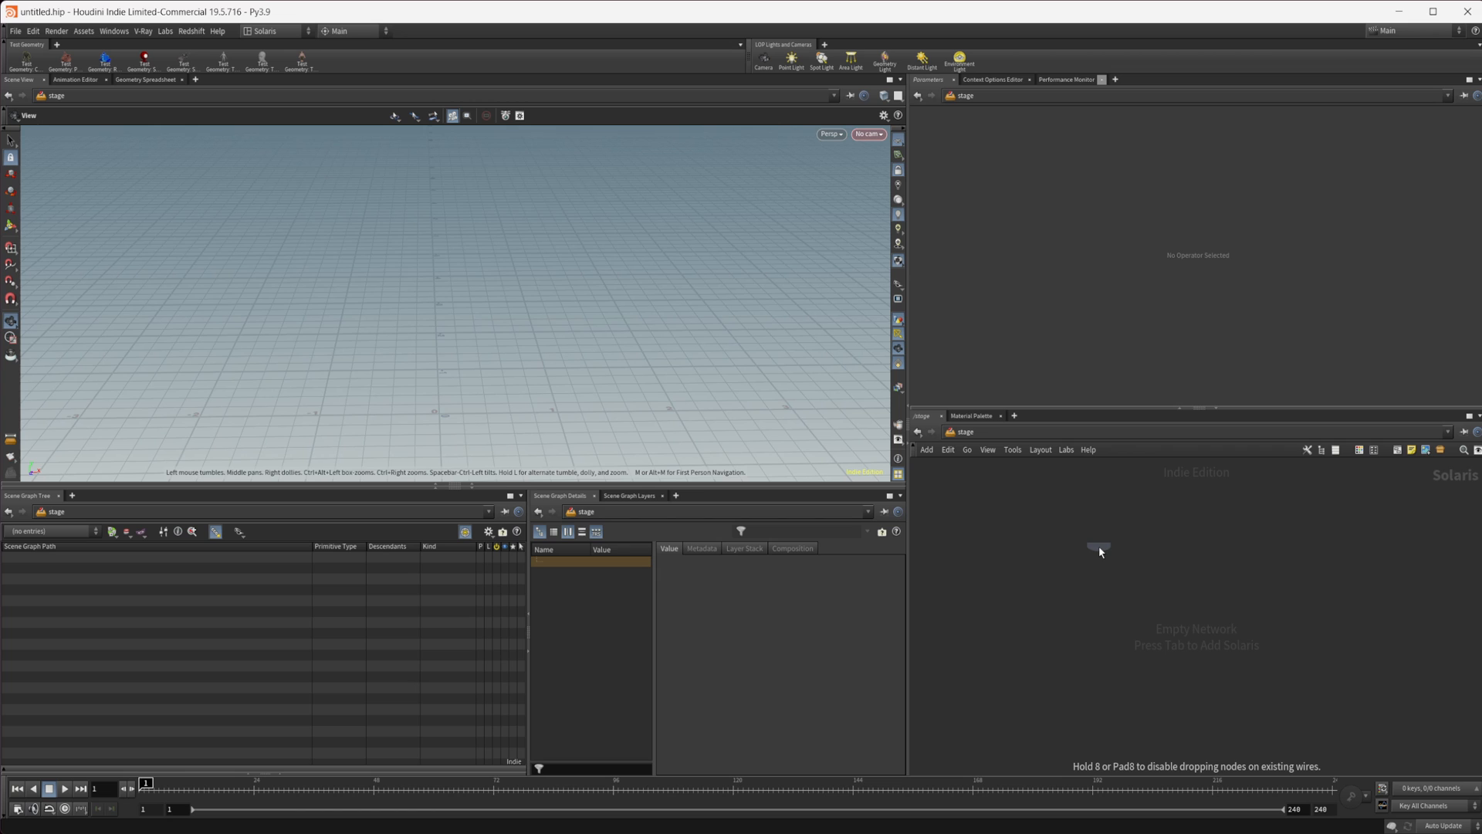
{"action": "mouse_move", "coordinate": [1155, 555]}
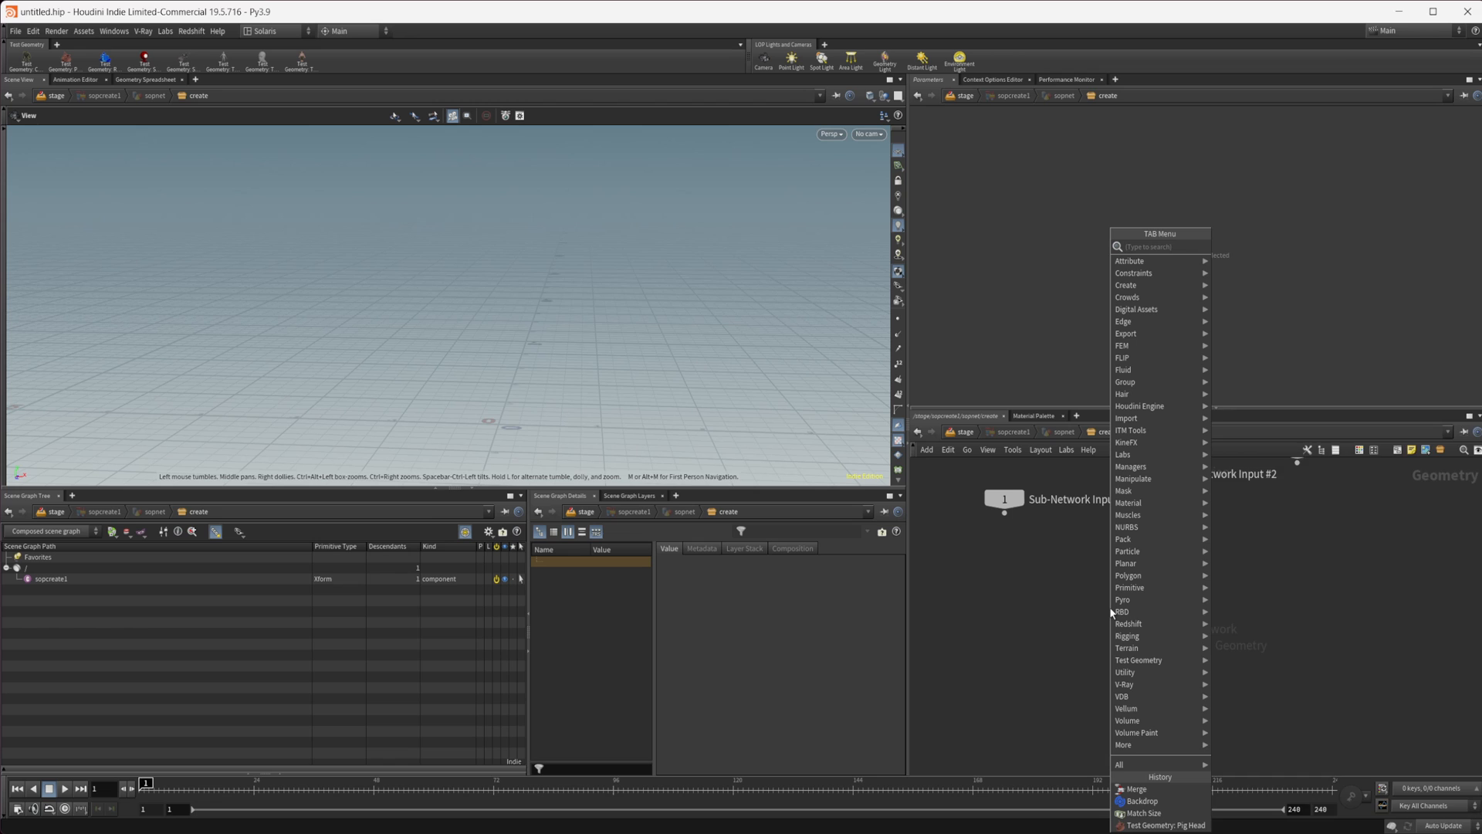
Step: Add a Pig Head test geometry inside the SOP Create and match-size it with vertical justification adjusted
{"action": "left_click", "coordinate": [1168, 824]}
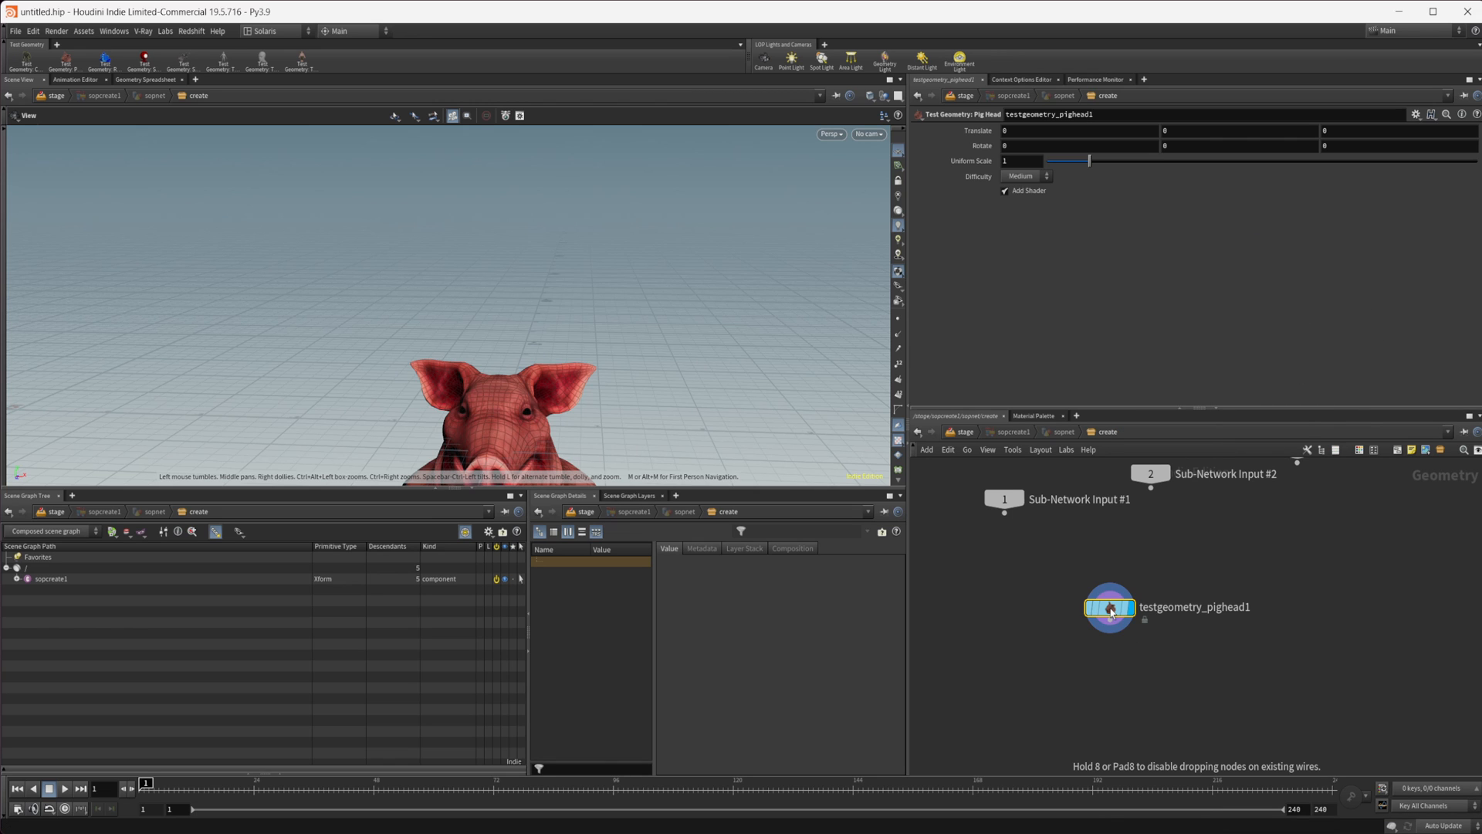
{"action": "left_click", "coordinate": [1004, 190]}
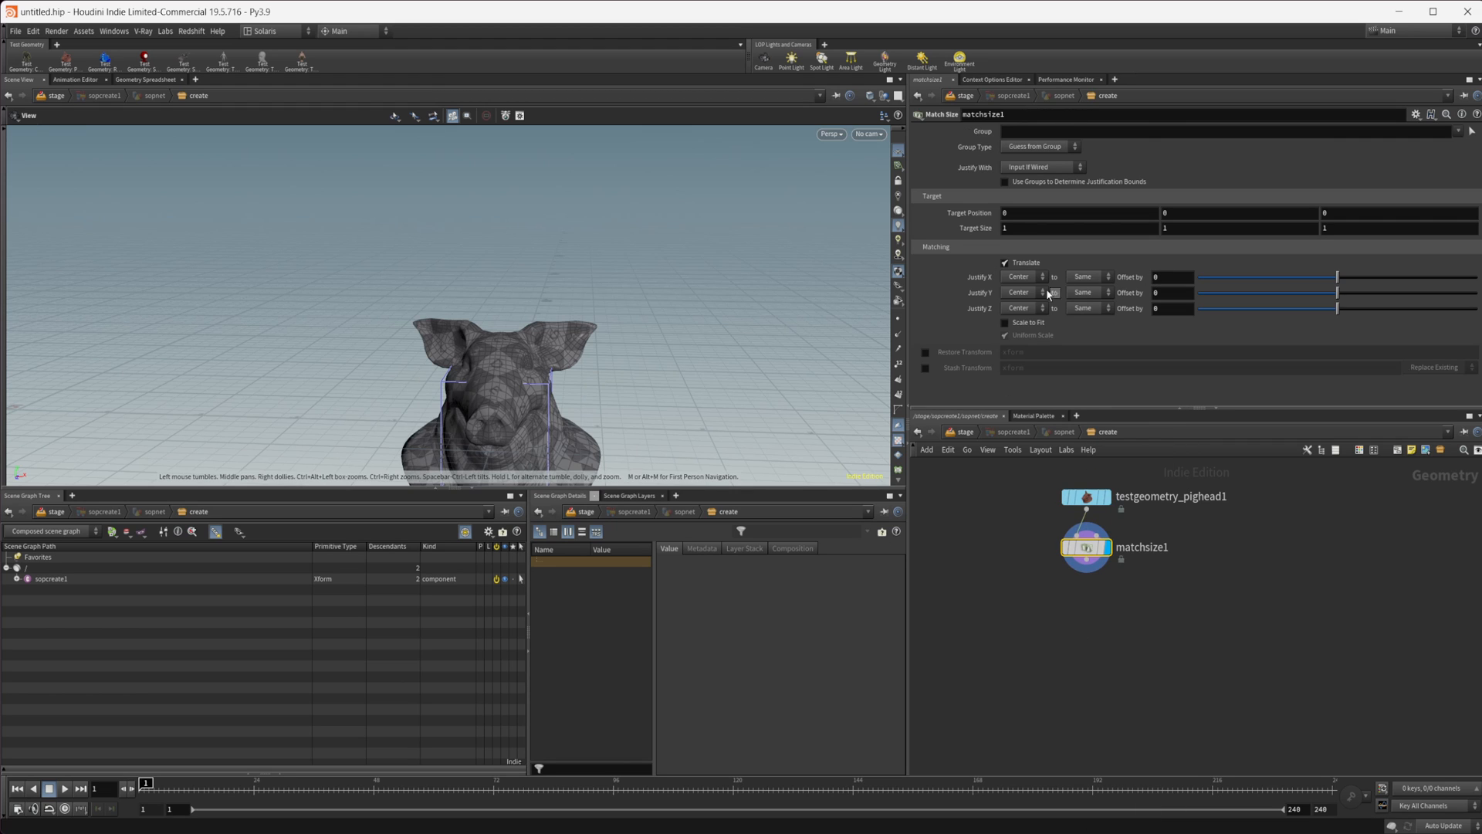
{"action": "left_click", "coordinate": [1021, 292]}
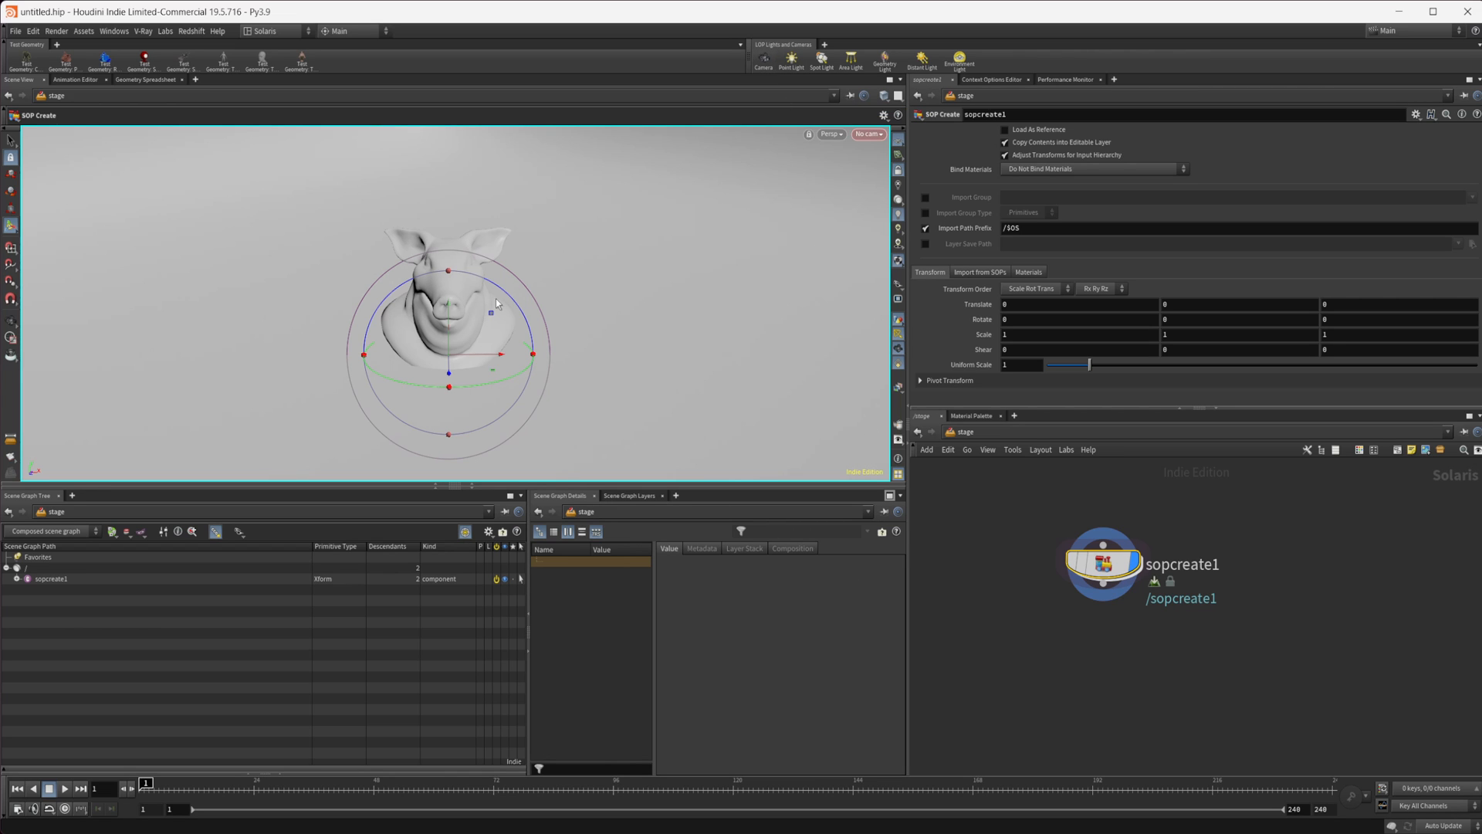
Step: Add a Material Library LOP after sopcreate1 and dive into its empty network
{"action": "left_click", "coordinate": [762, 58]}
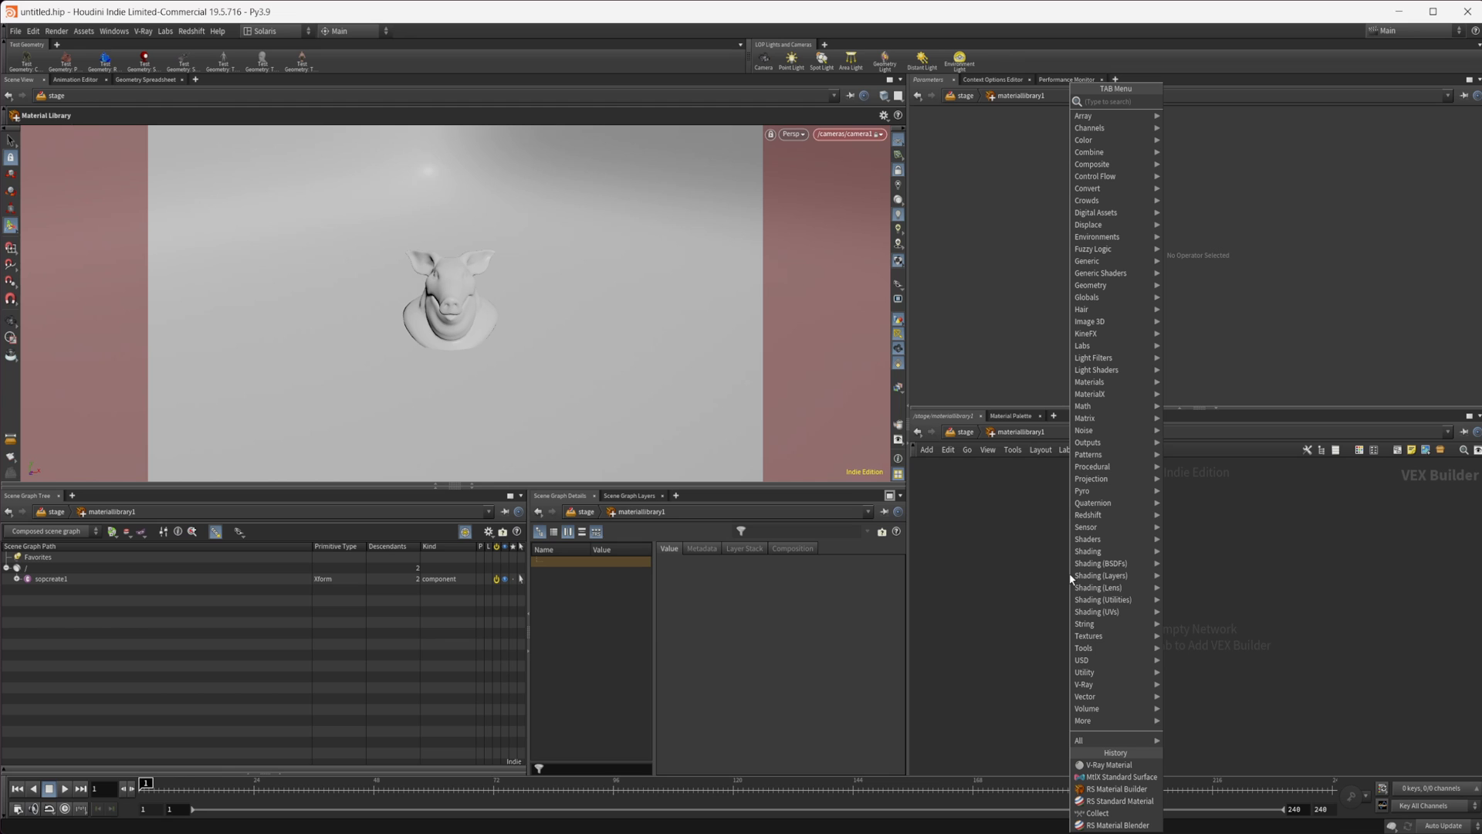
Step: Create a Collect VOP and an RS Material Builder with a Redshift USD material wired into collect1
{"action": "type", "text": "co"}
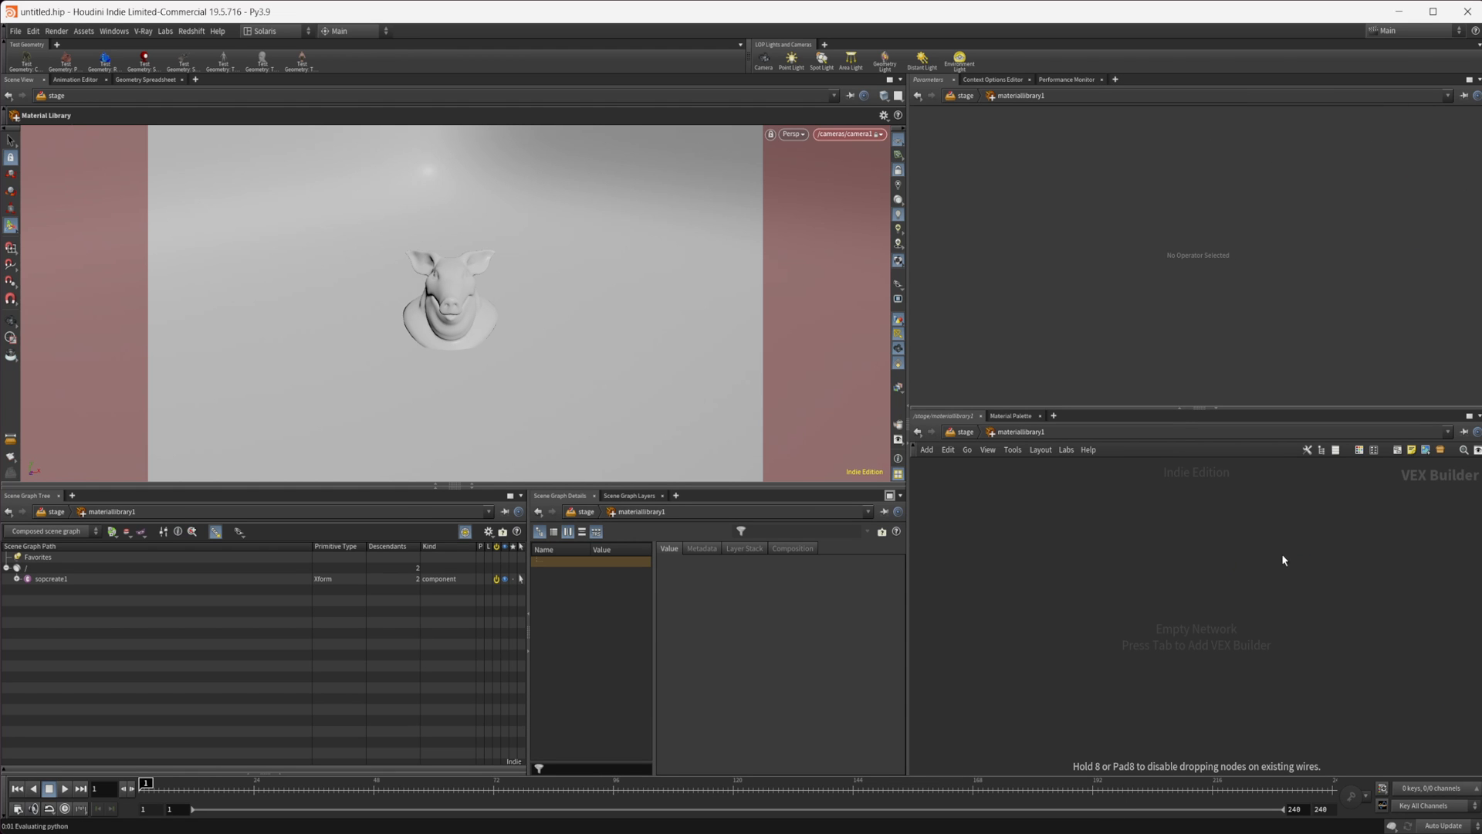
{"action": "mouse_move", "coordinate": [818, 276]}
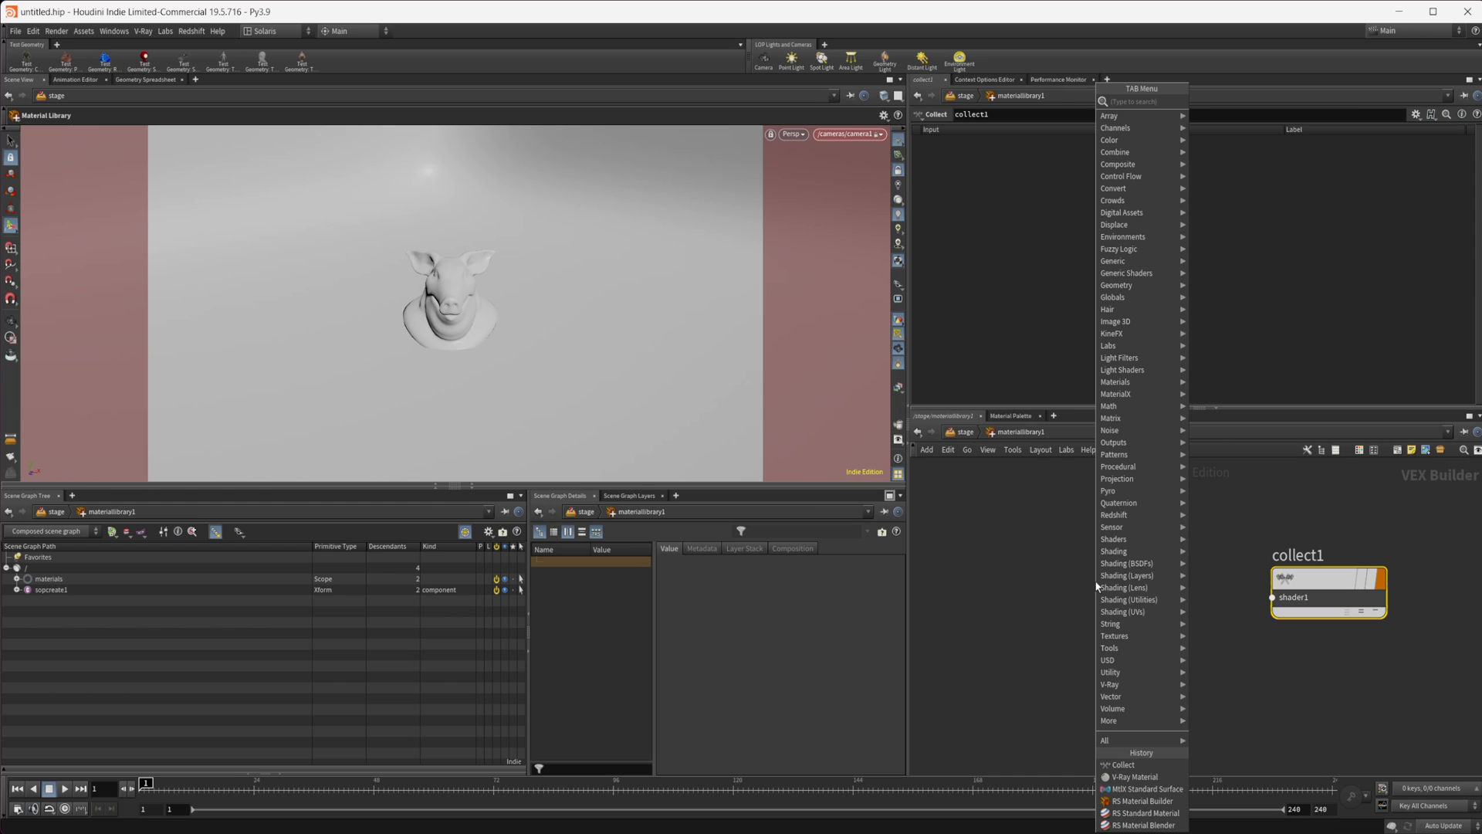
{"action": "type", "text": "rs"}
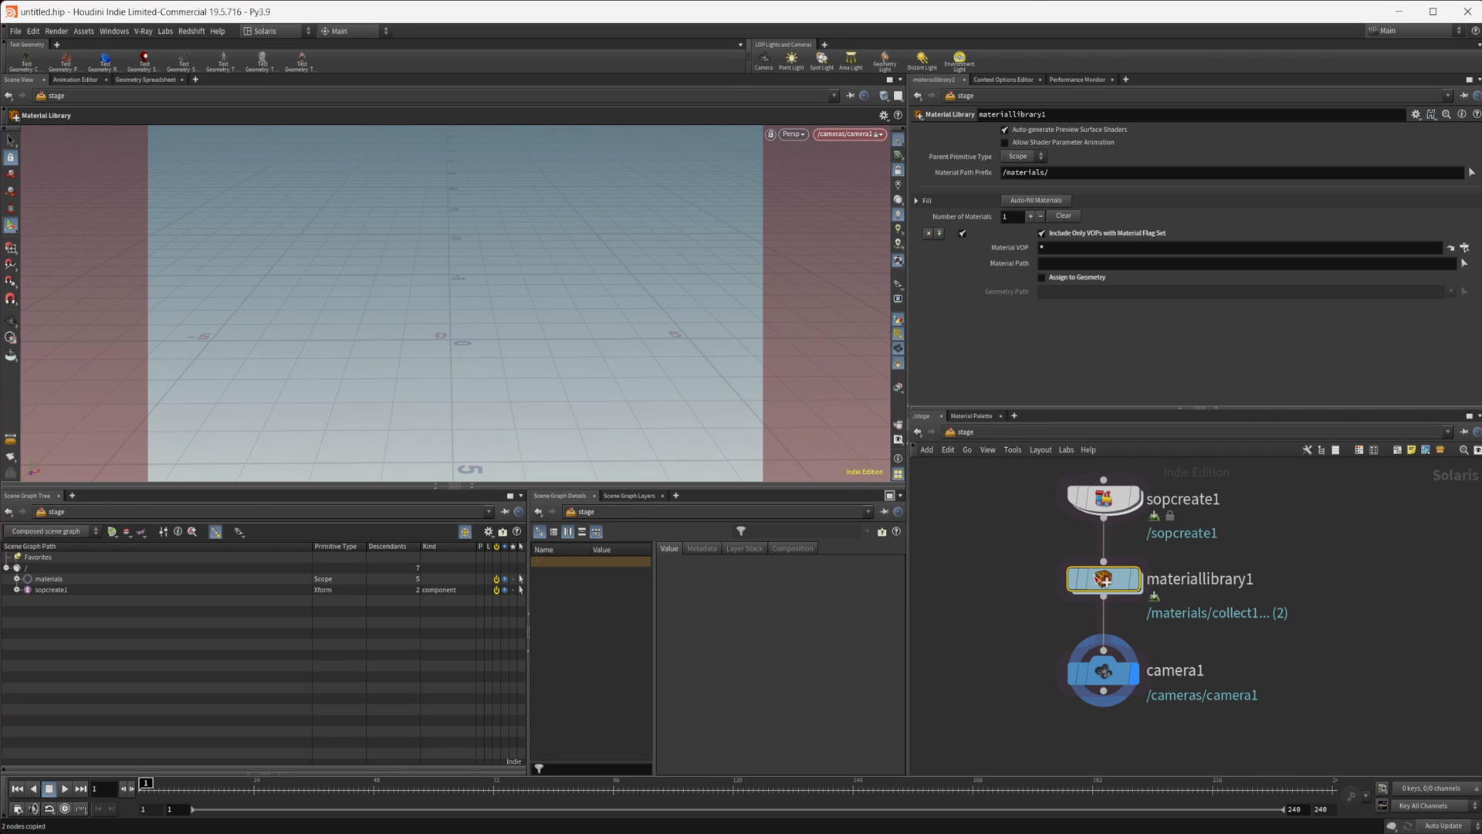
{"action": "double_click", "coordinate": [1102, 577]}
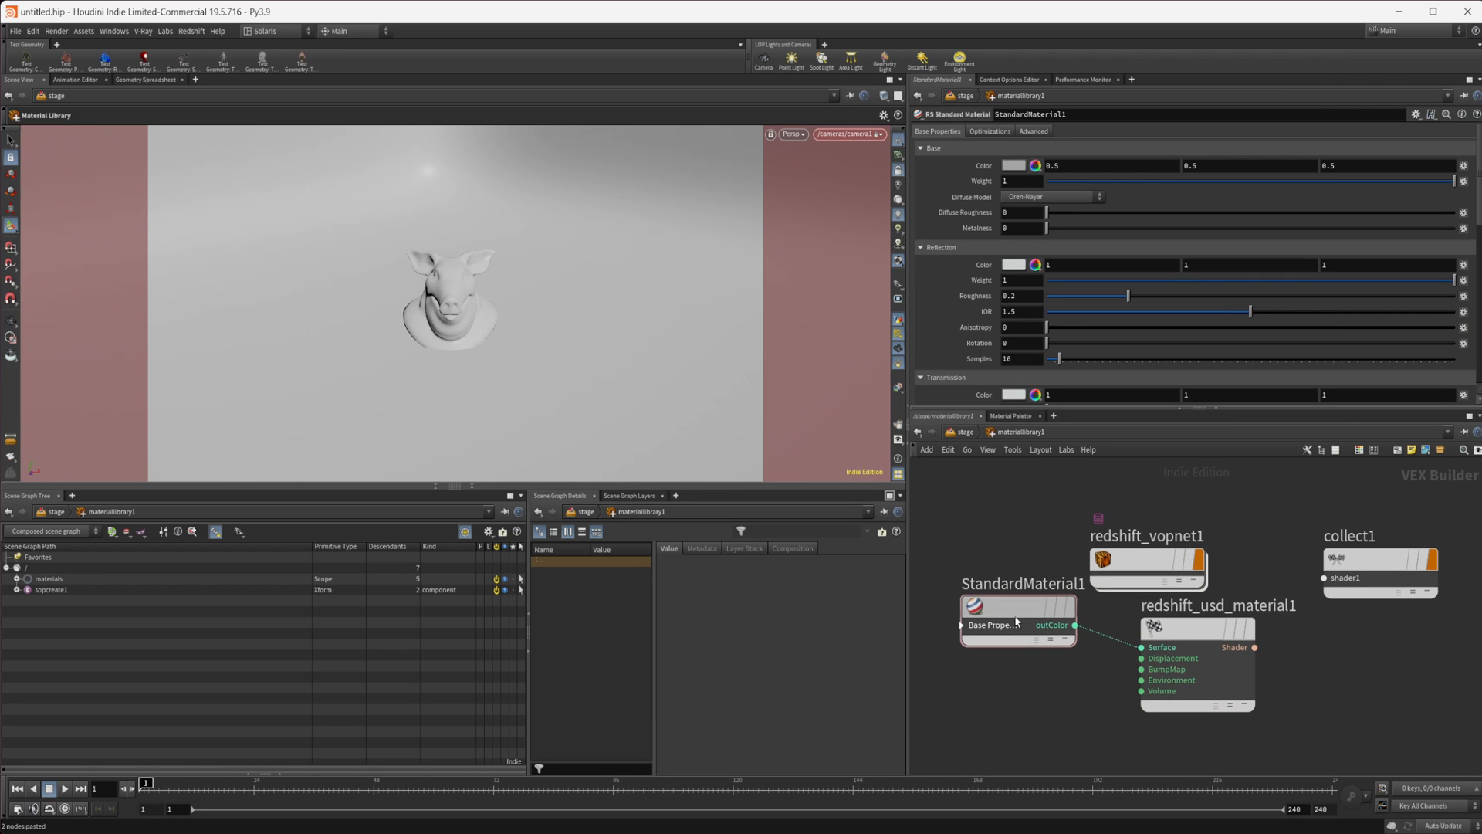
{"action": "left_click", "coordinate": [1018, 606]}
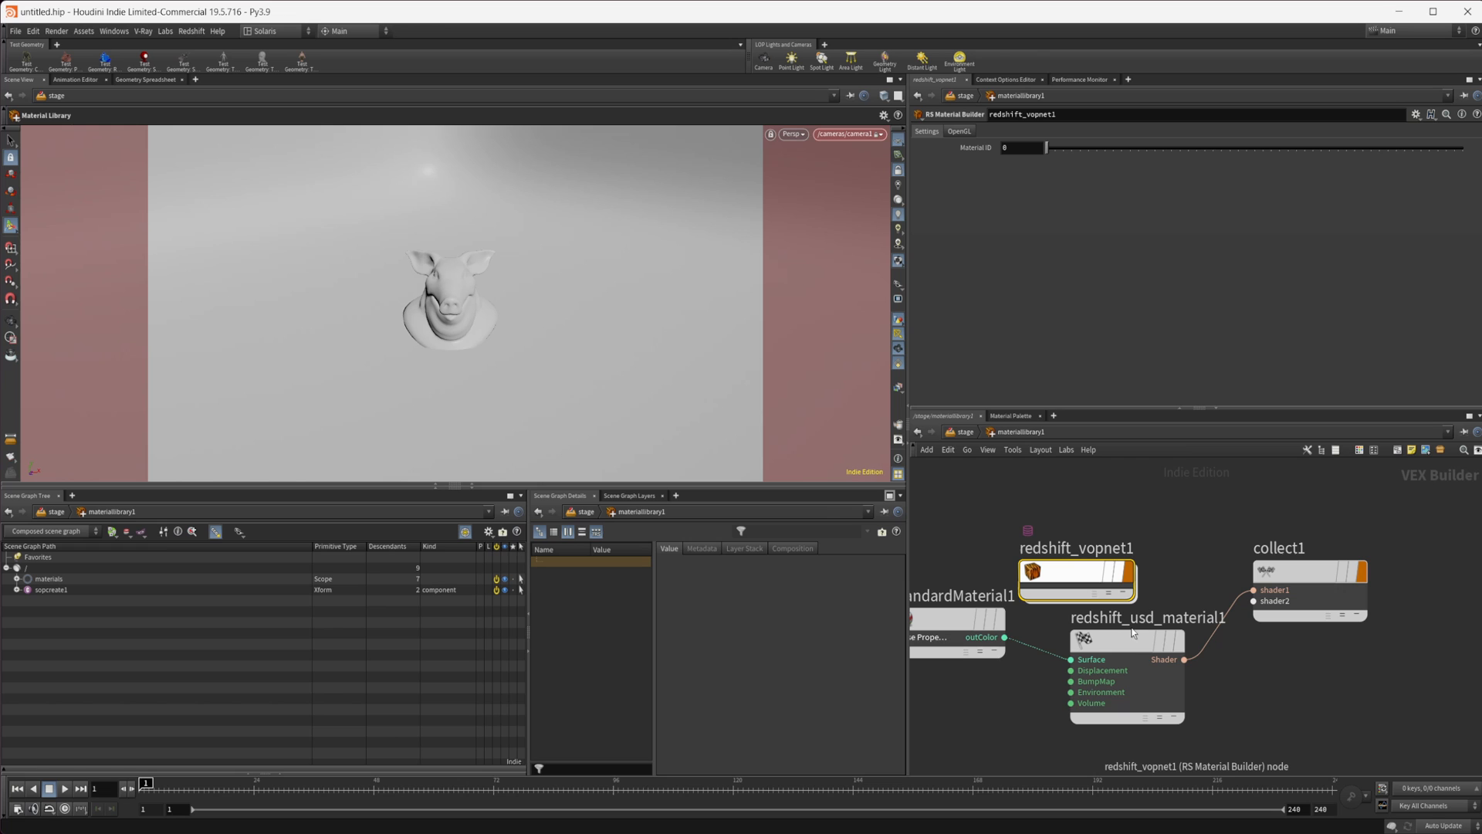
{"action": "left_click", "coordinate": [1126, 639]}
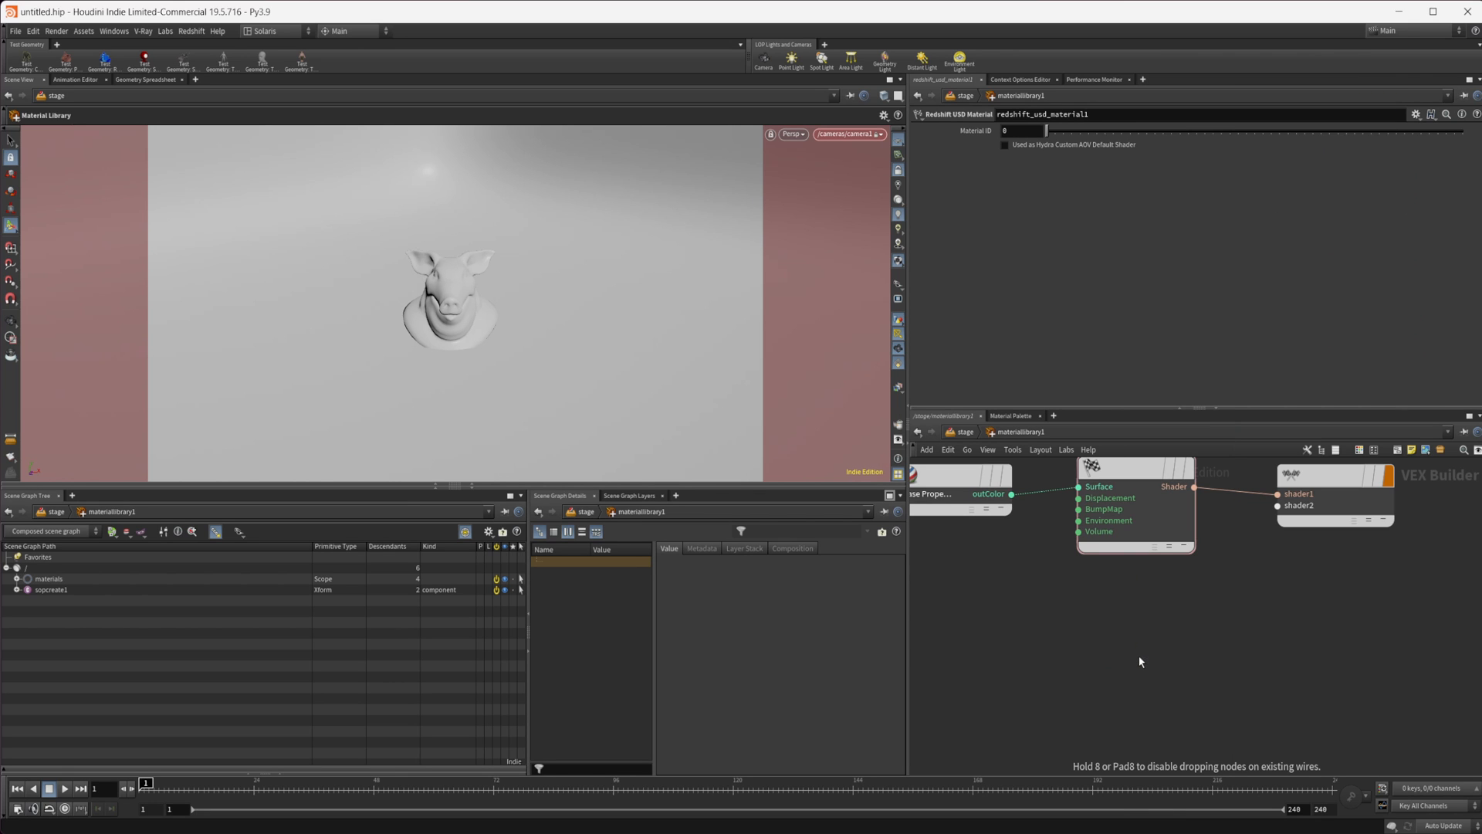
{"action": "mouse_move", "coordinate": [1269, 659]}
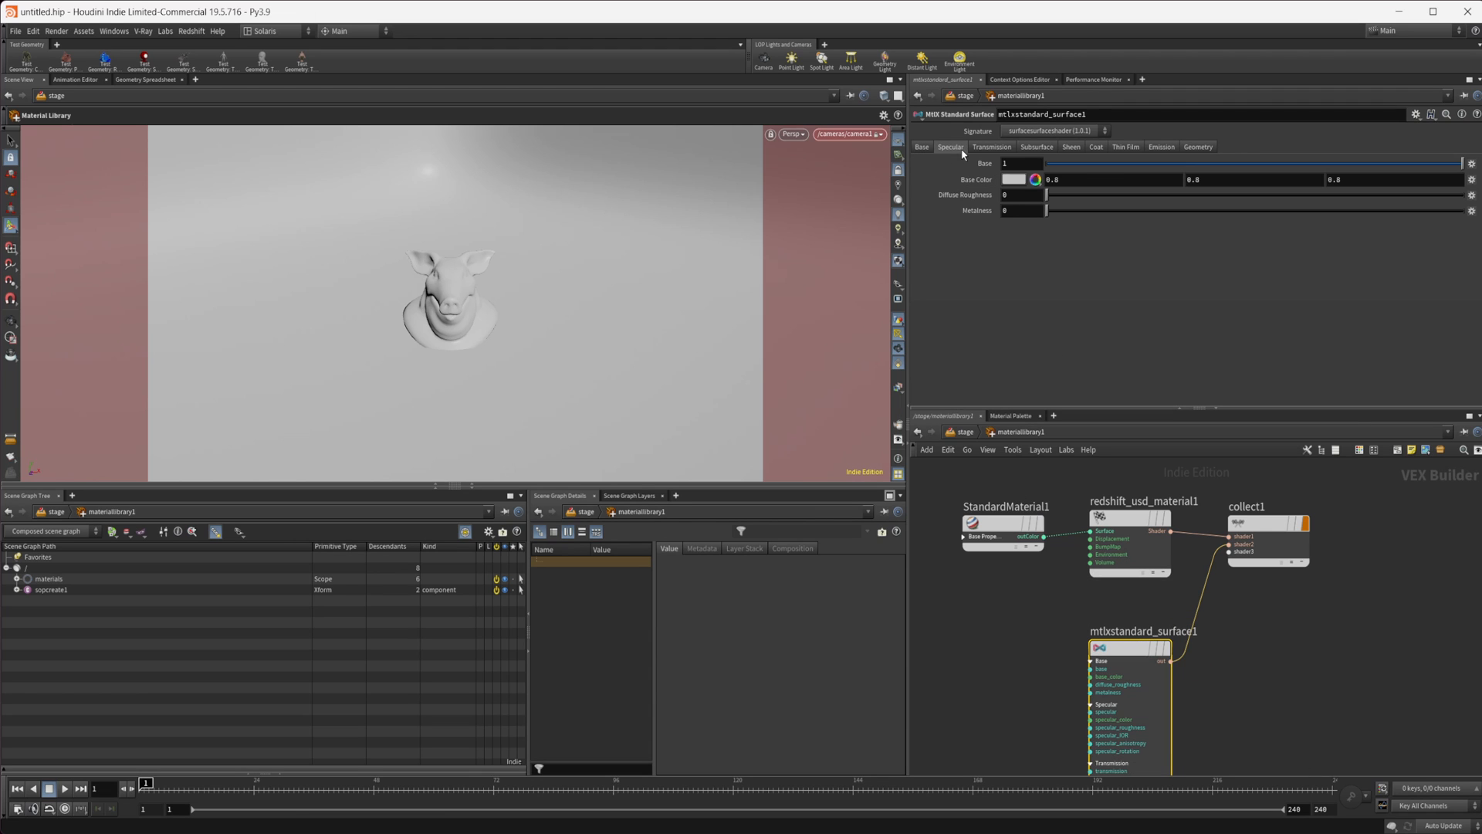
Step: Add an MtlX Standard Surface into collect1 and review its Specular settings
{"action": "left_click", "coordinate": [951, 146]}
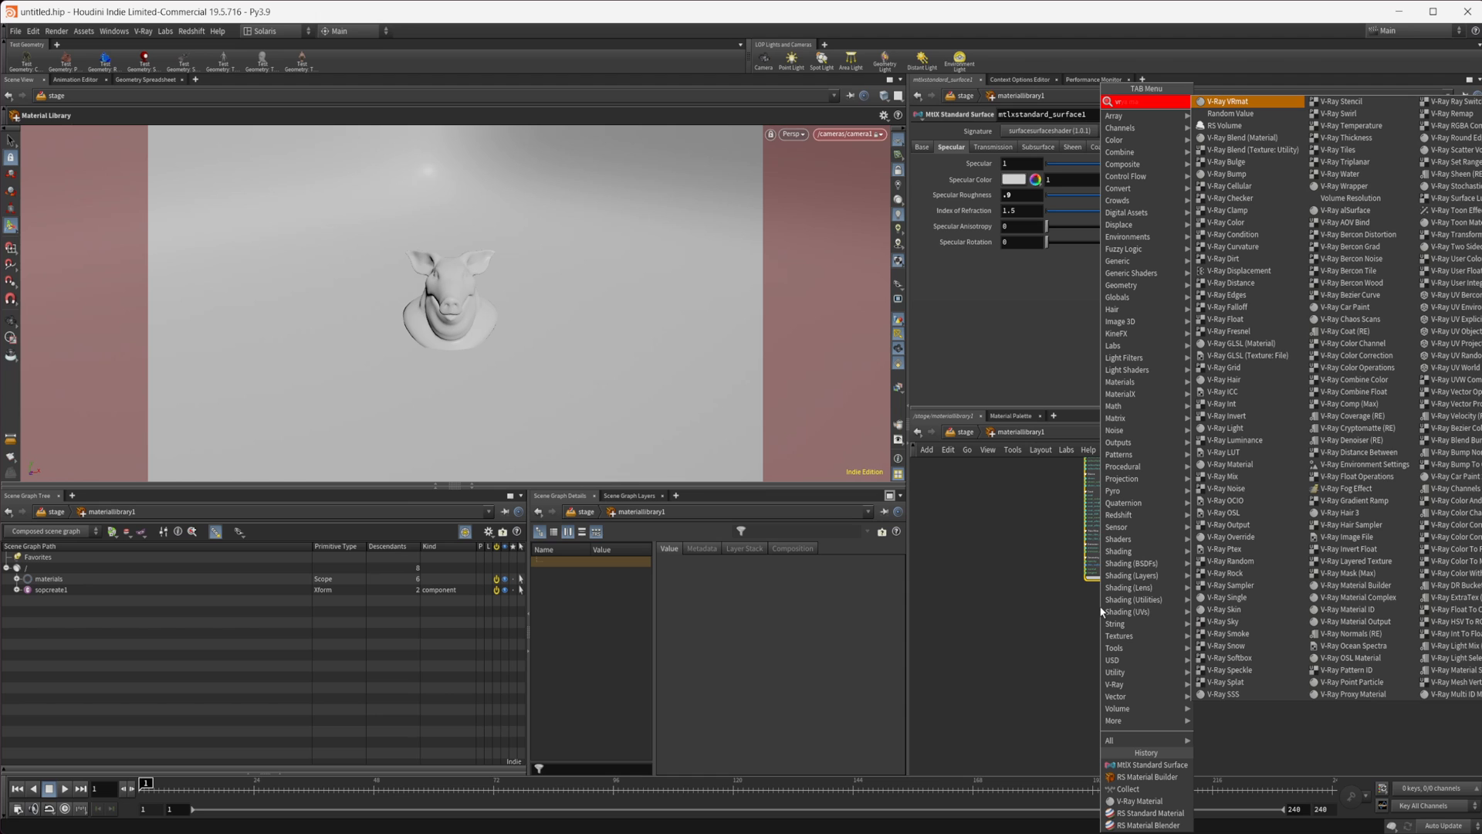
Step: Place a V-Ray VRayMtl node in the material library and review its Reflection settings
{"action": "type", "text": "ray"}
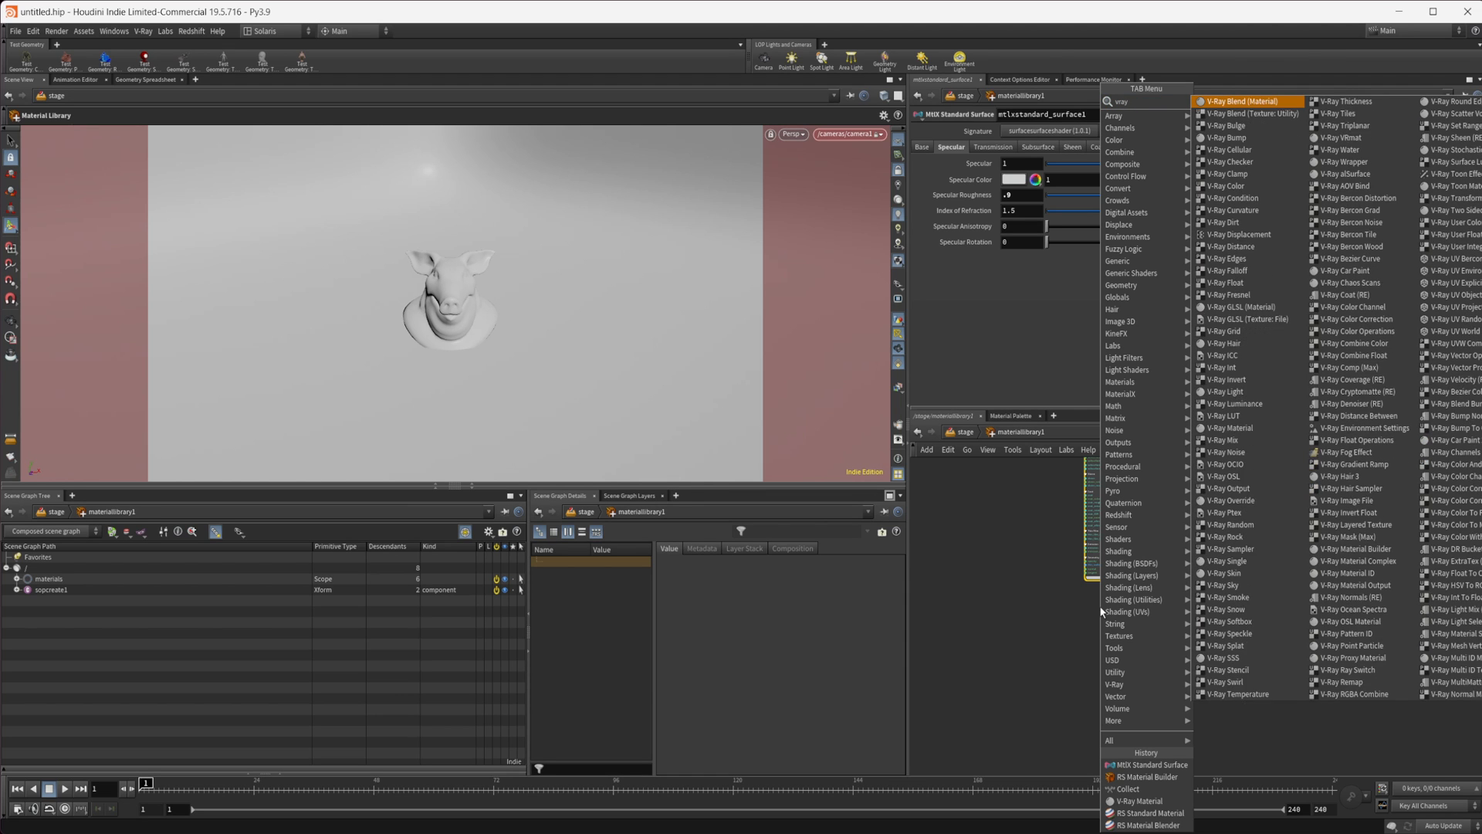
{"action": "key", "text": "Escape"}
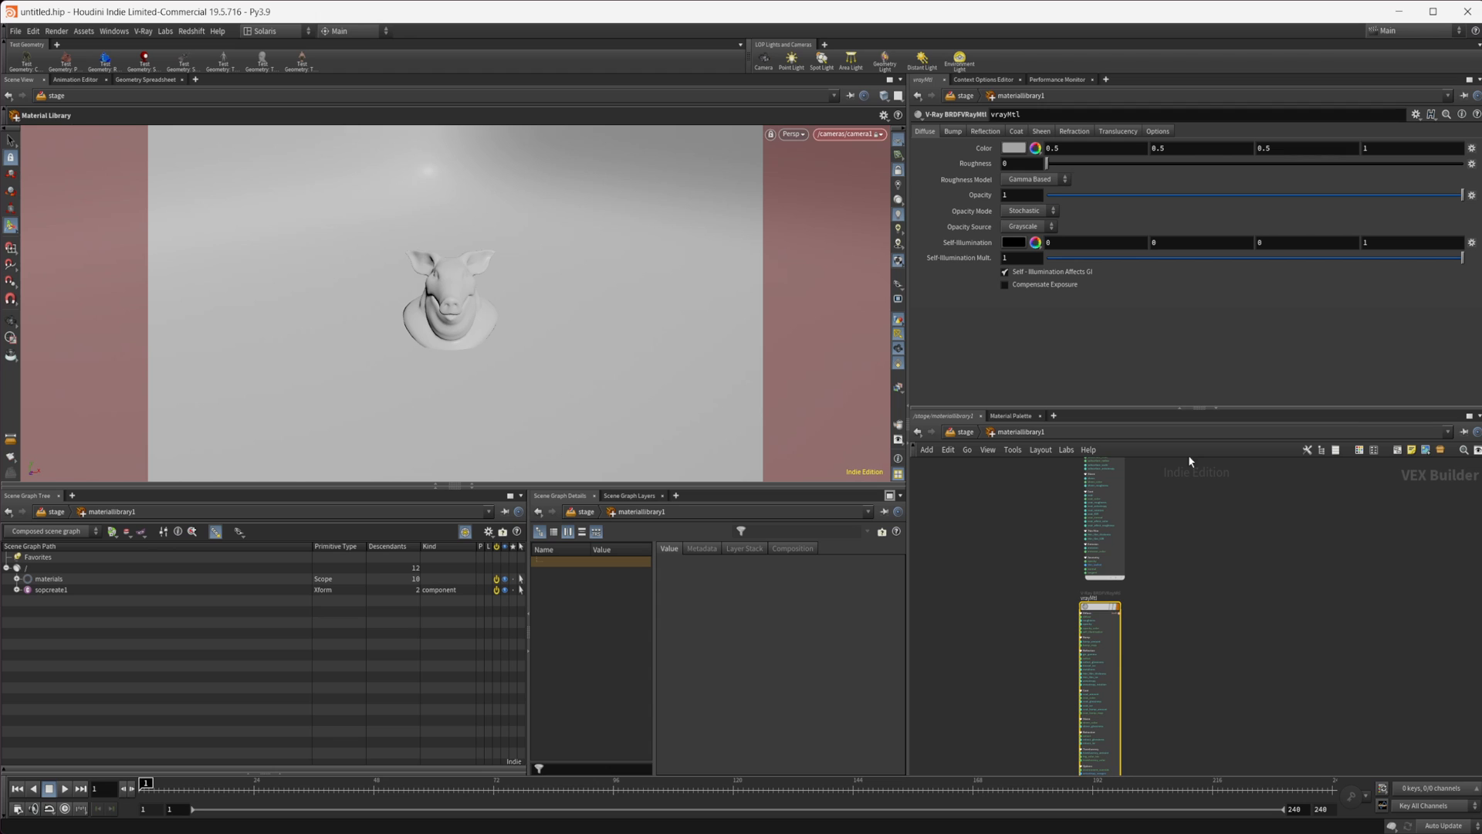
{"action": "left_click", "coordinate": [983, 130]}
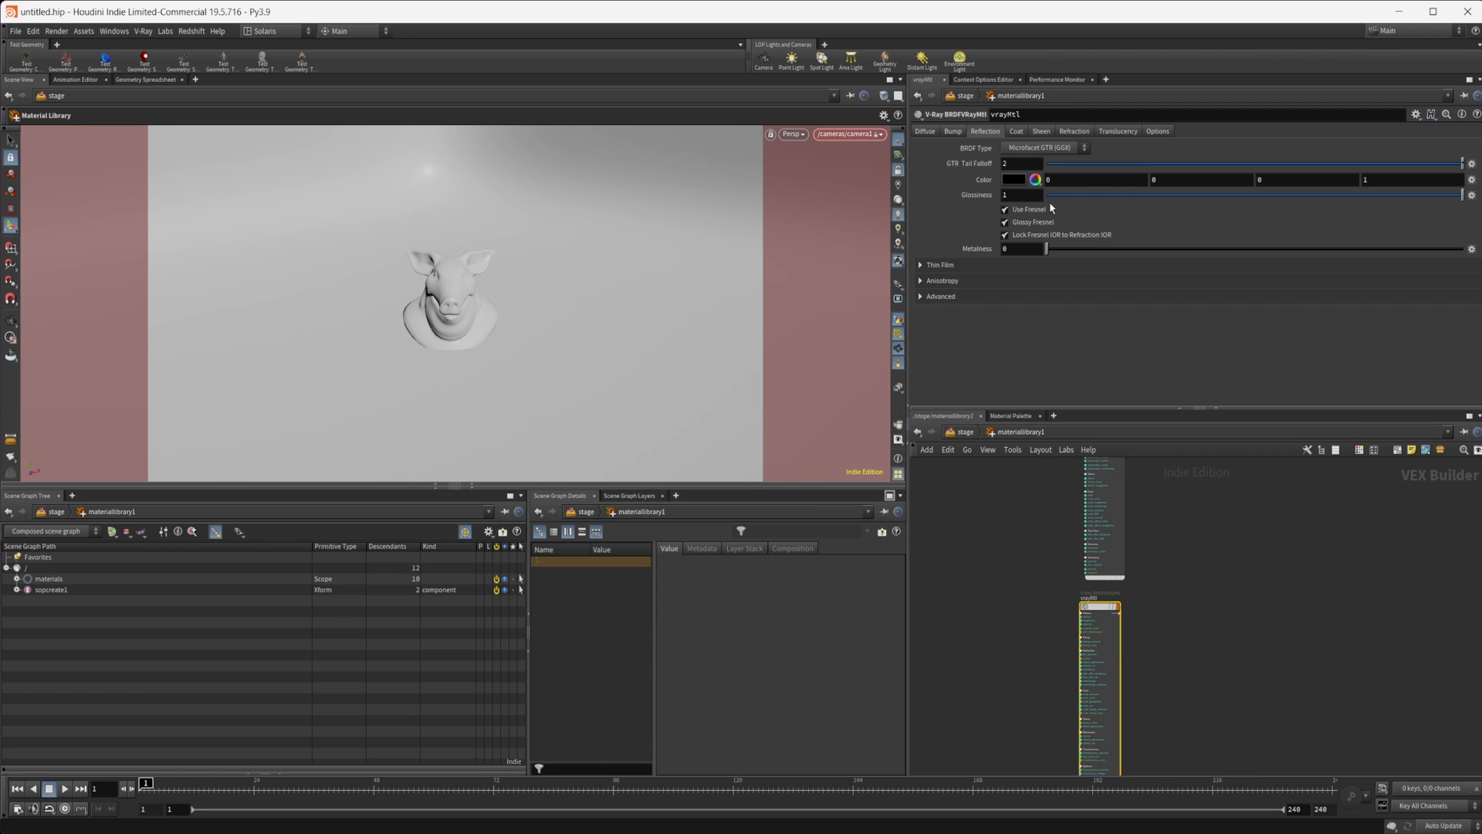
{"action": "mouse_move", "coordinate": [984, 179]}
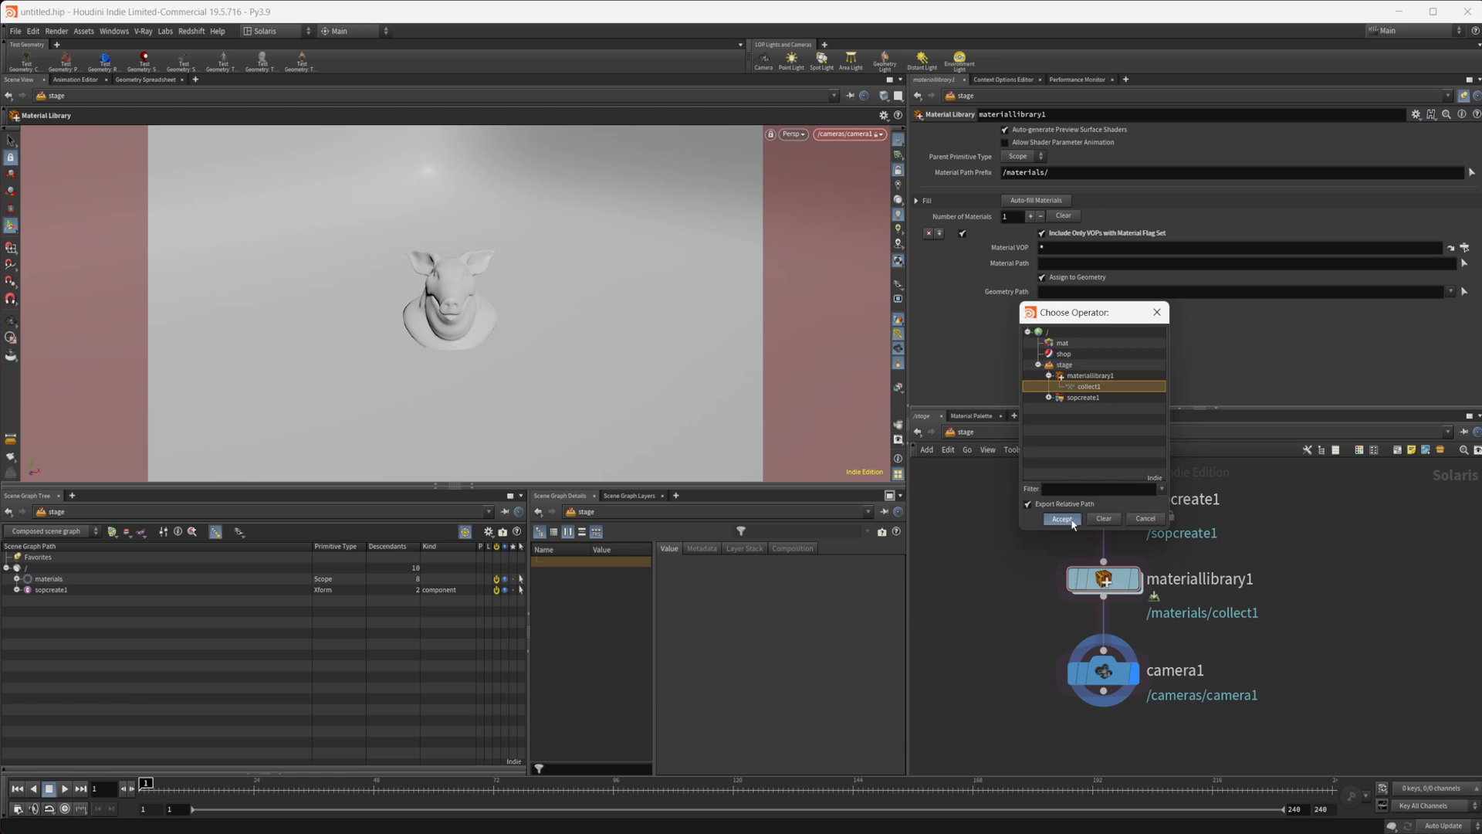
Step: Point materiallibrary1 at collect1 with Assign to Geometry enabled and accept
{"action": "left_click", "coordinate": [1063, 519]}
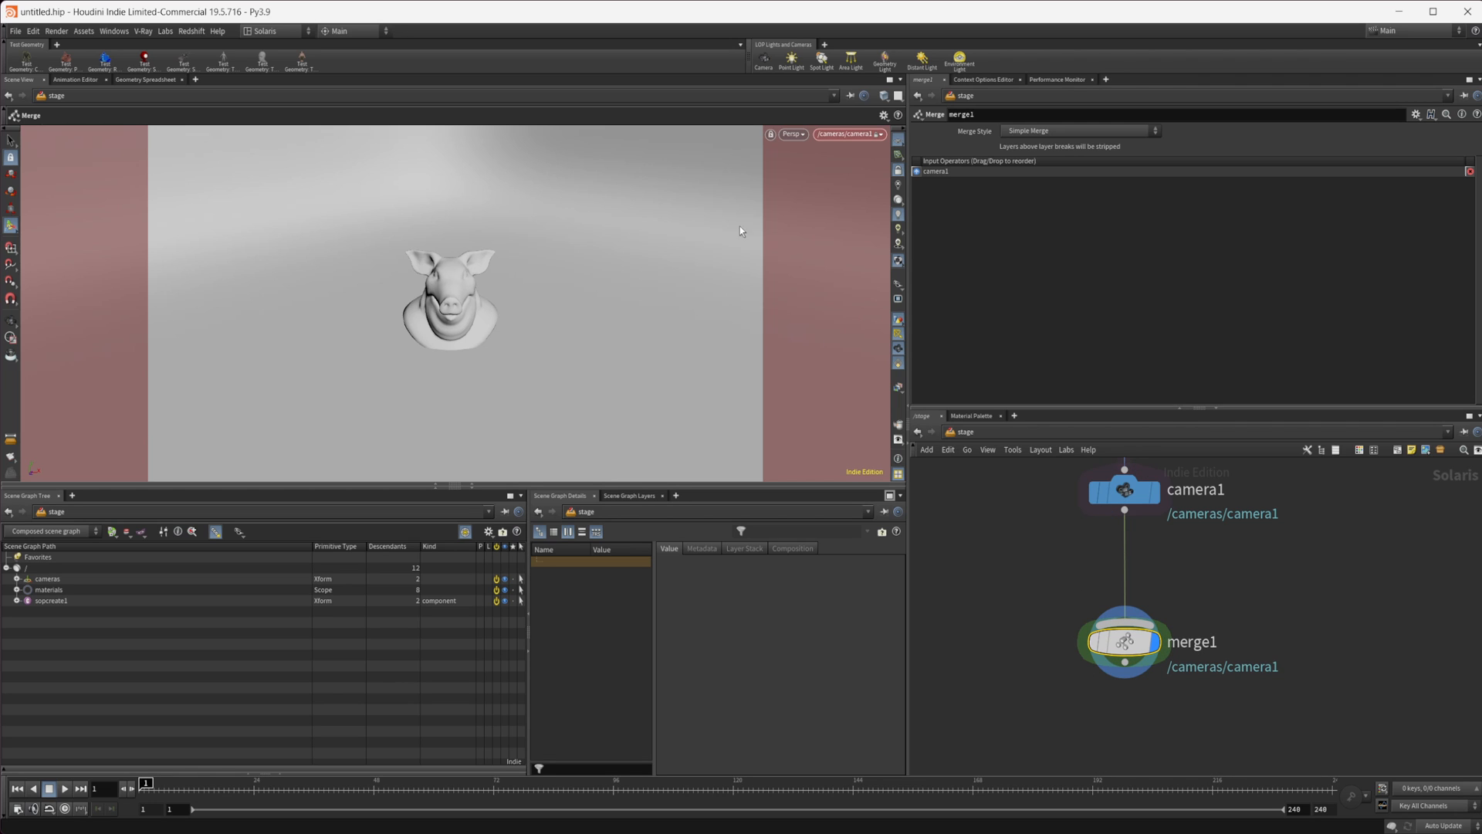
{"action": "mouse_move", "coordinate": [849, 59]}
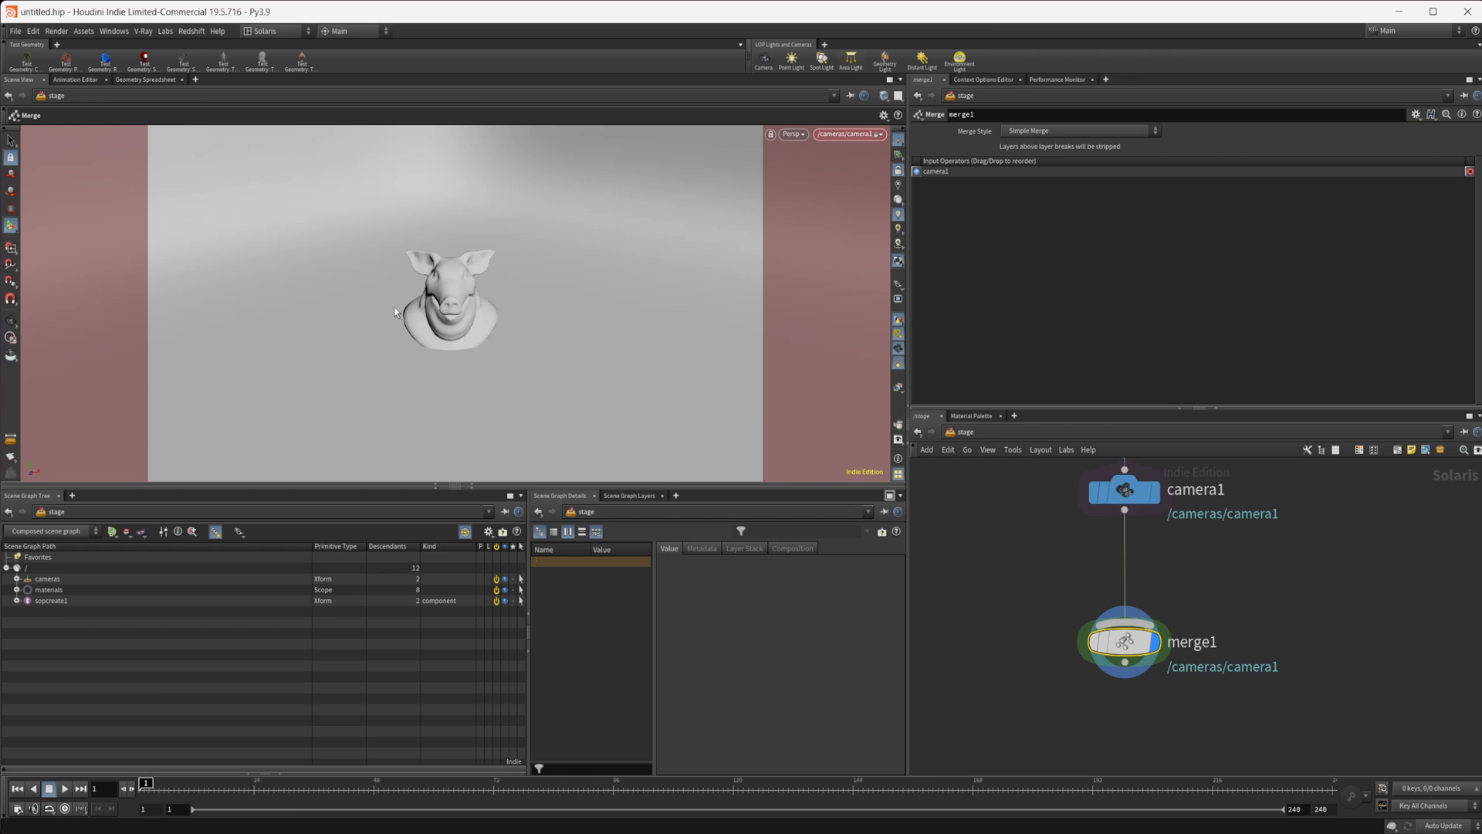
Step: Create arealight1 with the Area Light shelf tool aimed at the pig and wire it into merge1
{"action": "left_click", "coordinate": [850, 61]}
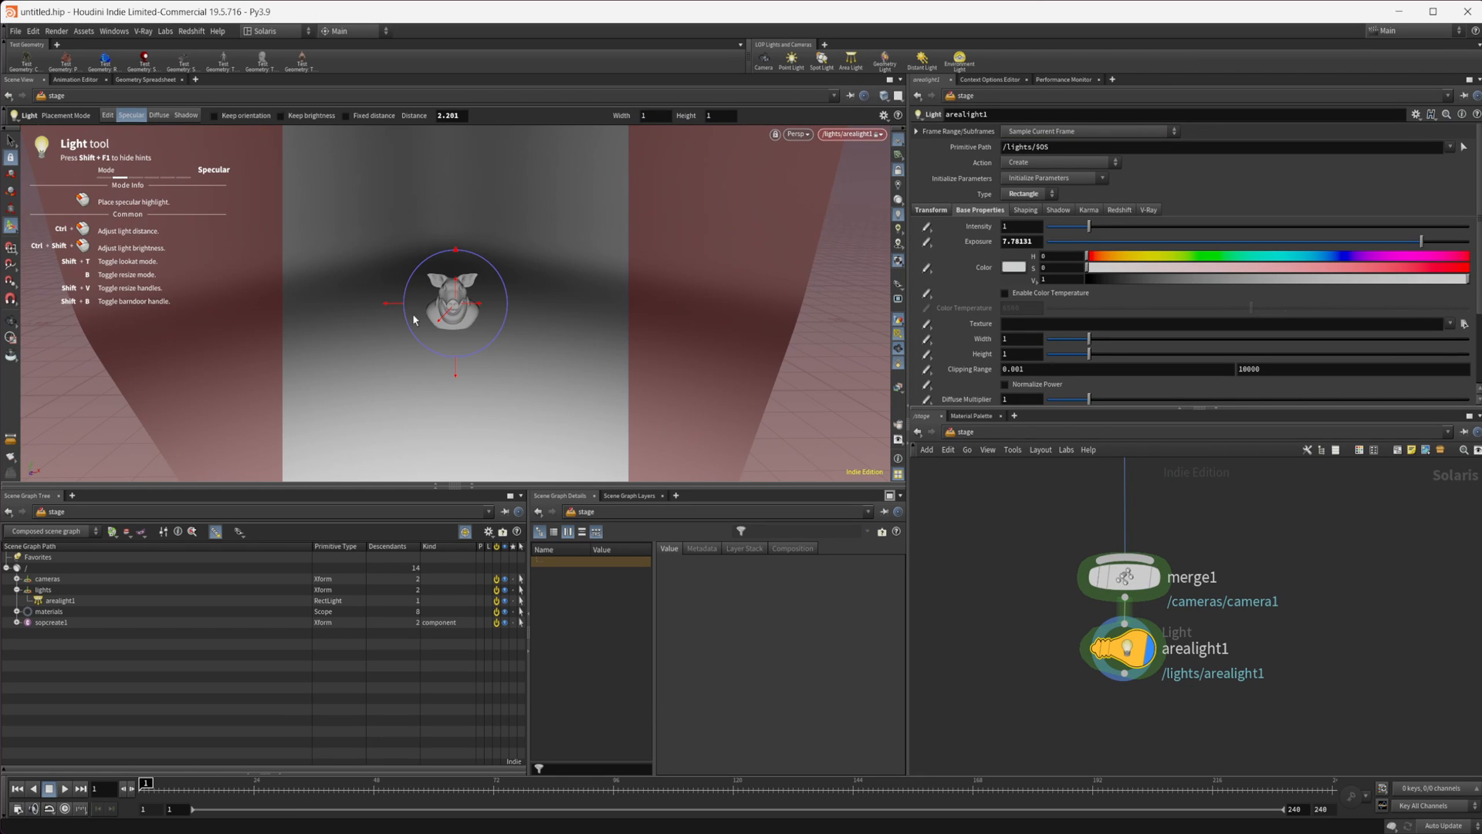
{"action": "mouse_move", "coordinate": [357, 272]}
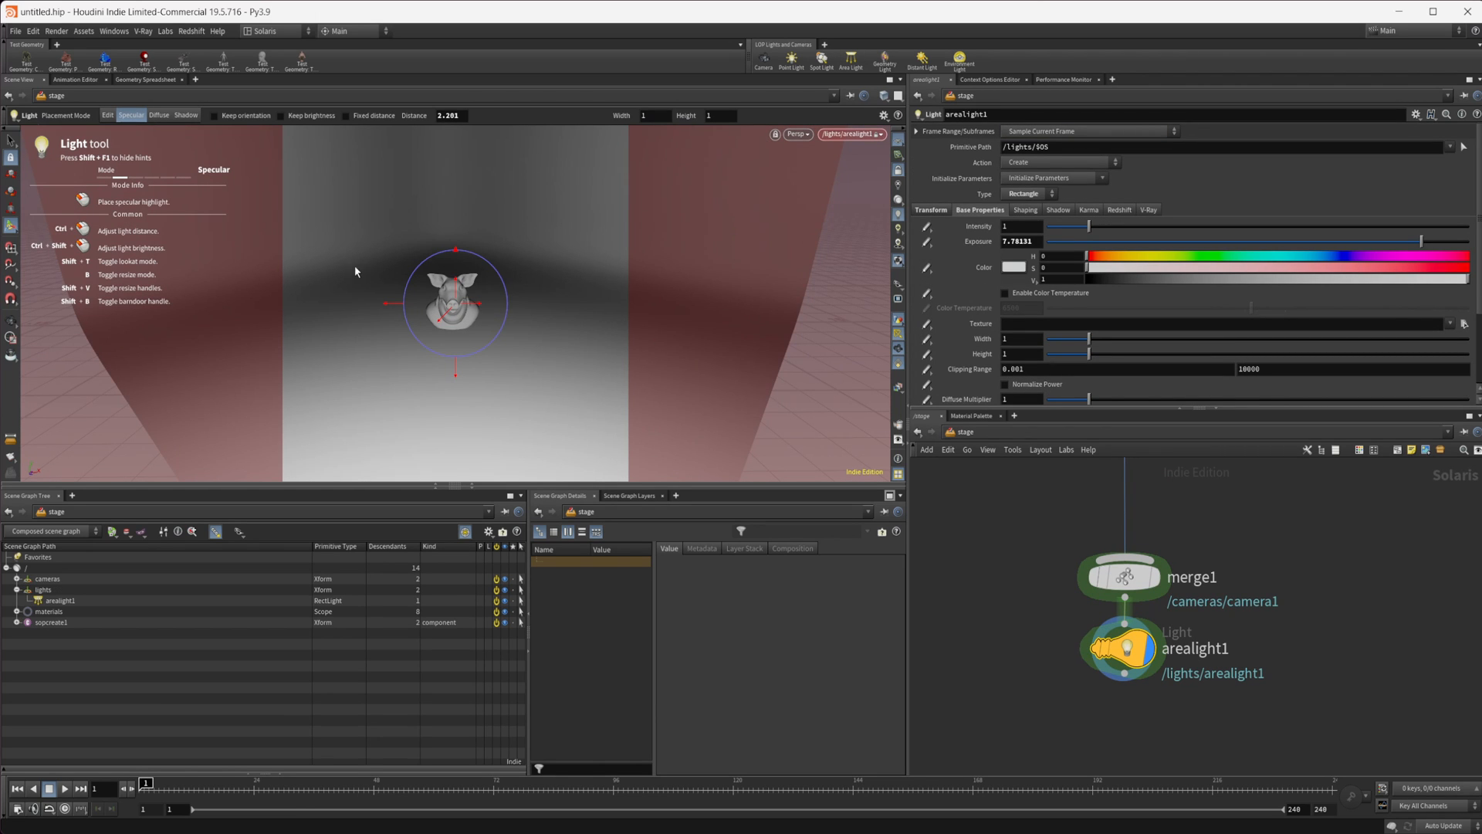
{"action": "left_click", "coordinate": [108, 116]}
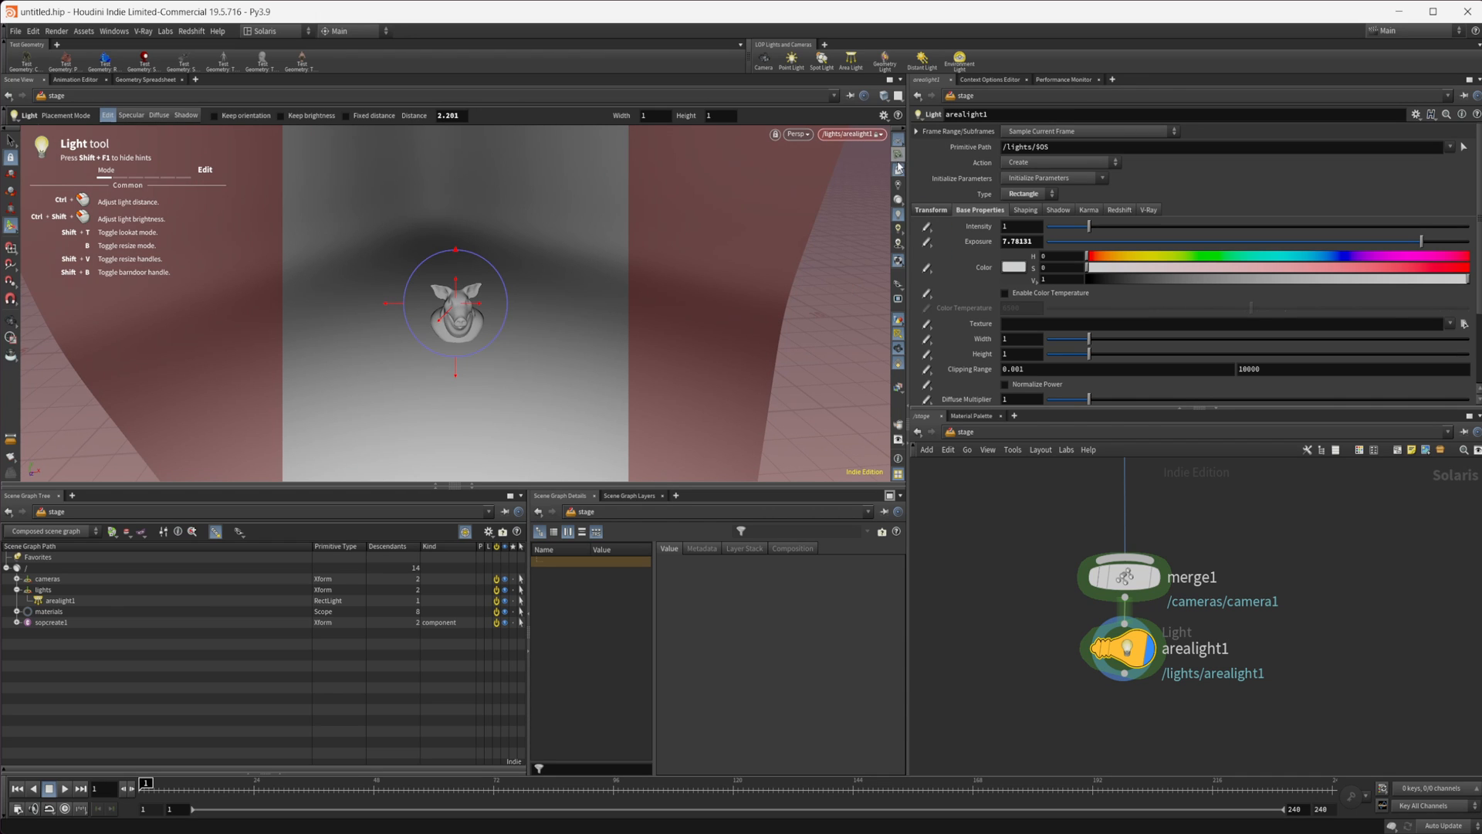
{"action": "mouse_move", "coordinate": [395, 350]}
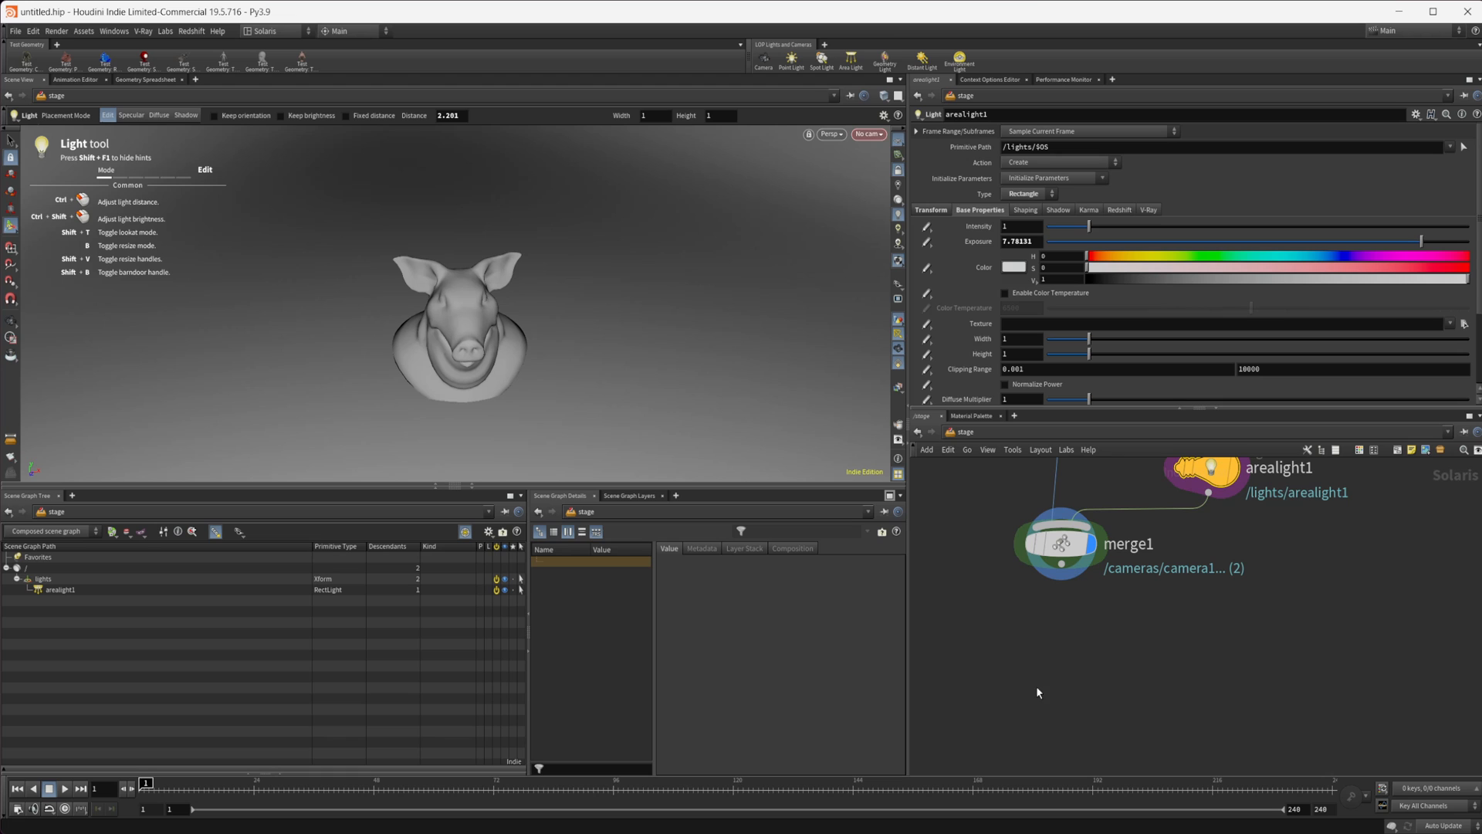
{"action": "left_click", "coordinate": [866, 133]}
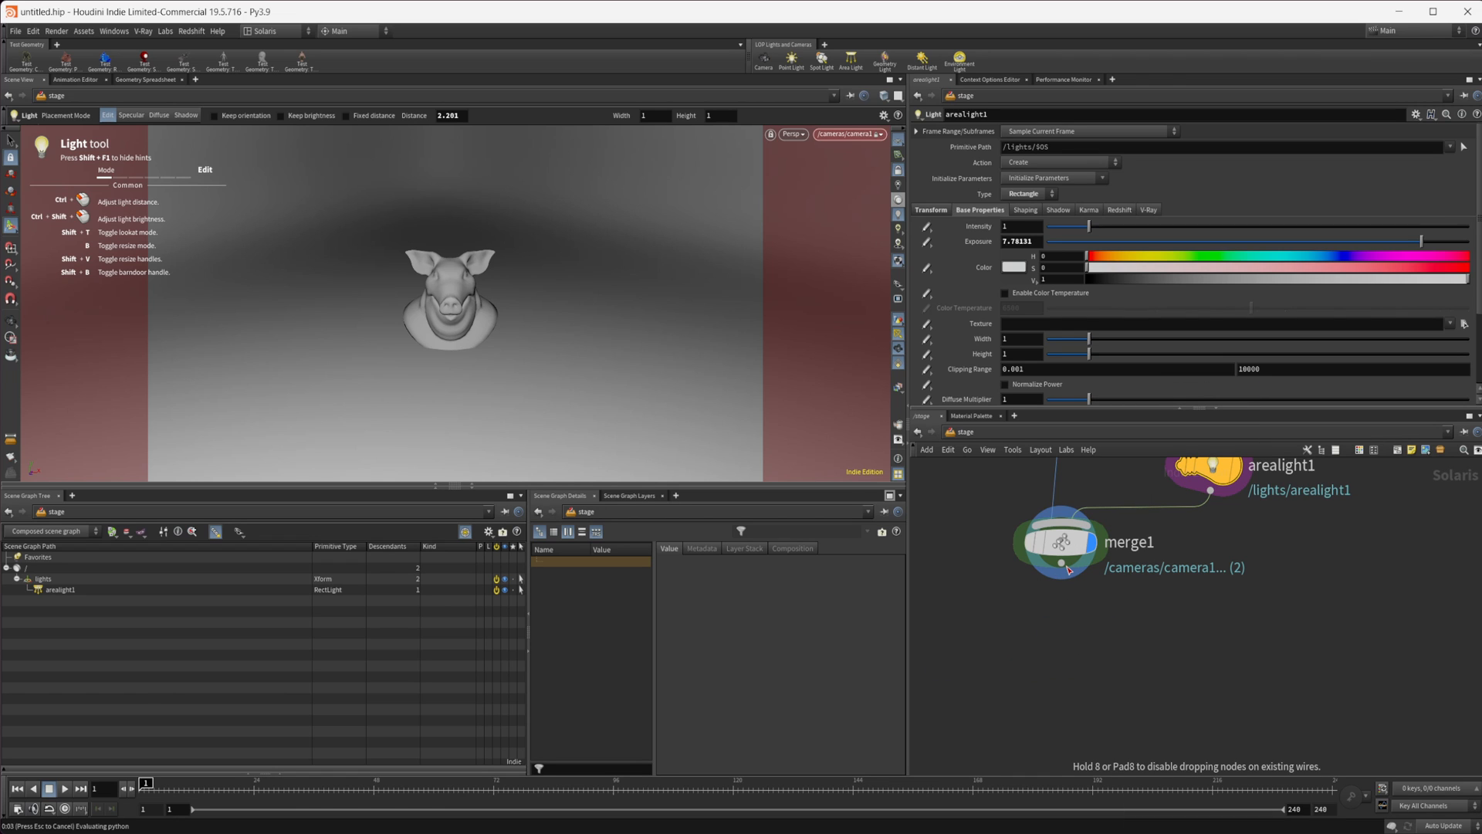
Step: On rendersettings1 enable Redshift Advanced progressive sampling with 1024 passes
{"action": "left_click", "coordinate": [1071, 664]}
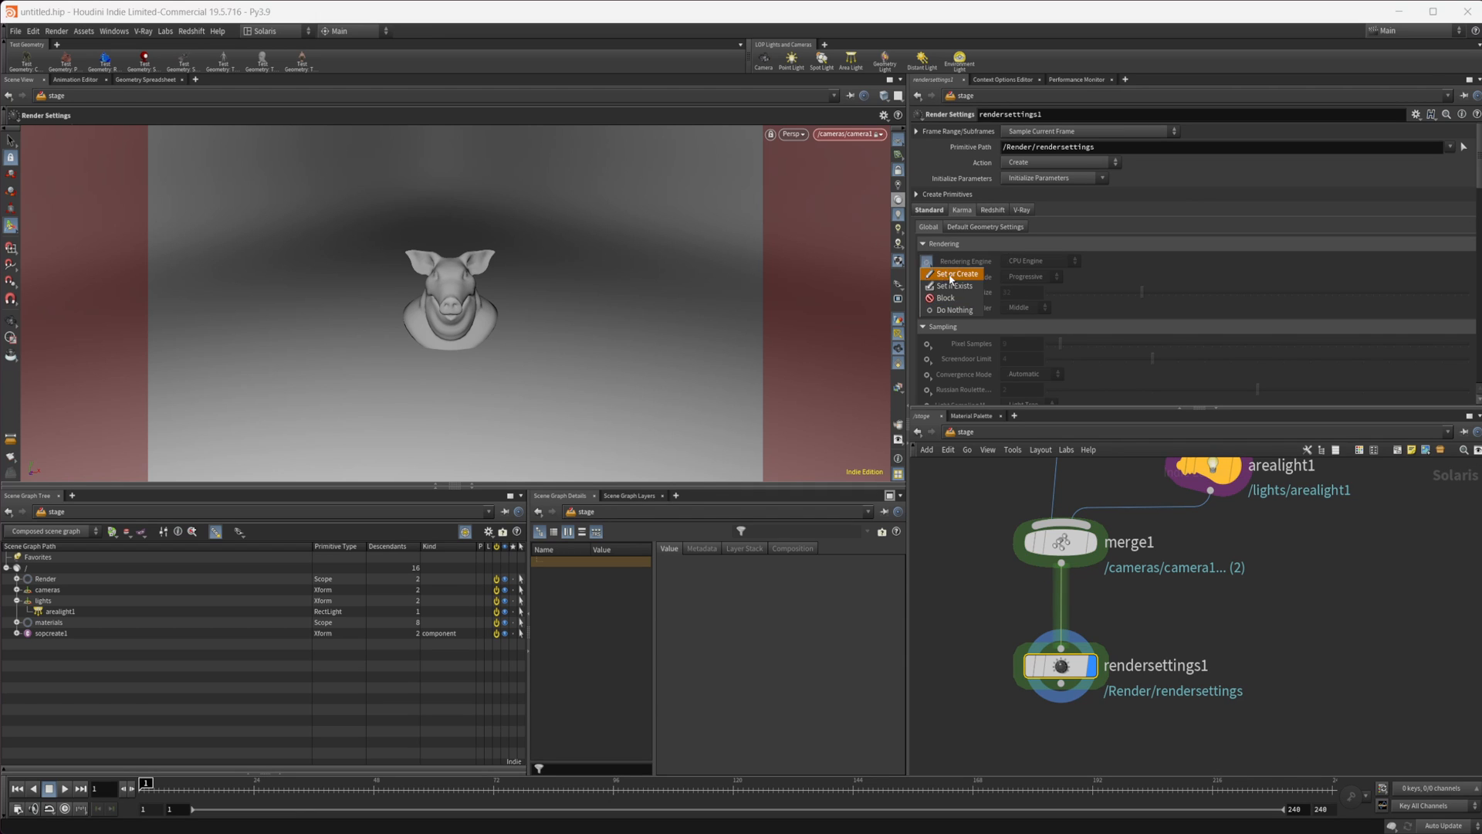
{"action": "left_click", "coordinate": [962, 209]}
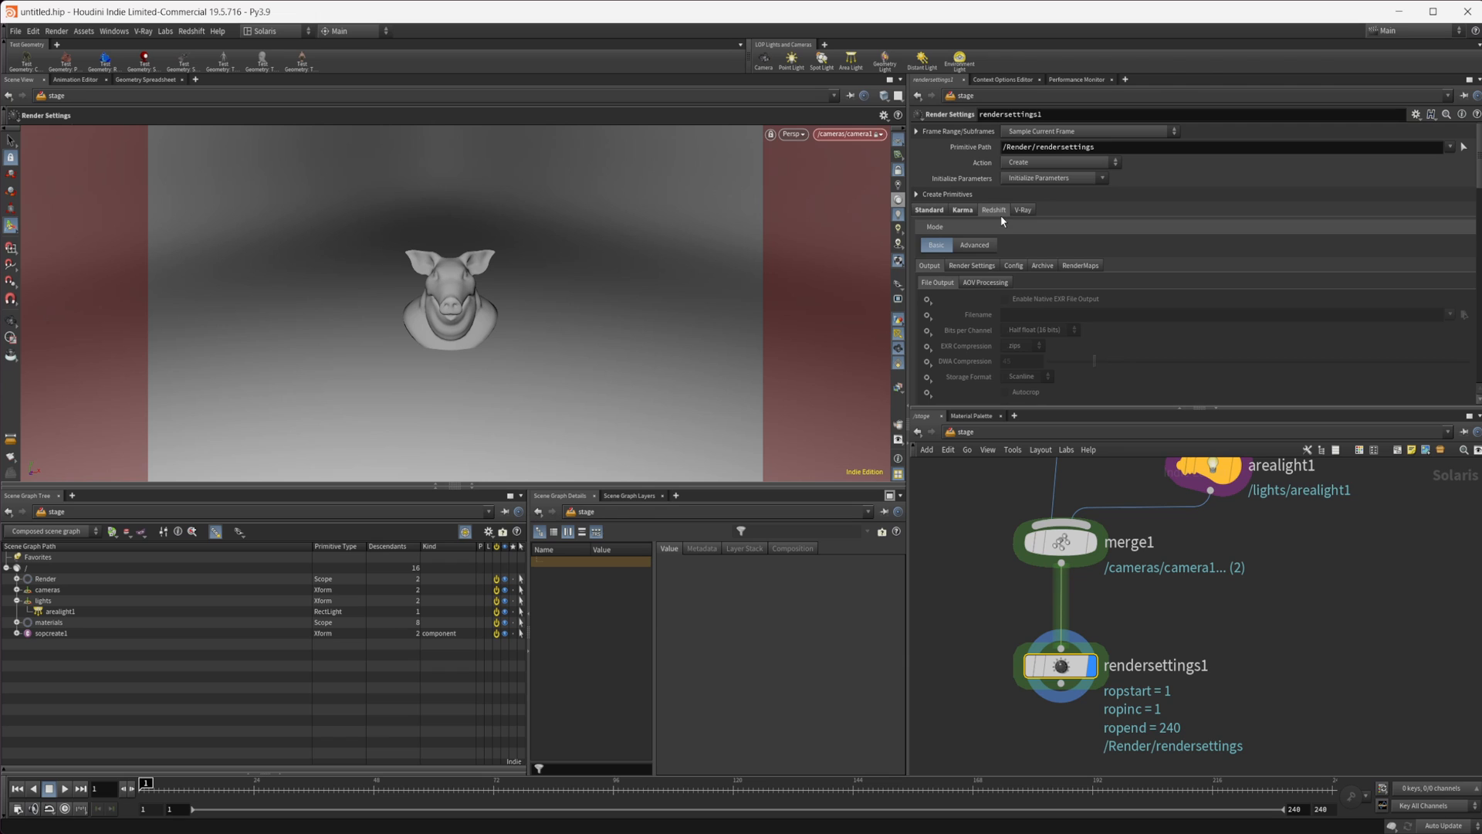
{"action": "left_click", "coordinate": [975, 245]}
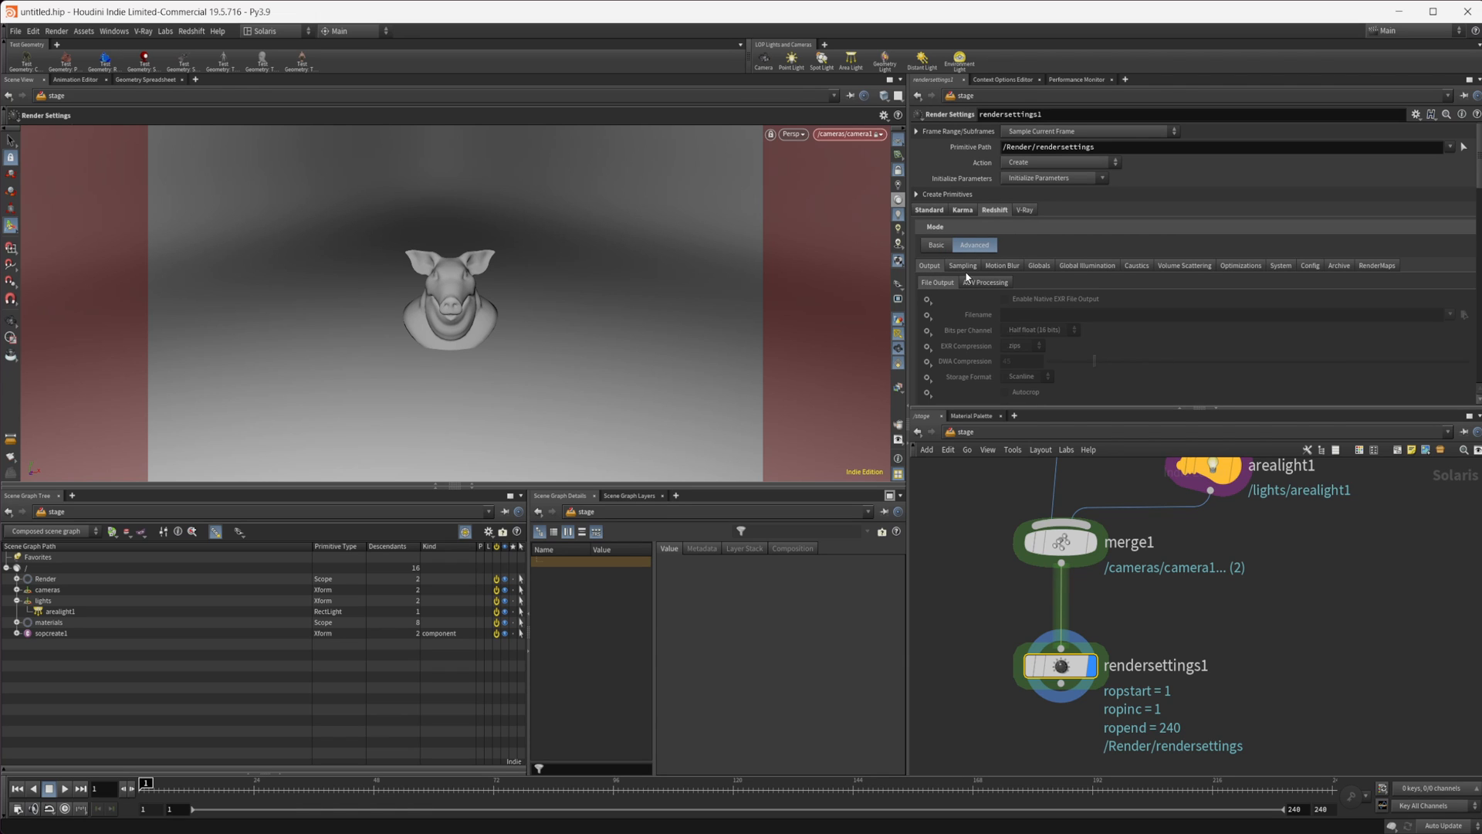
{"action": "left_click", "coordinate": [962, 266]}
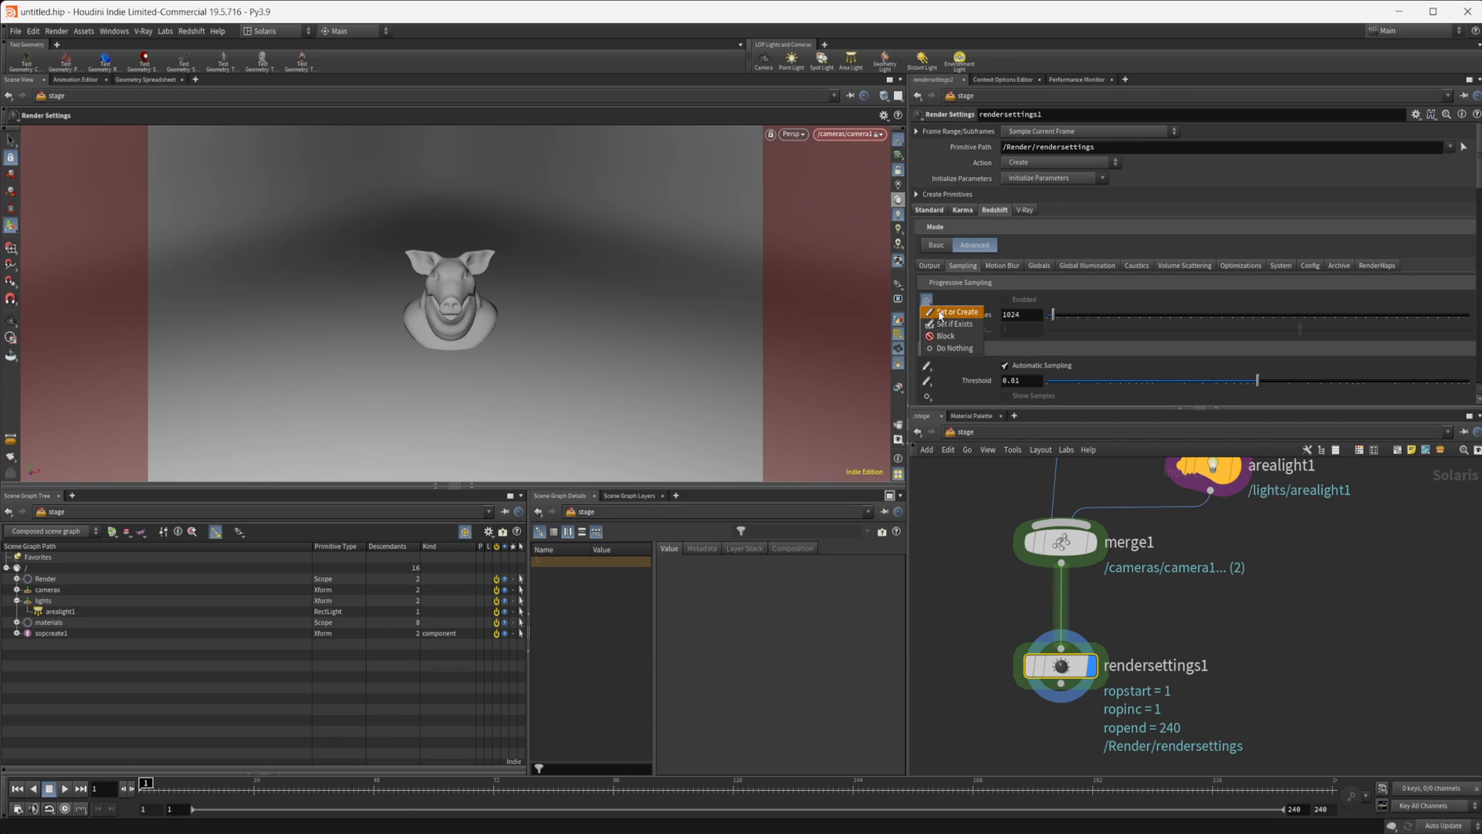
{"action": "left_click", "coordinate": [955, 312]}
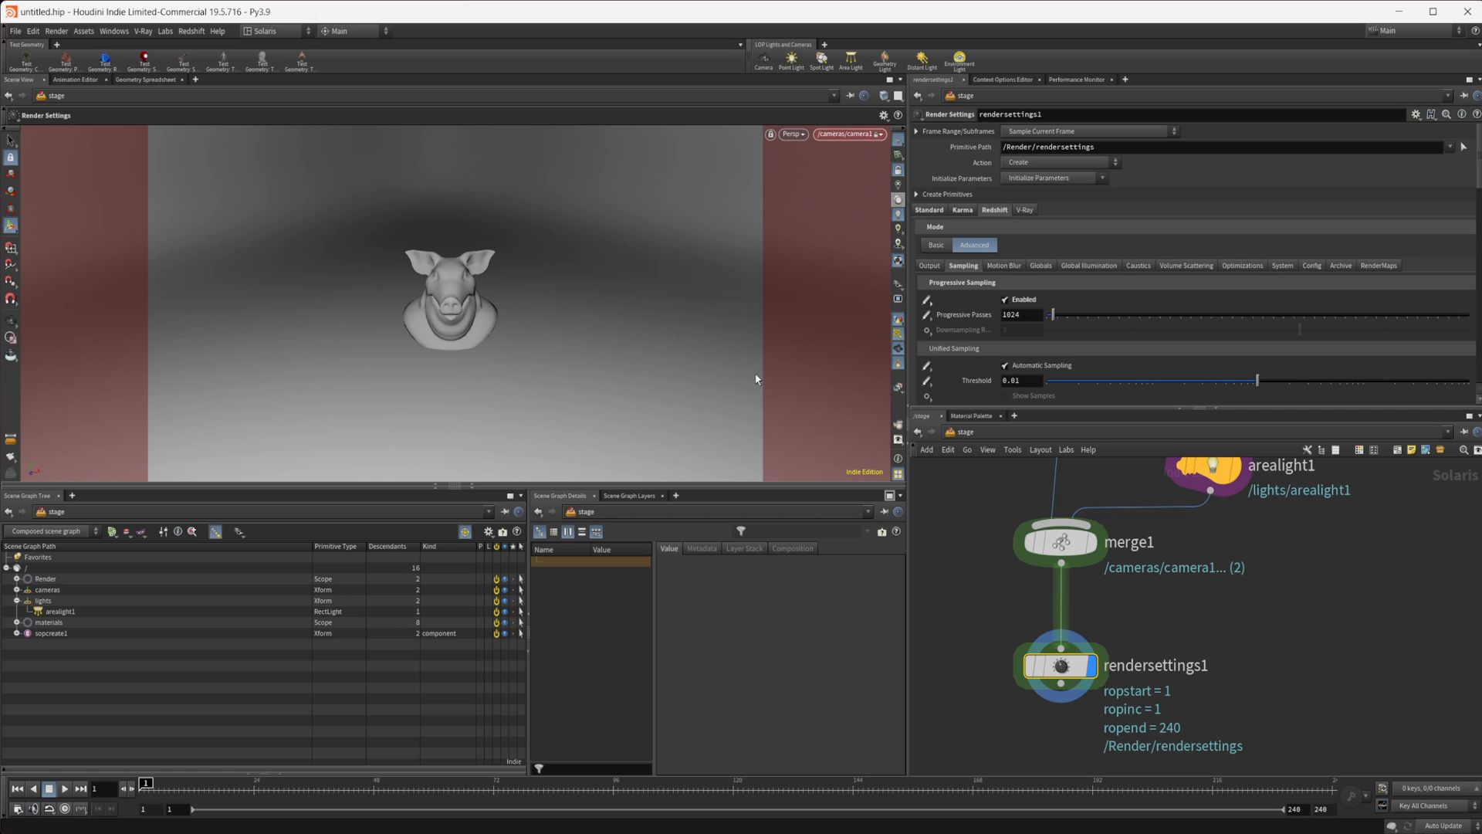
{"action": "scroll", "scroll_direction": "down", "scroll_amount": 3}
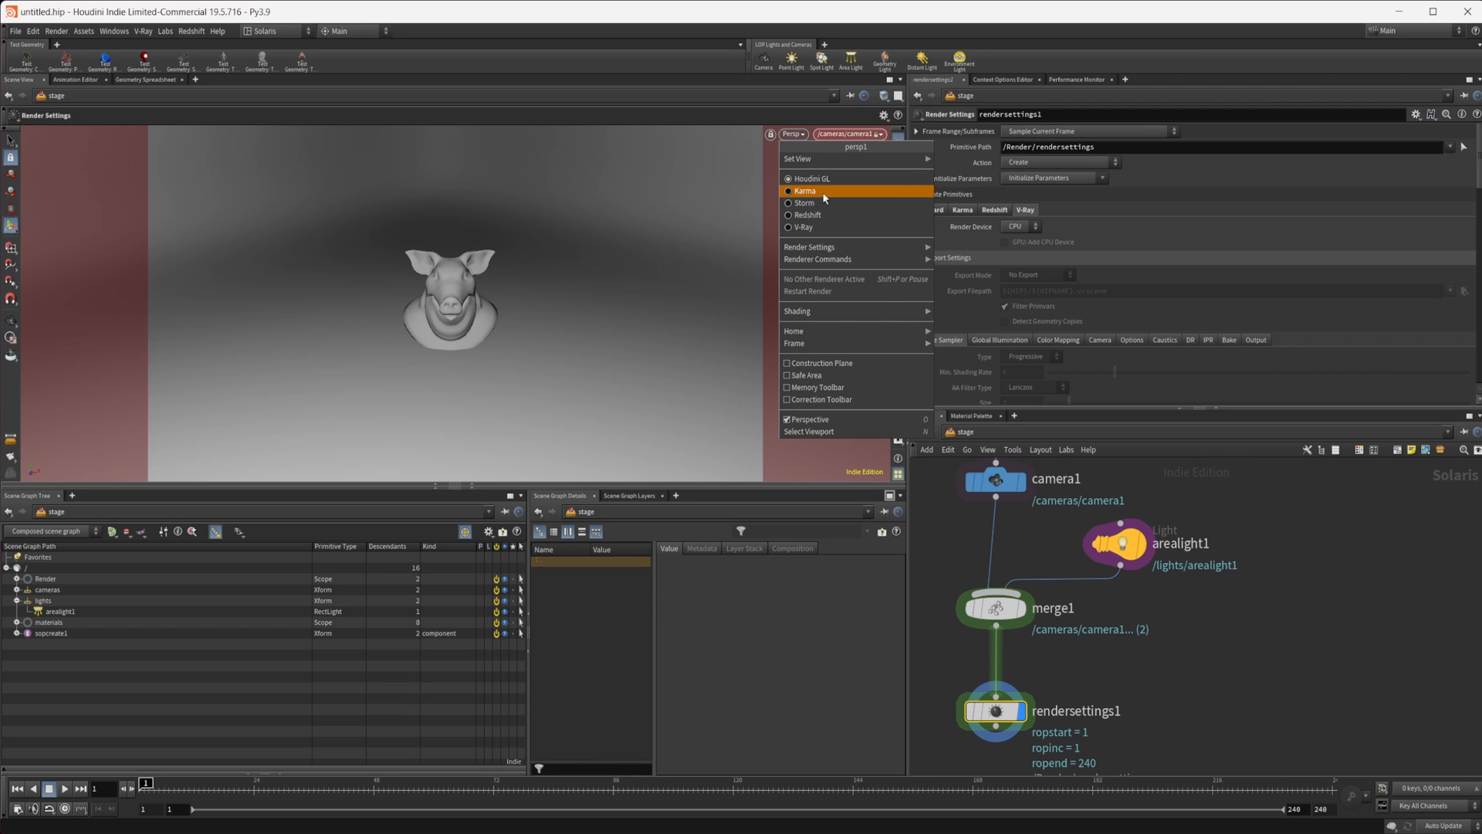
Step: Switch the viewport renderer to Karma and start the Light tool on arealight1
{"action": "left_click", "coordinate": [805, 190]}
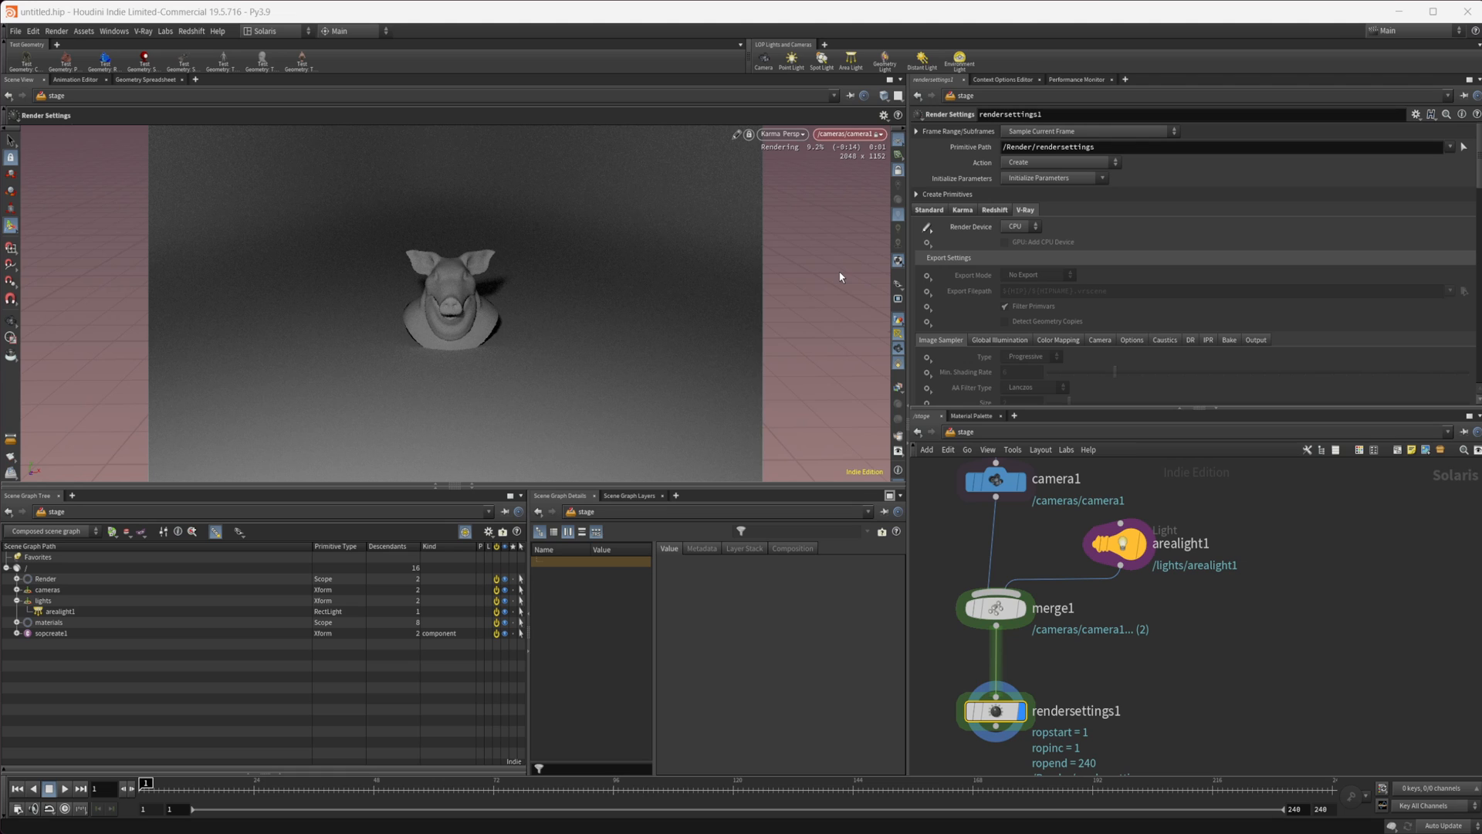
{"action": "left_click", "coordinate": [1121, 544]}
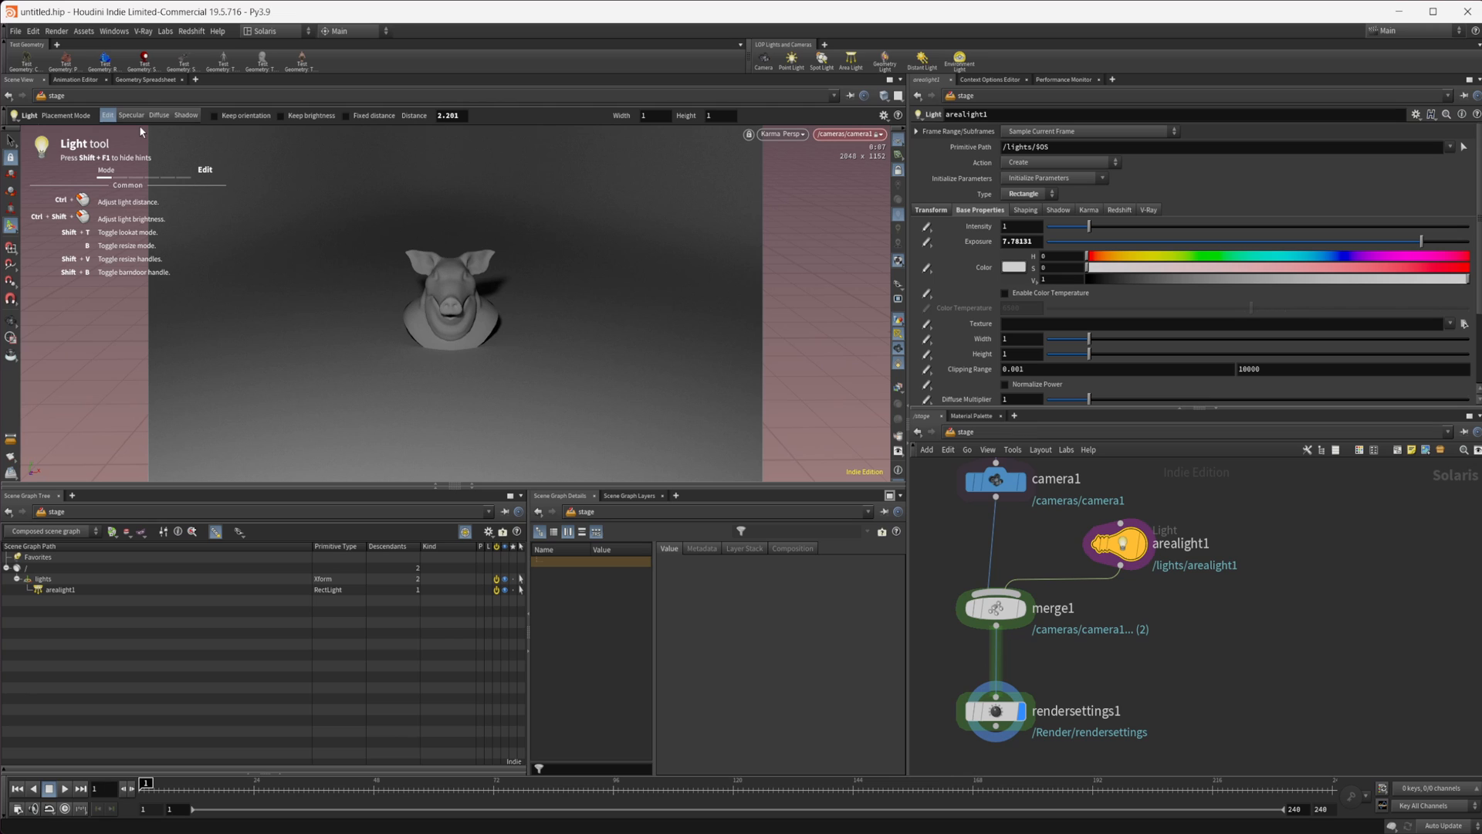
{"action": "mouse_move", "coordinate": [137, 130]}
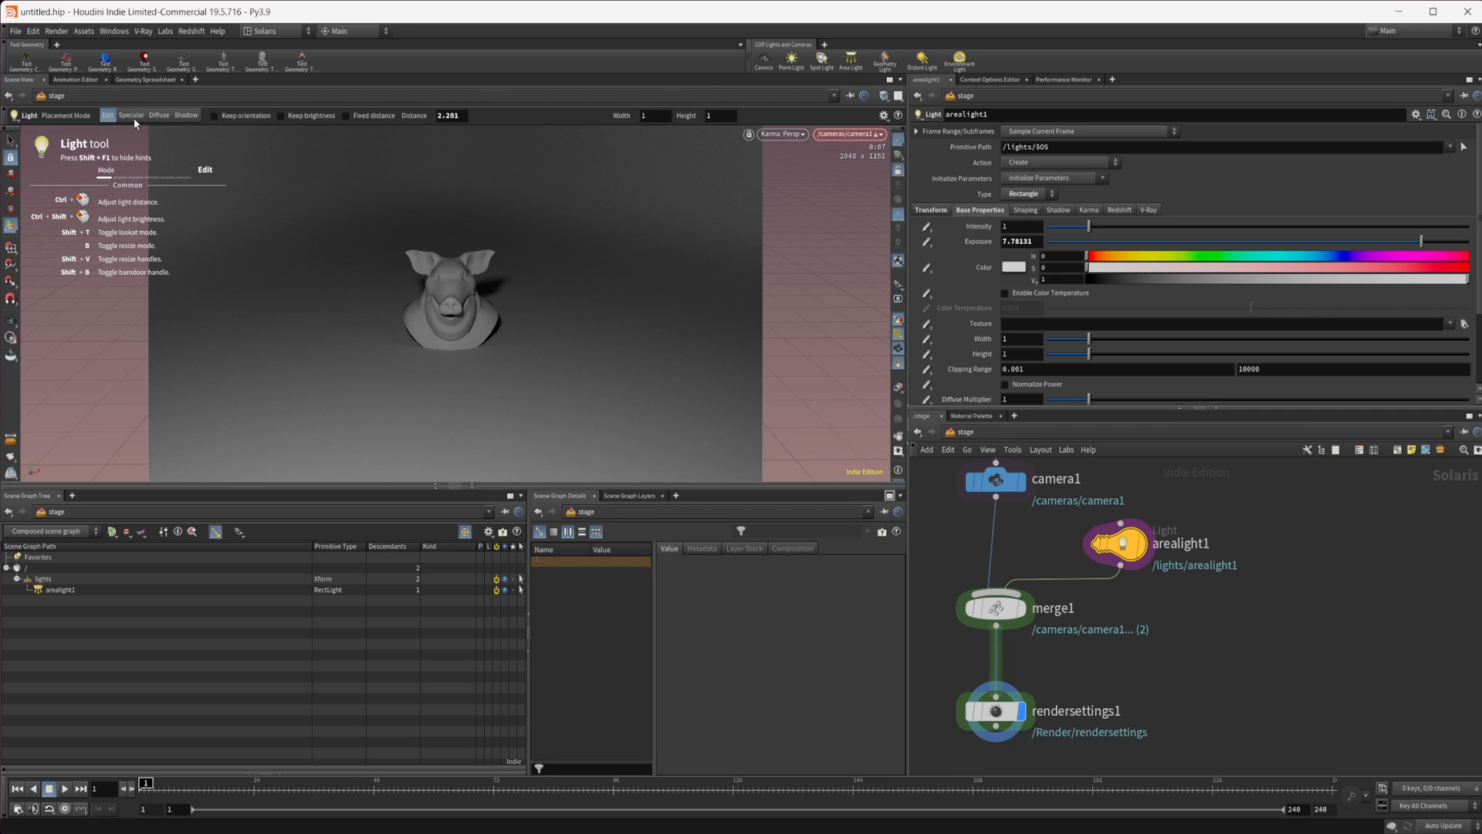
{"action": "mouse_move", "coordinate": [253, 142]}
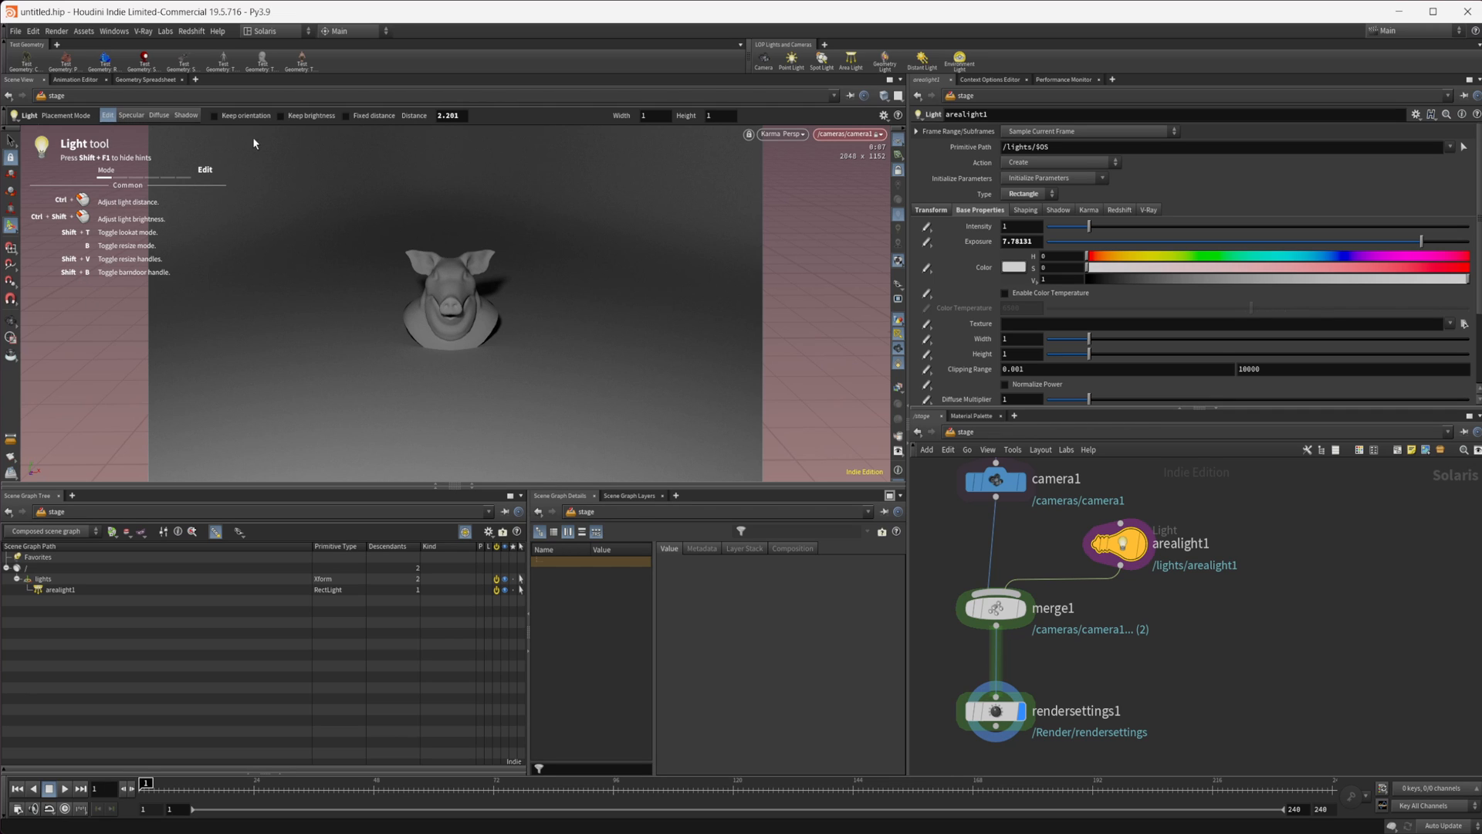
{"action": "mouse_move", "coordinate": [361, 200]}
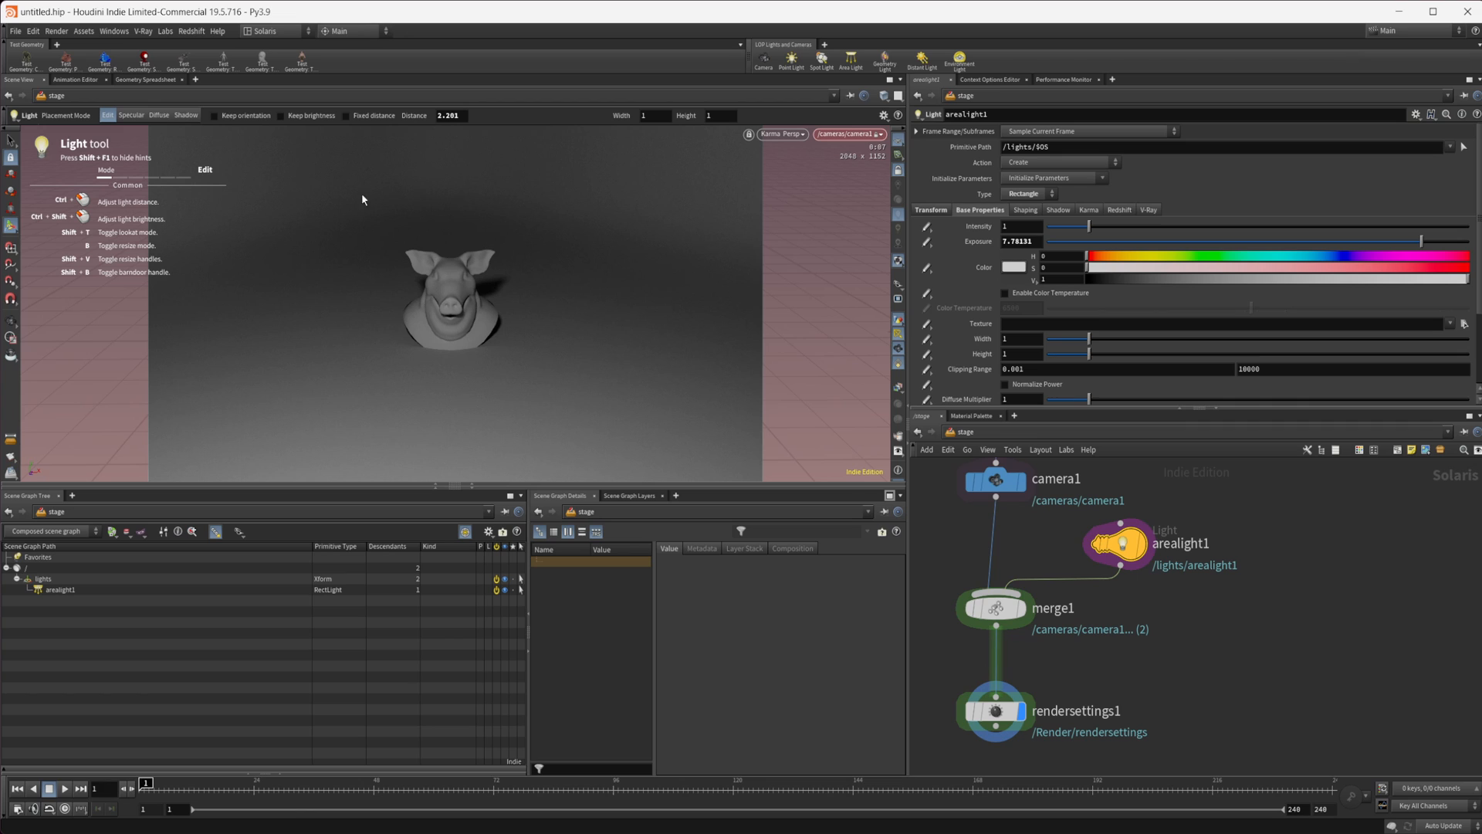
Step: Set the Light tool to Specular mode so arealight1 is placed as a highlight on the pig
{"action": "left_click", "coordinate": [130, 116]}
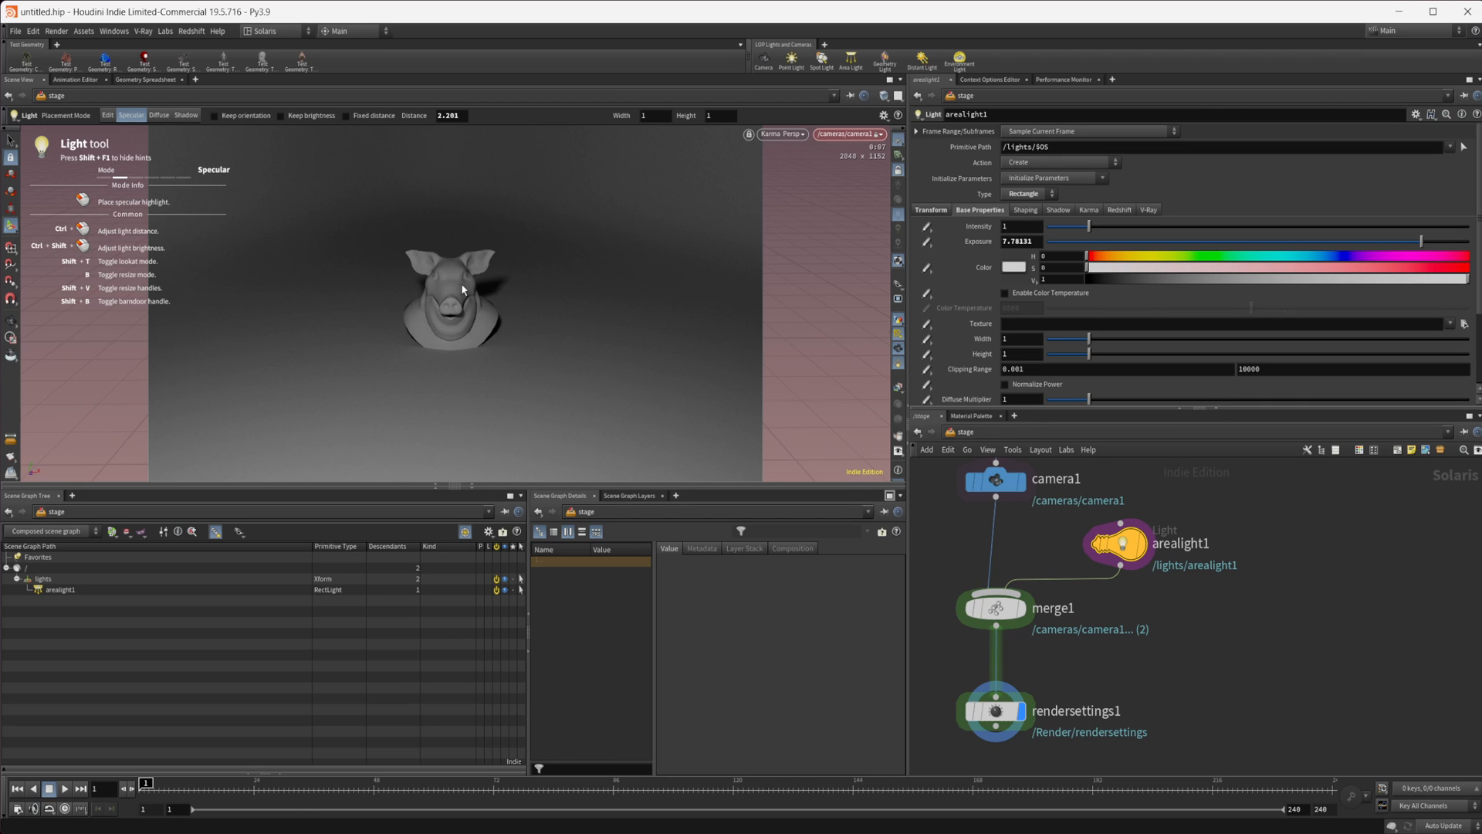
{"action": "mouse_move", "coordinate": [454, 289]}
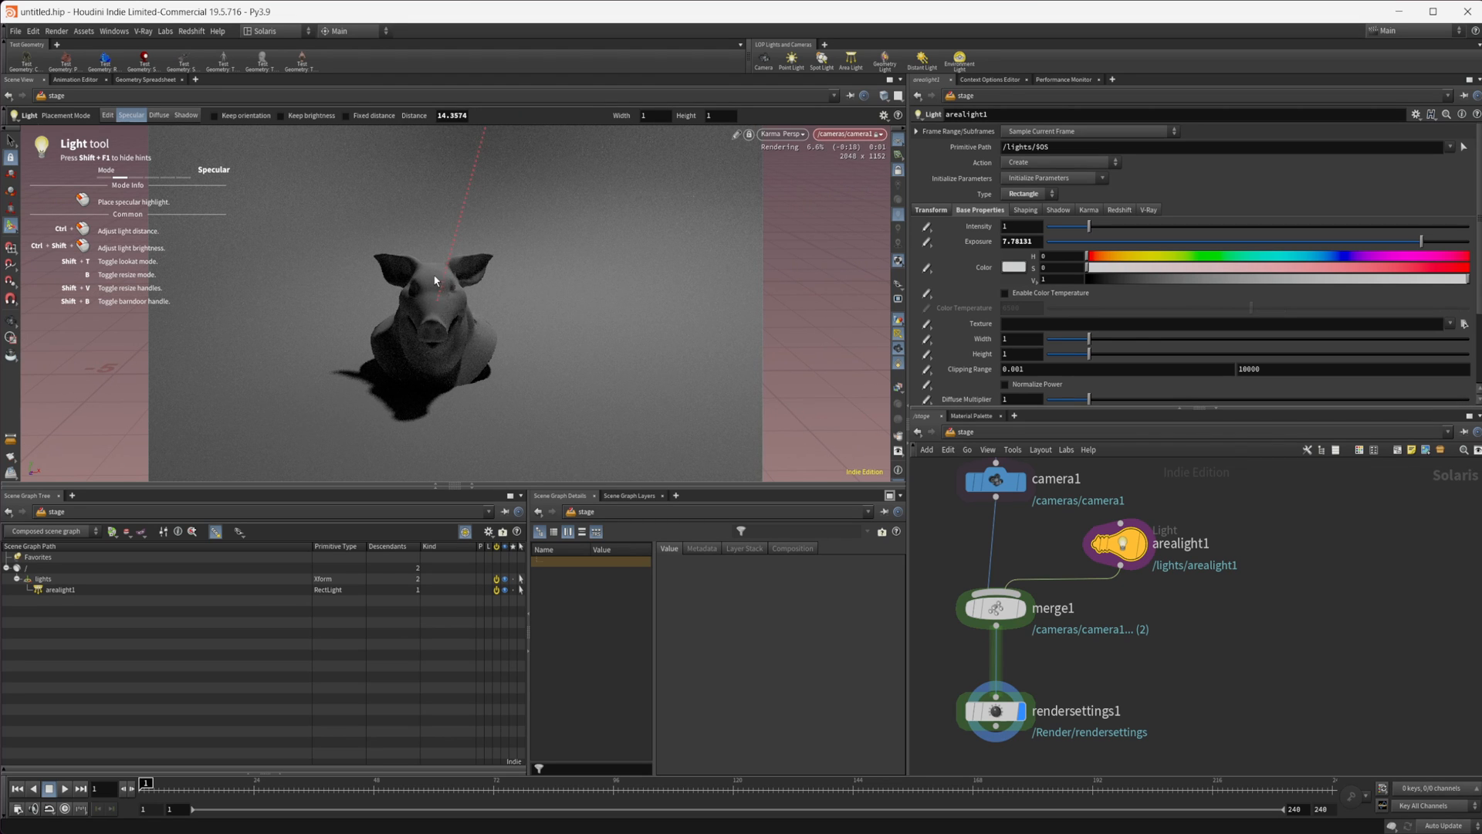
{"action": "mouse_move", "coordinate": [459, 355]}
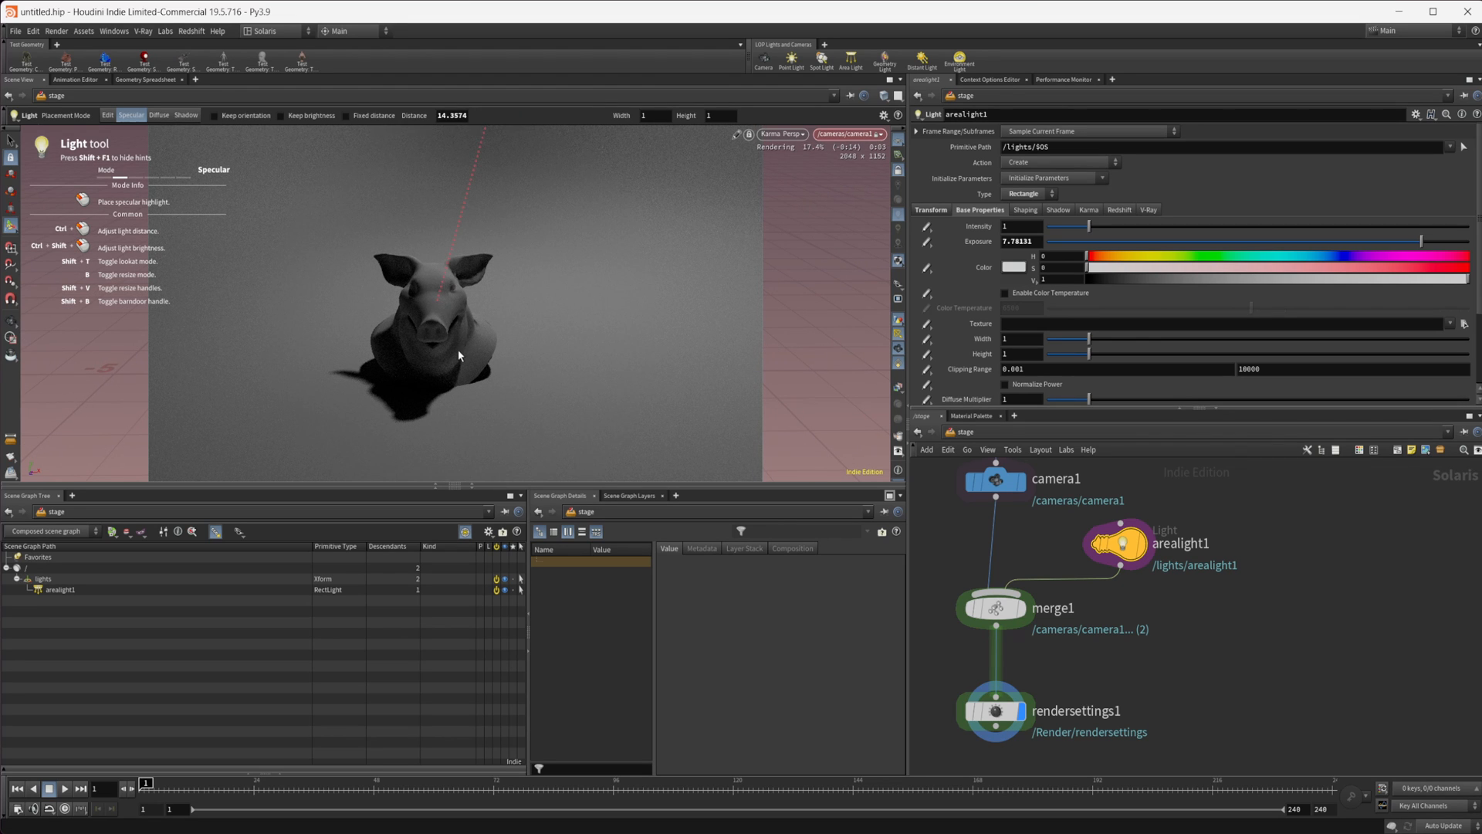
{"action": "mouse_move", "coordinate": [474, 315]}
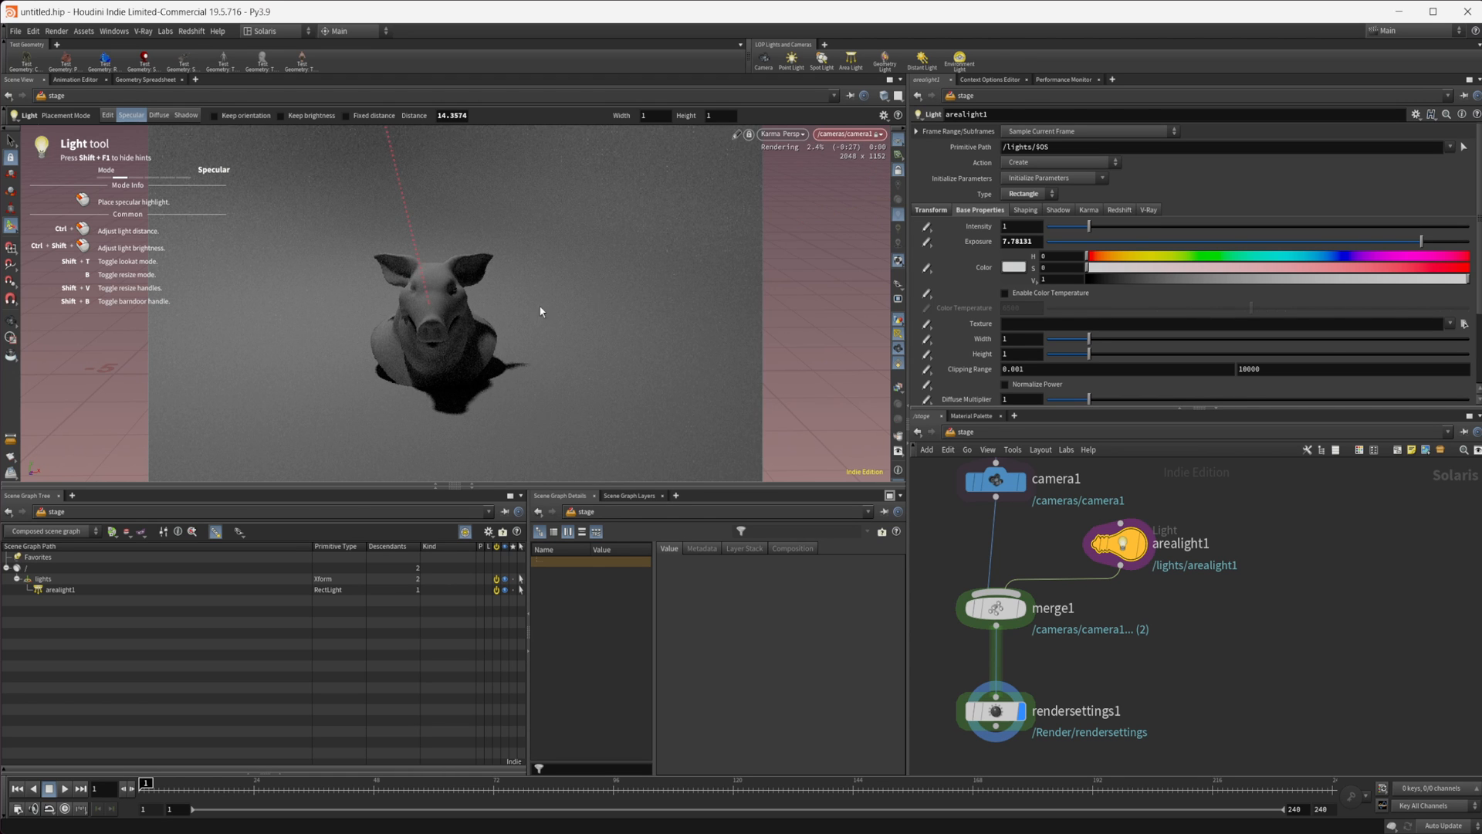
{"action": "mouse_move", "coordinate": [486, 296]}
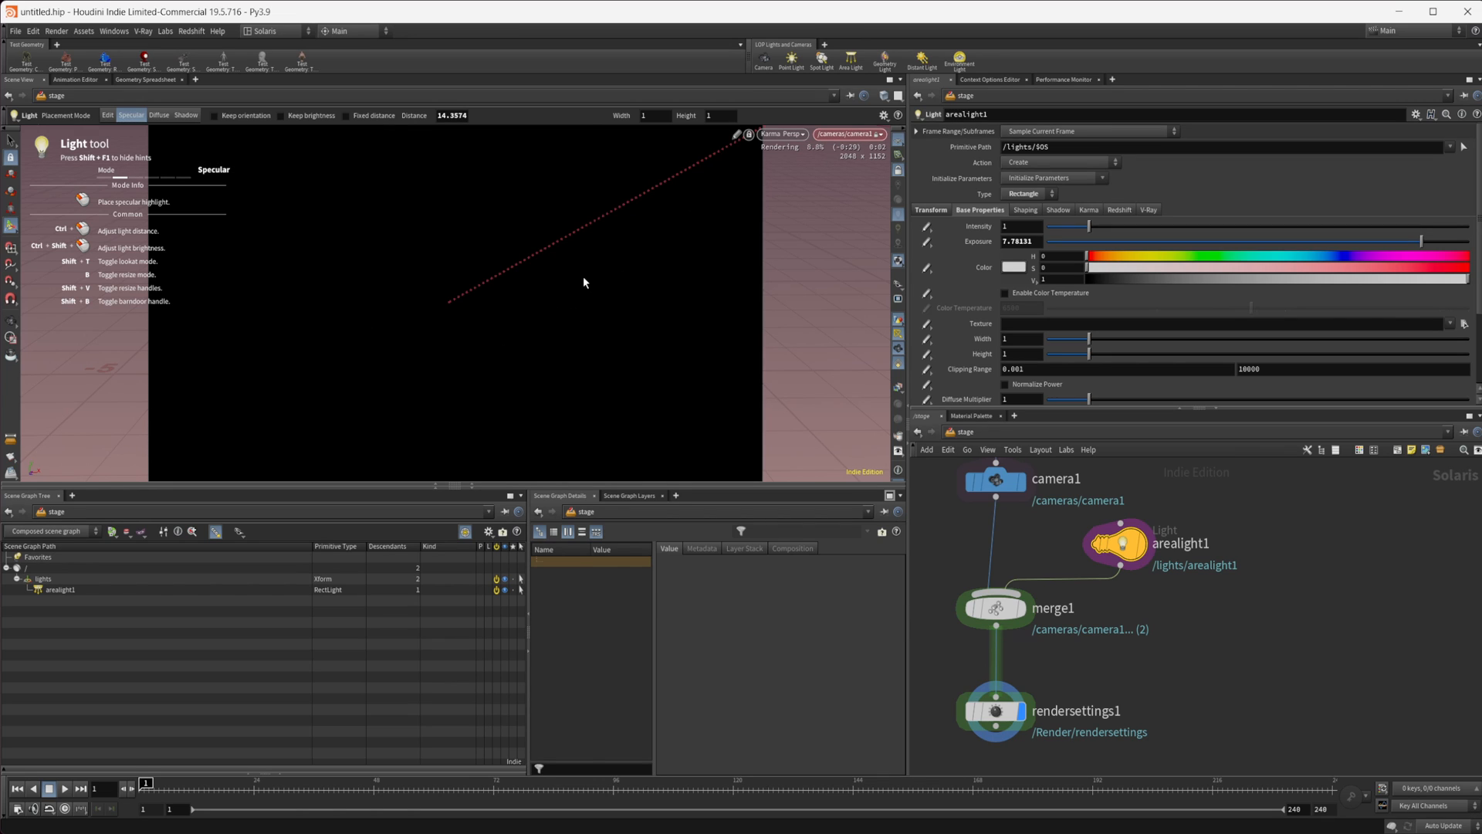
{"action": "mouse_move", "coordinate": [527, 262]}
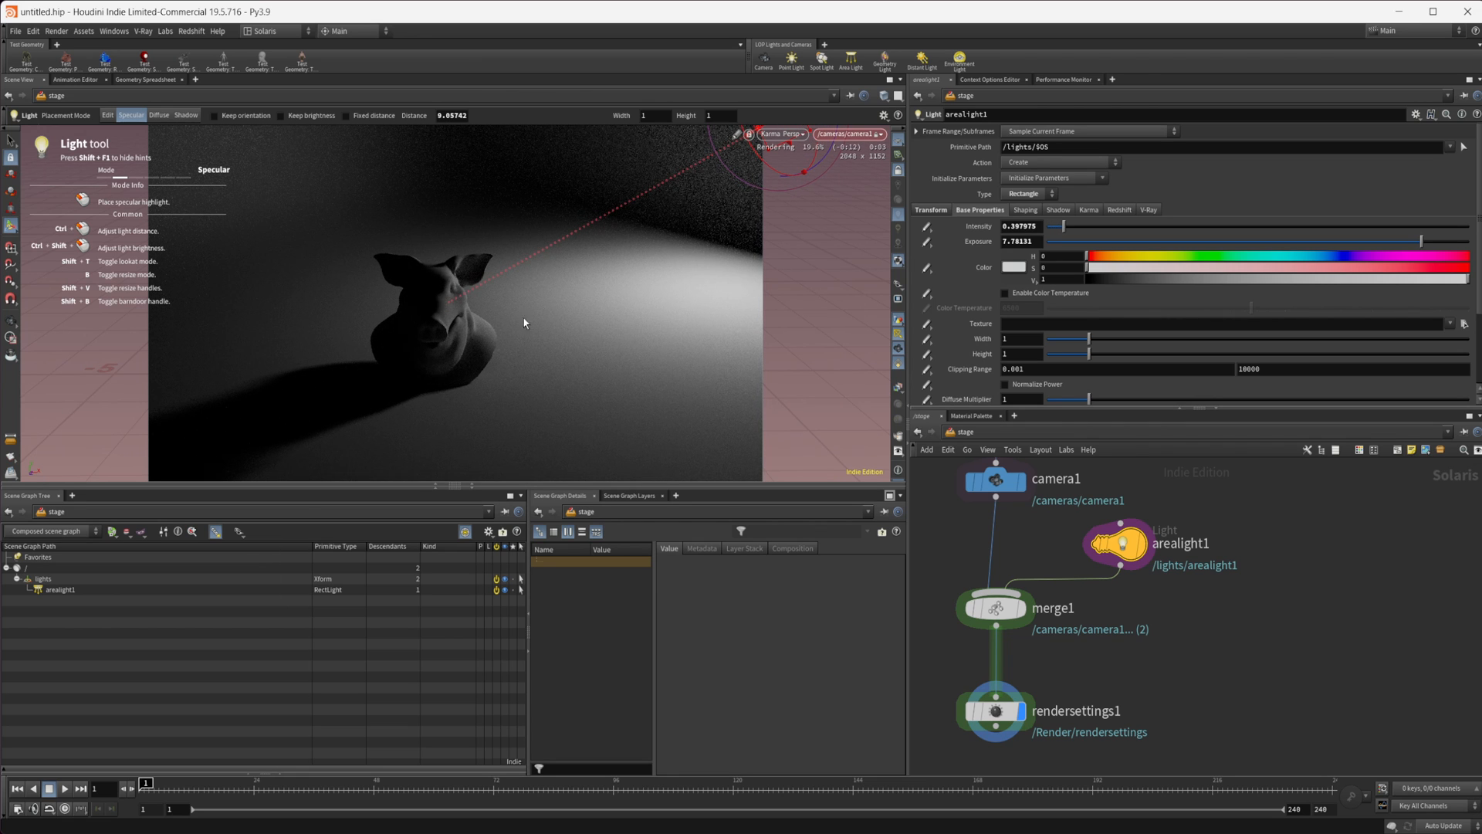
{"action": "mouse_move", "coordinate": [437, 317]}
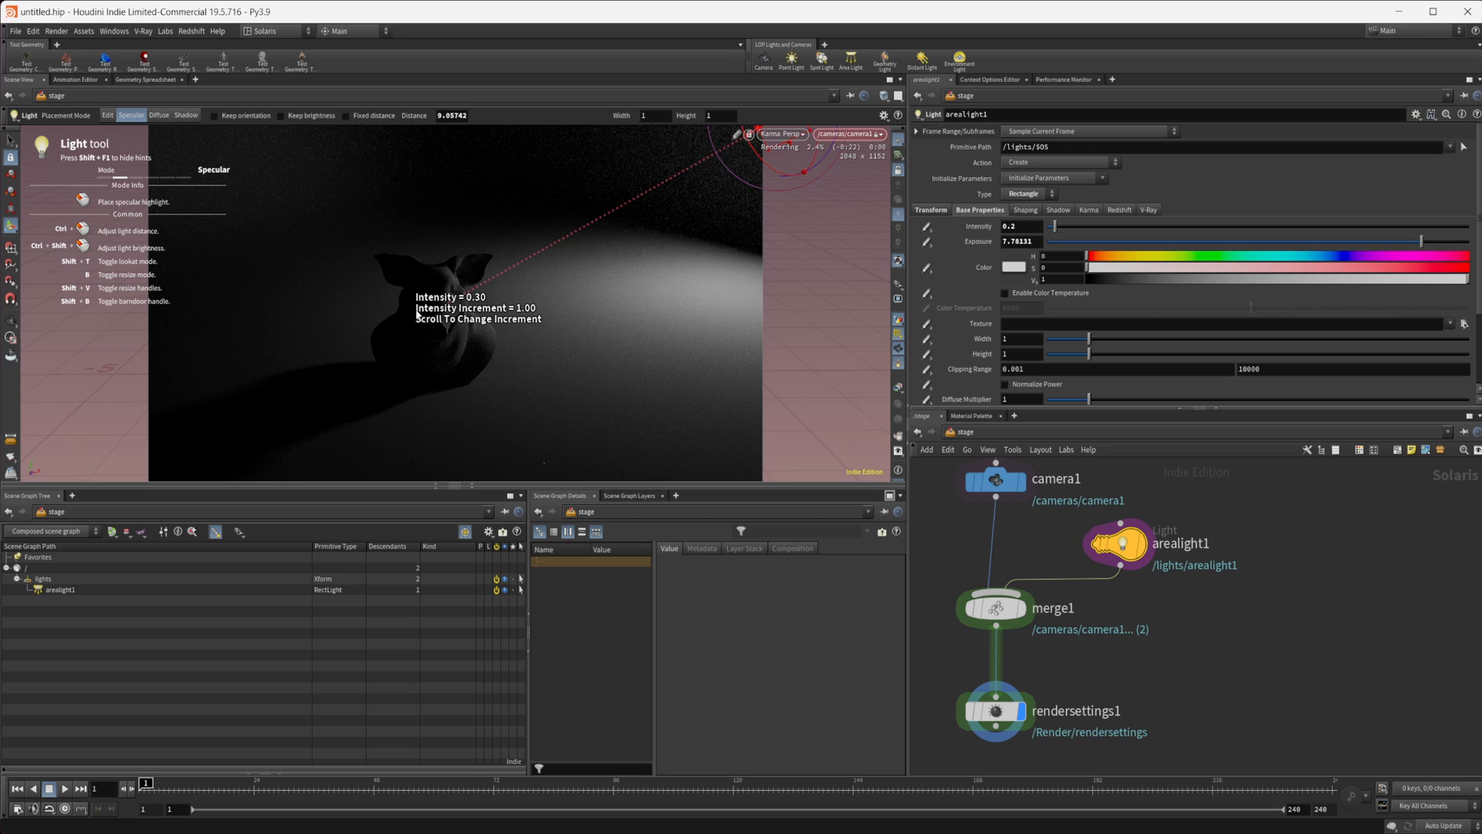
Step: Move arealight1 close to the pig and scroll its intensity down to 0.5
{"action": "scroll", "scroll_direction": "up", "scroll_amount": 3}
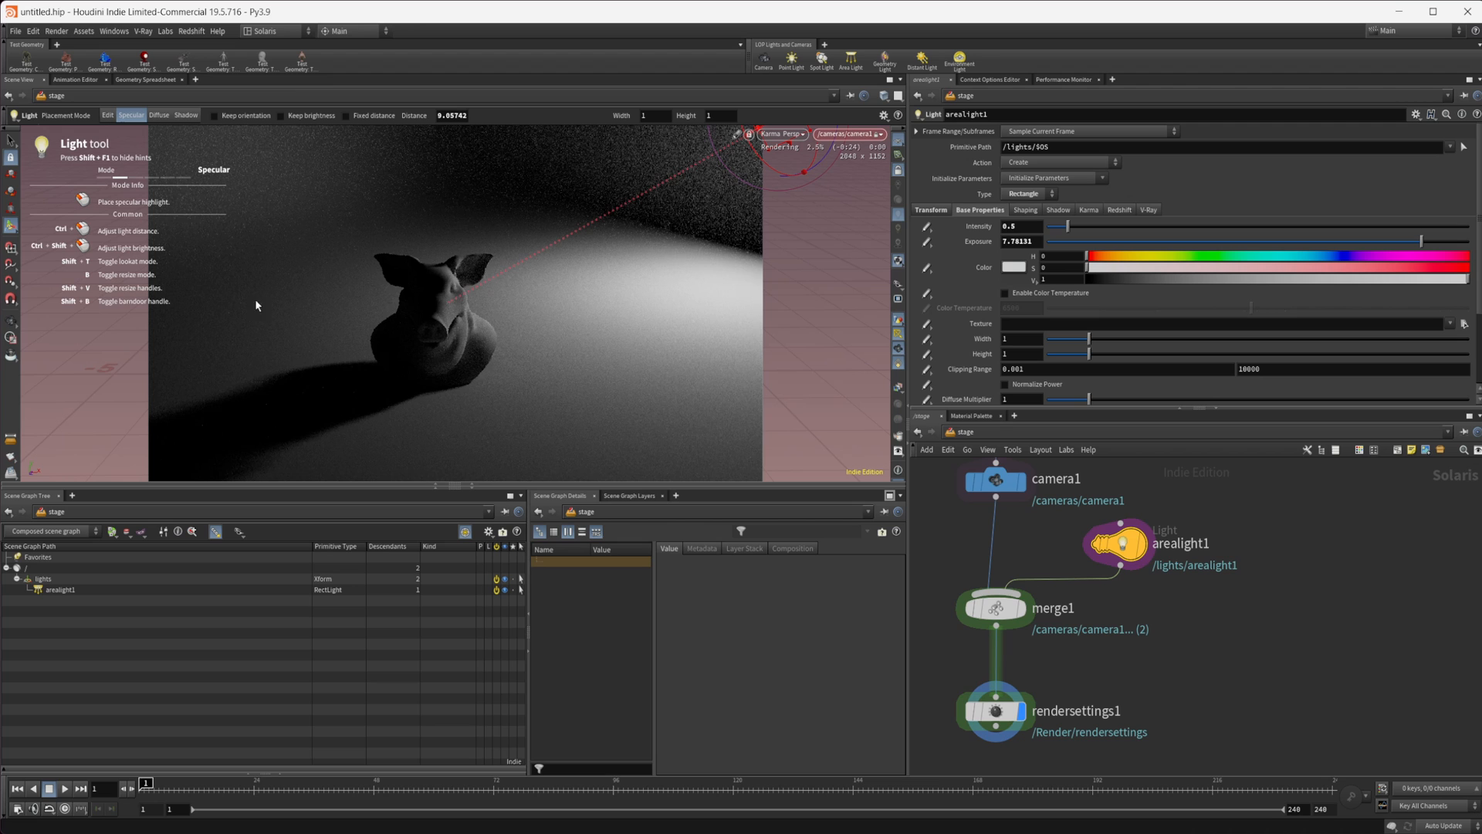
{"action": "mouse_move", "coordinate": [462, 395]}
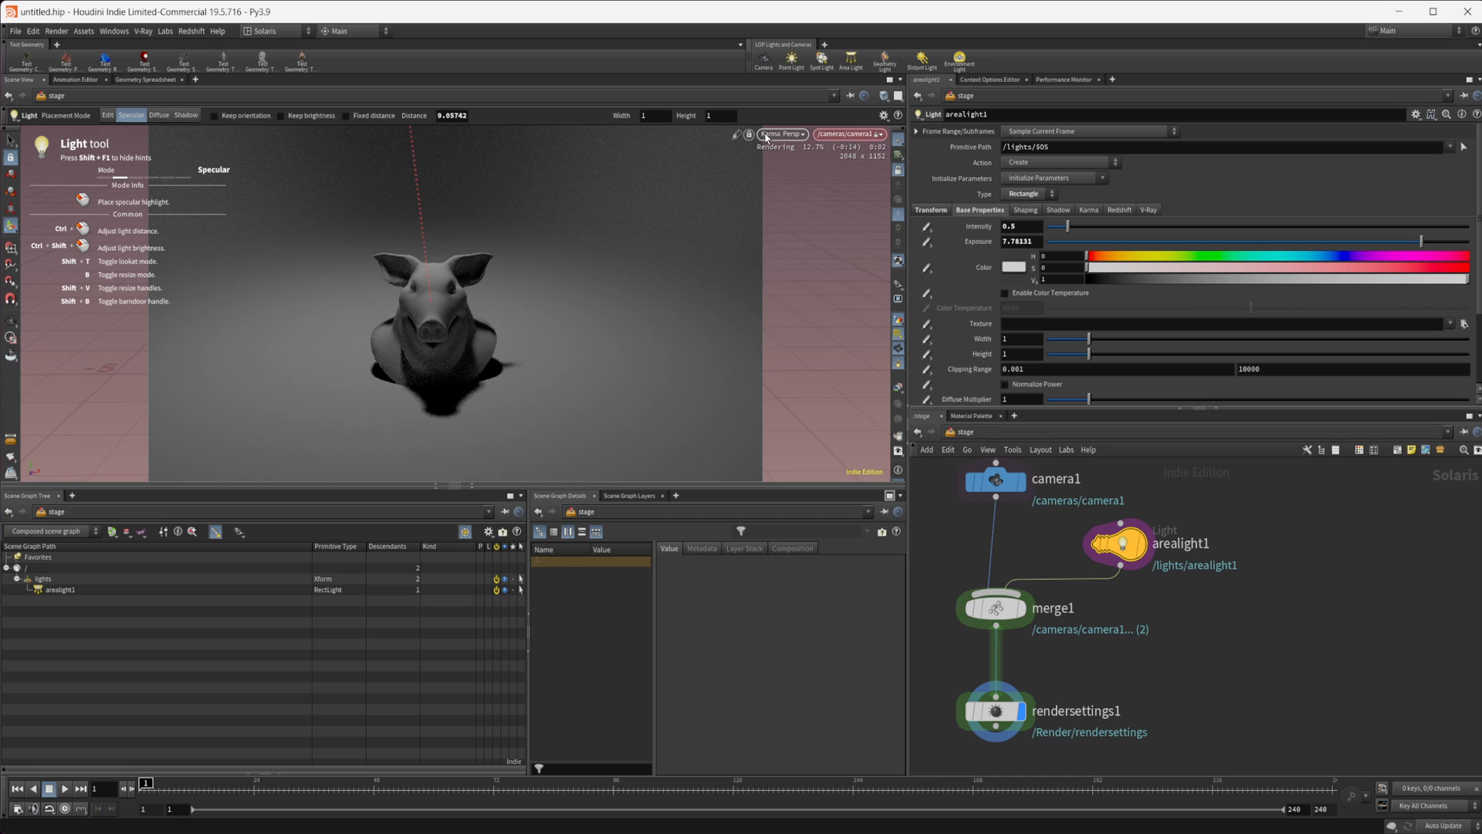
Step: Preview the lit pig with the Redshift renderer, then with V-Ray
{"action": "left_click", "coordinate": [781, 133]}
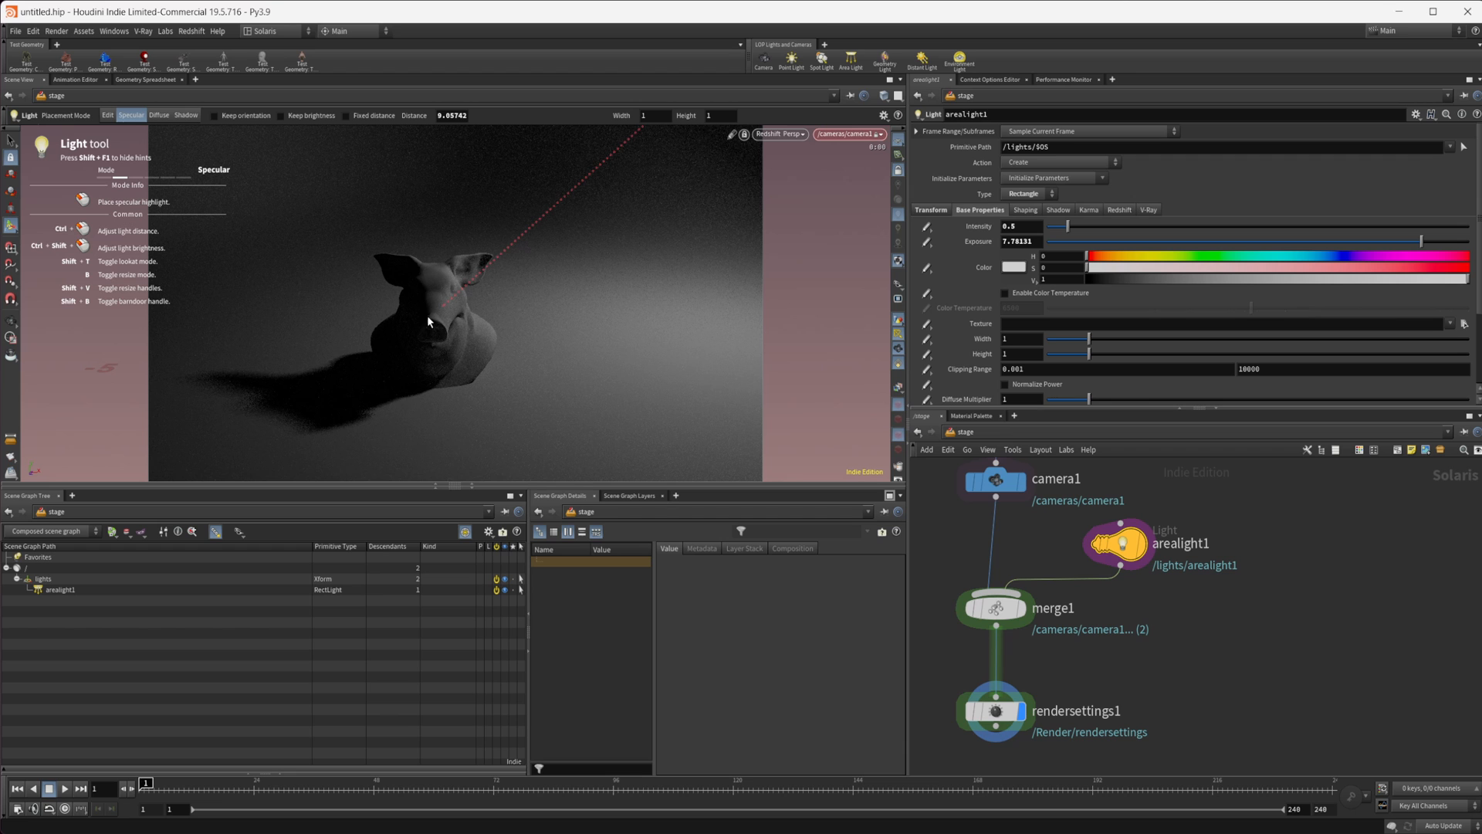
{"action": "mouse_move", "coordinate": [479, 392]}
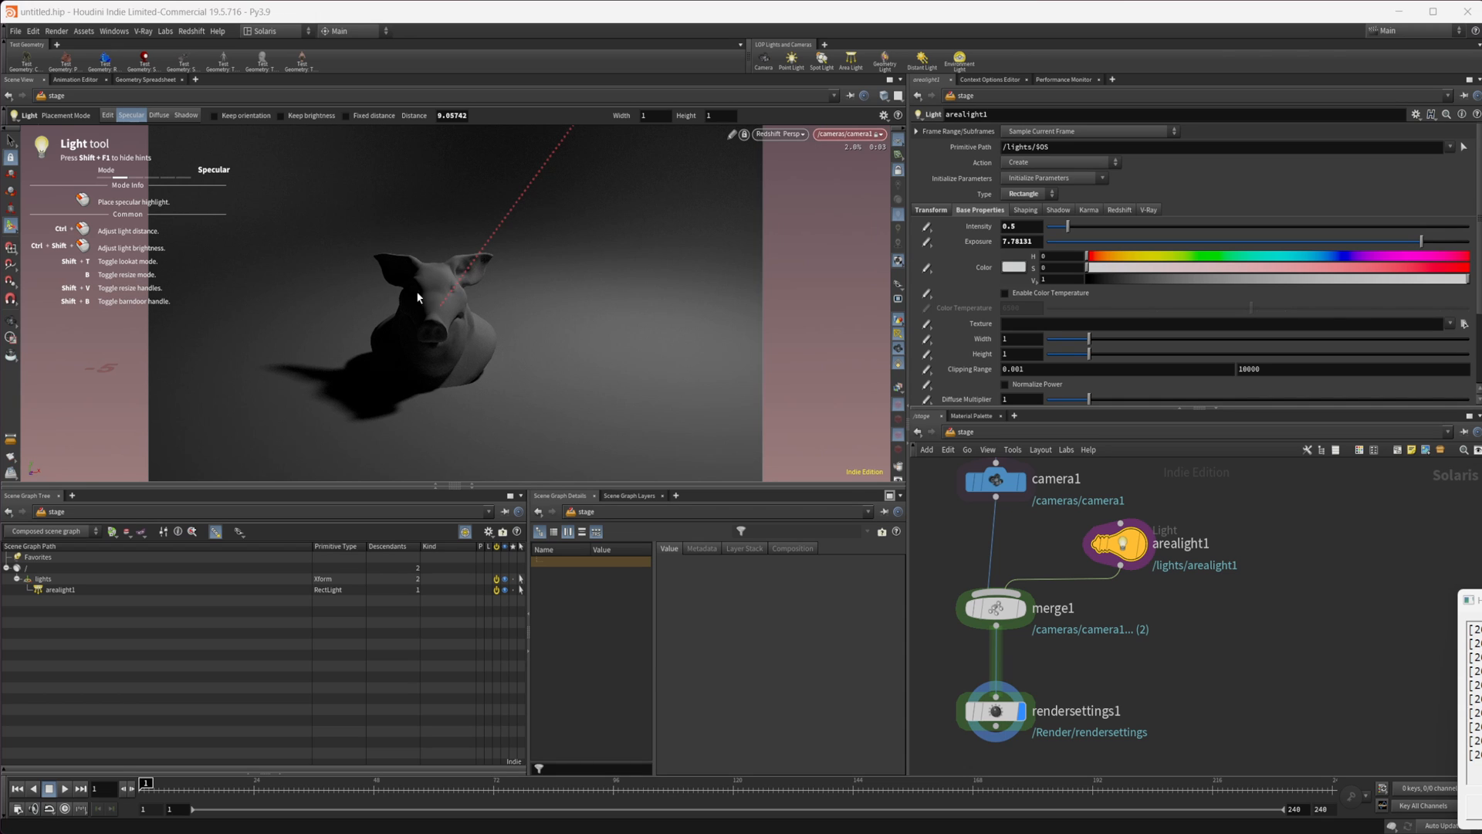
{"action": "left_click", "coordinate": [778, 134]}
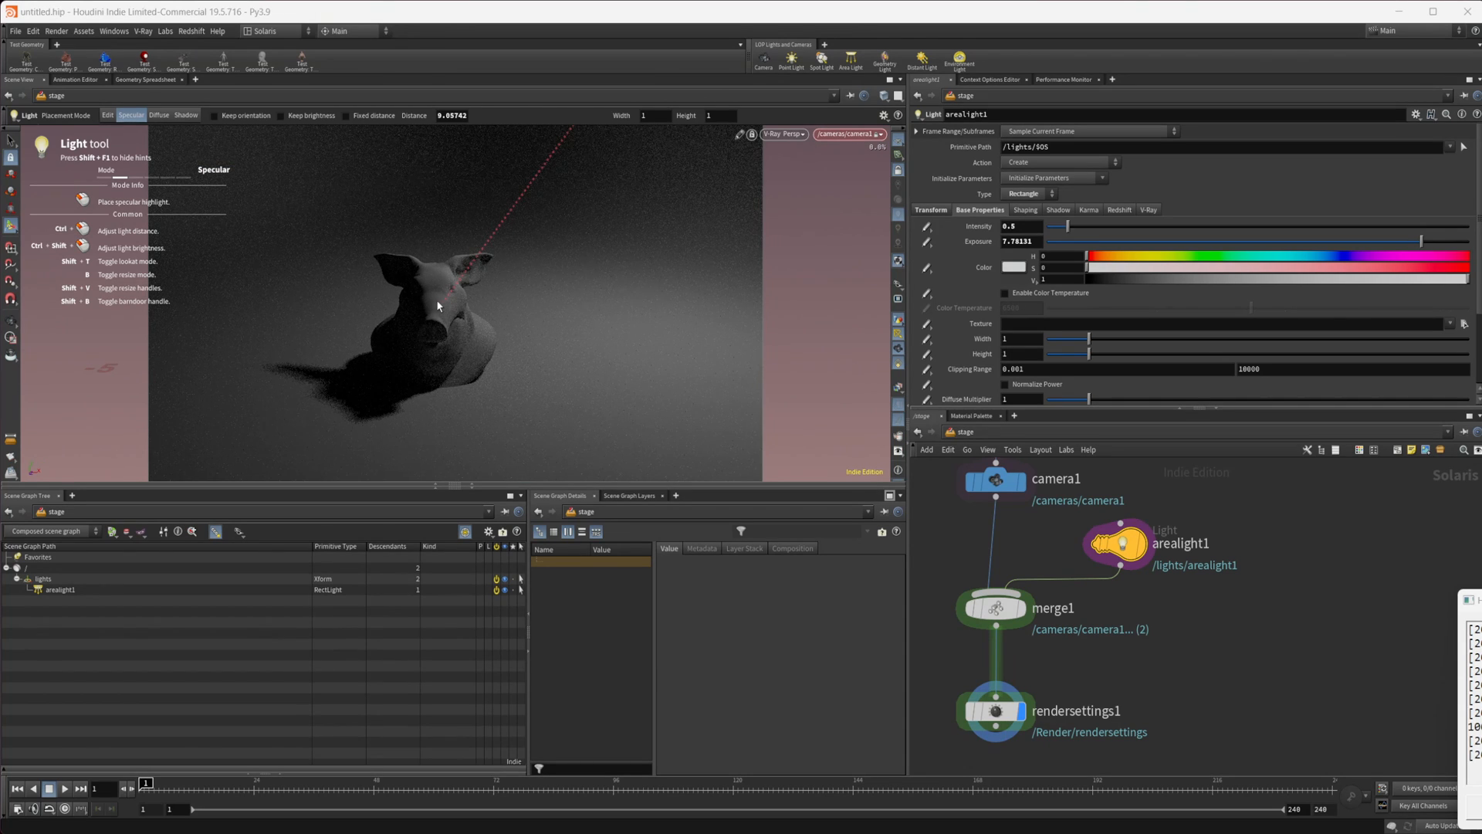
{"action": "mouse_move", "coordinate": [454, 372]}
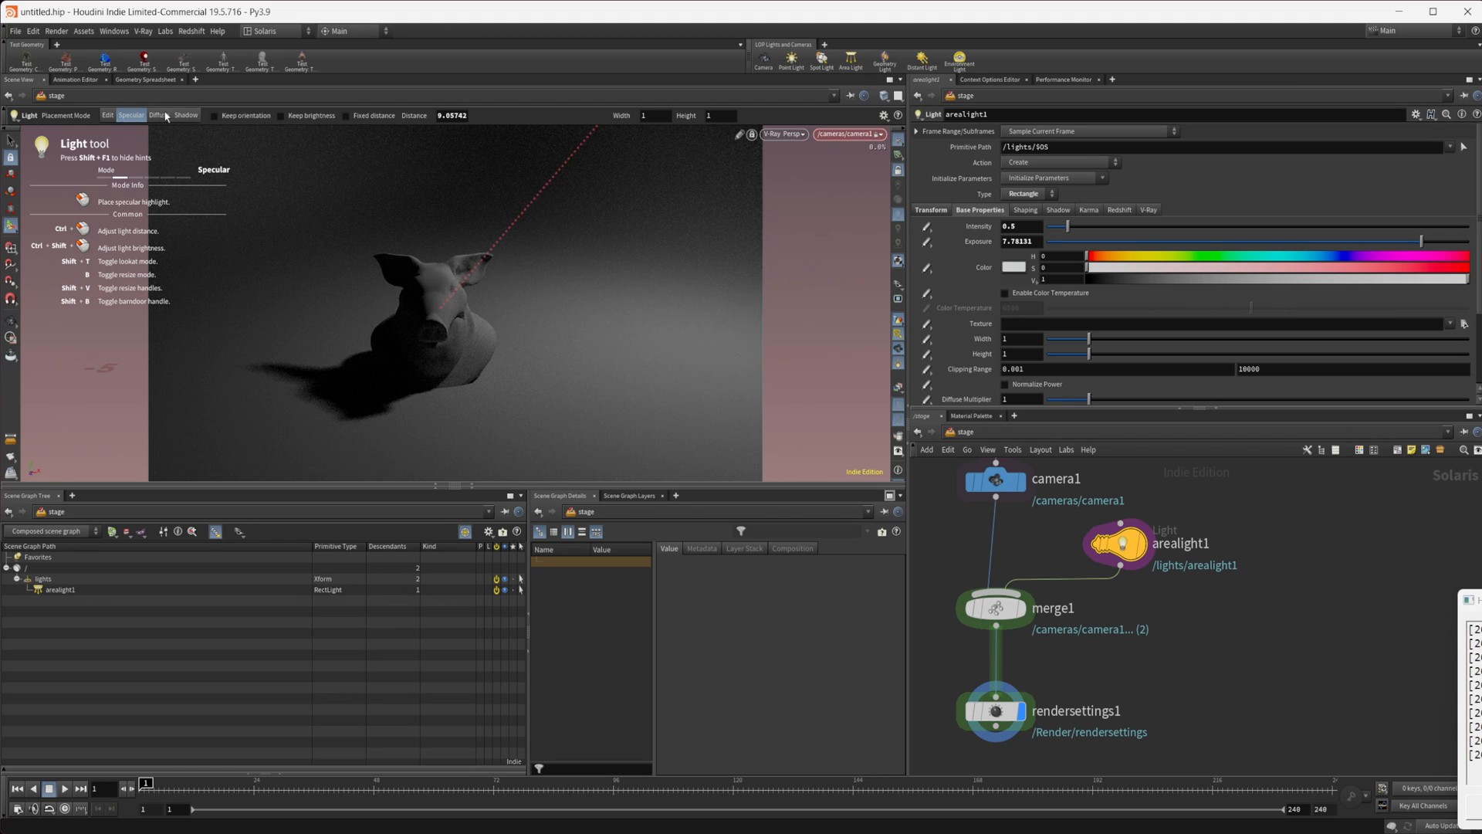
Step: Set the Light tool to diffuse placement, then to shadow placement for arealight1
{"action": "left_click", "coordinate": [157, 114]}
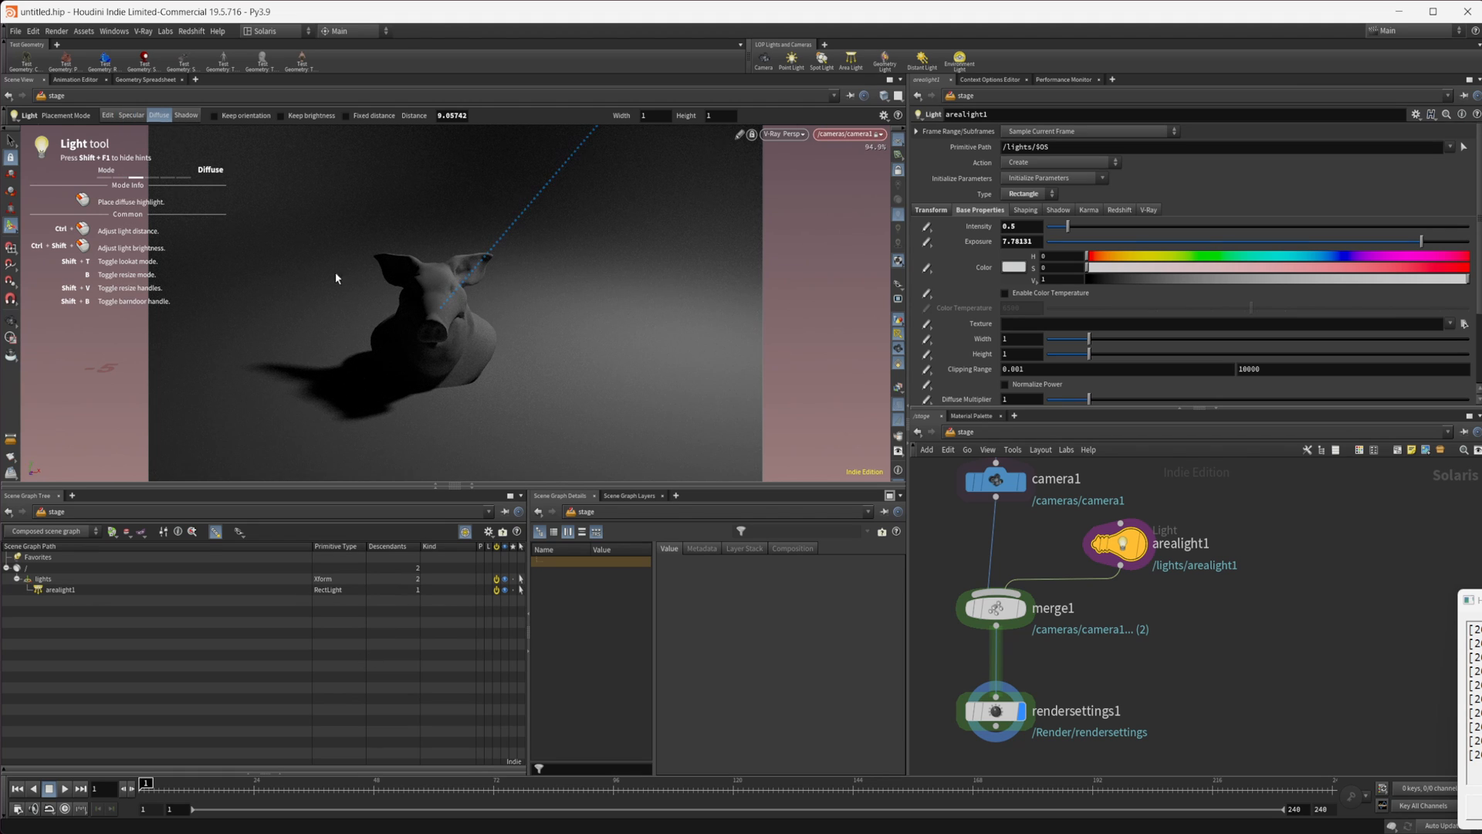
{"action": "mouse_move", "coordinate": [420, 313]}
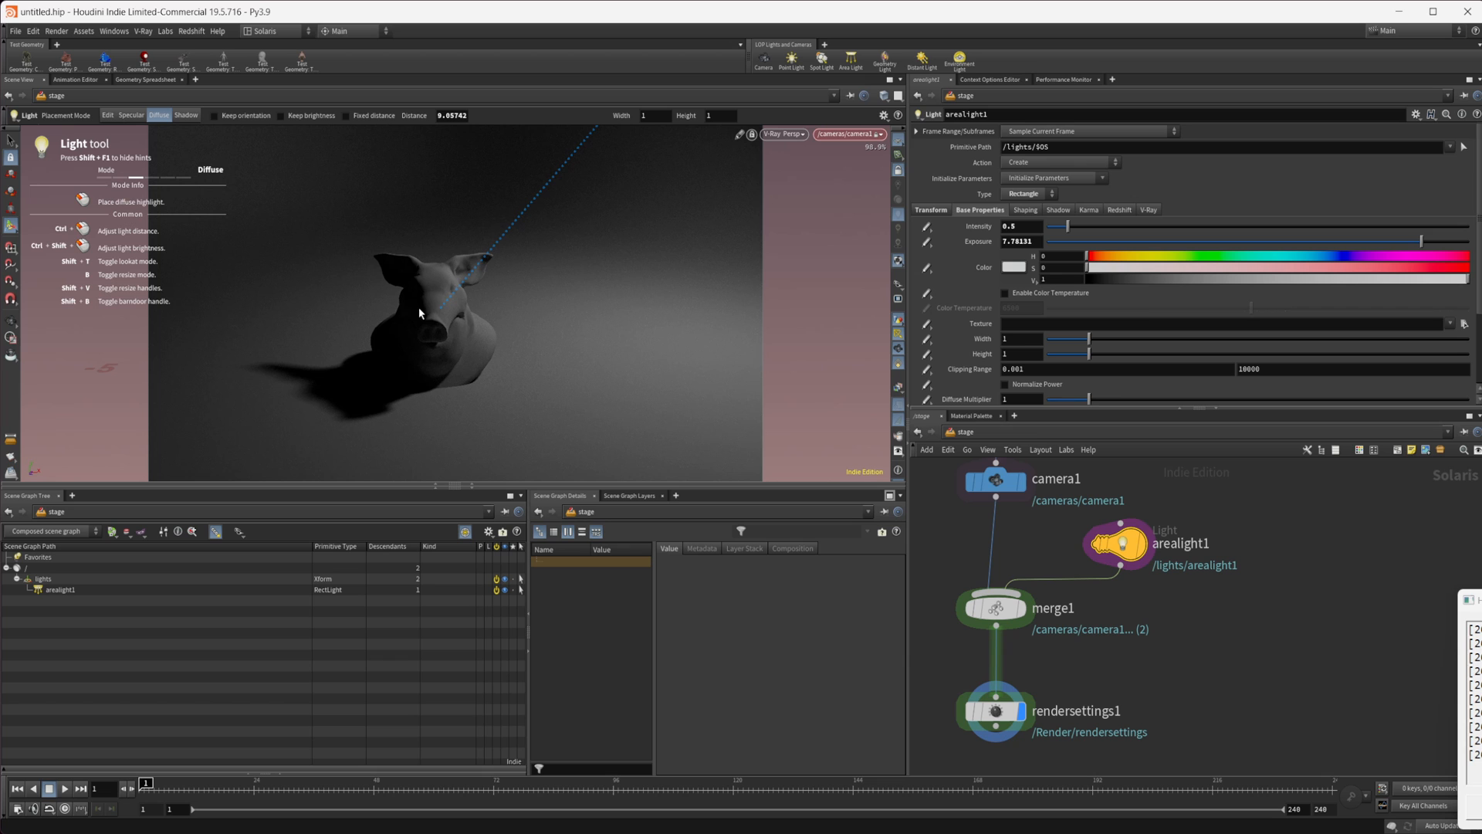
{"action": "mouse_move", "coordinate": [443, 339]}
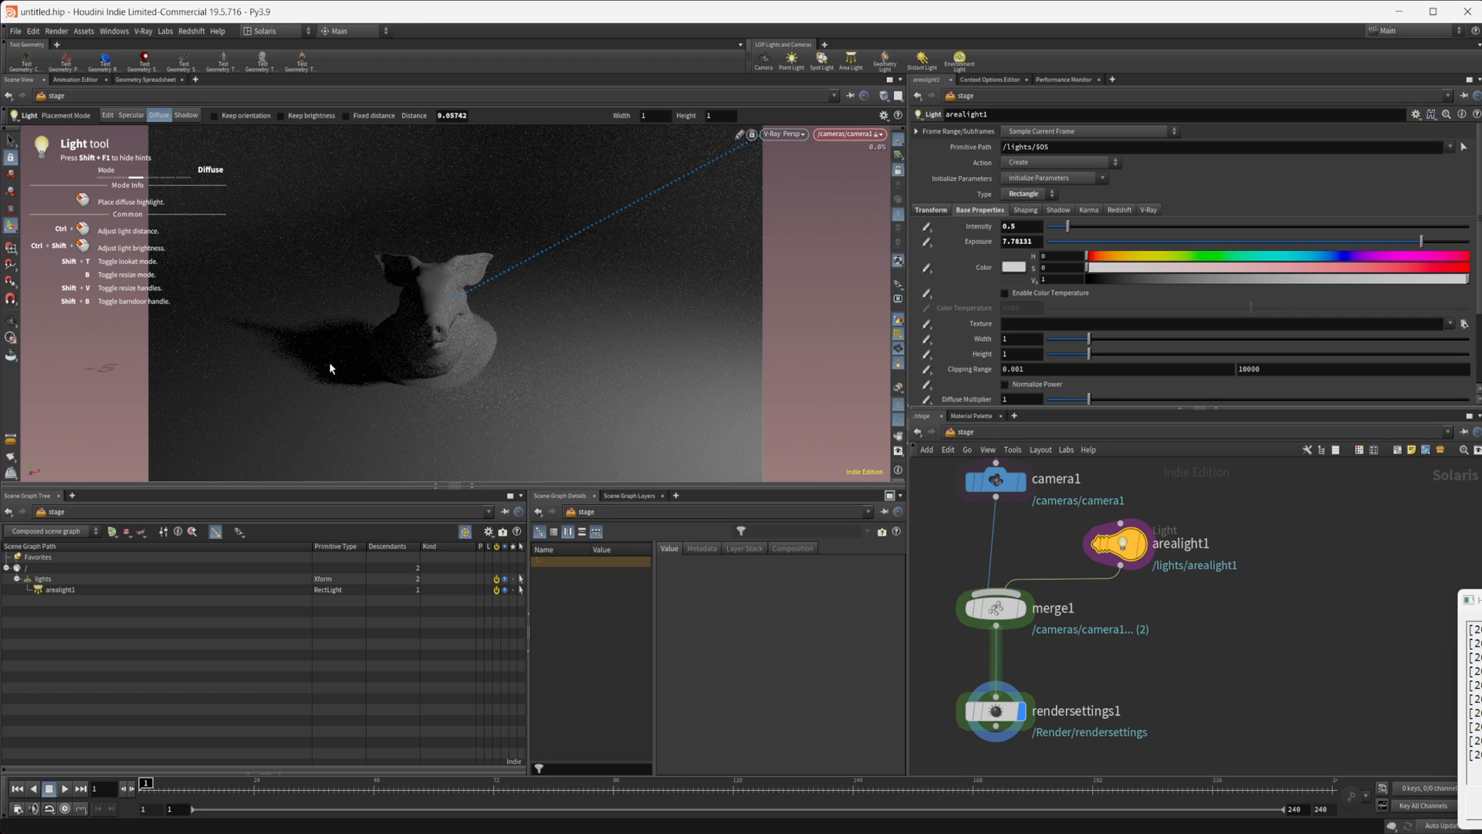
{"action": "left_click", "coordinate": [187, 114]}
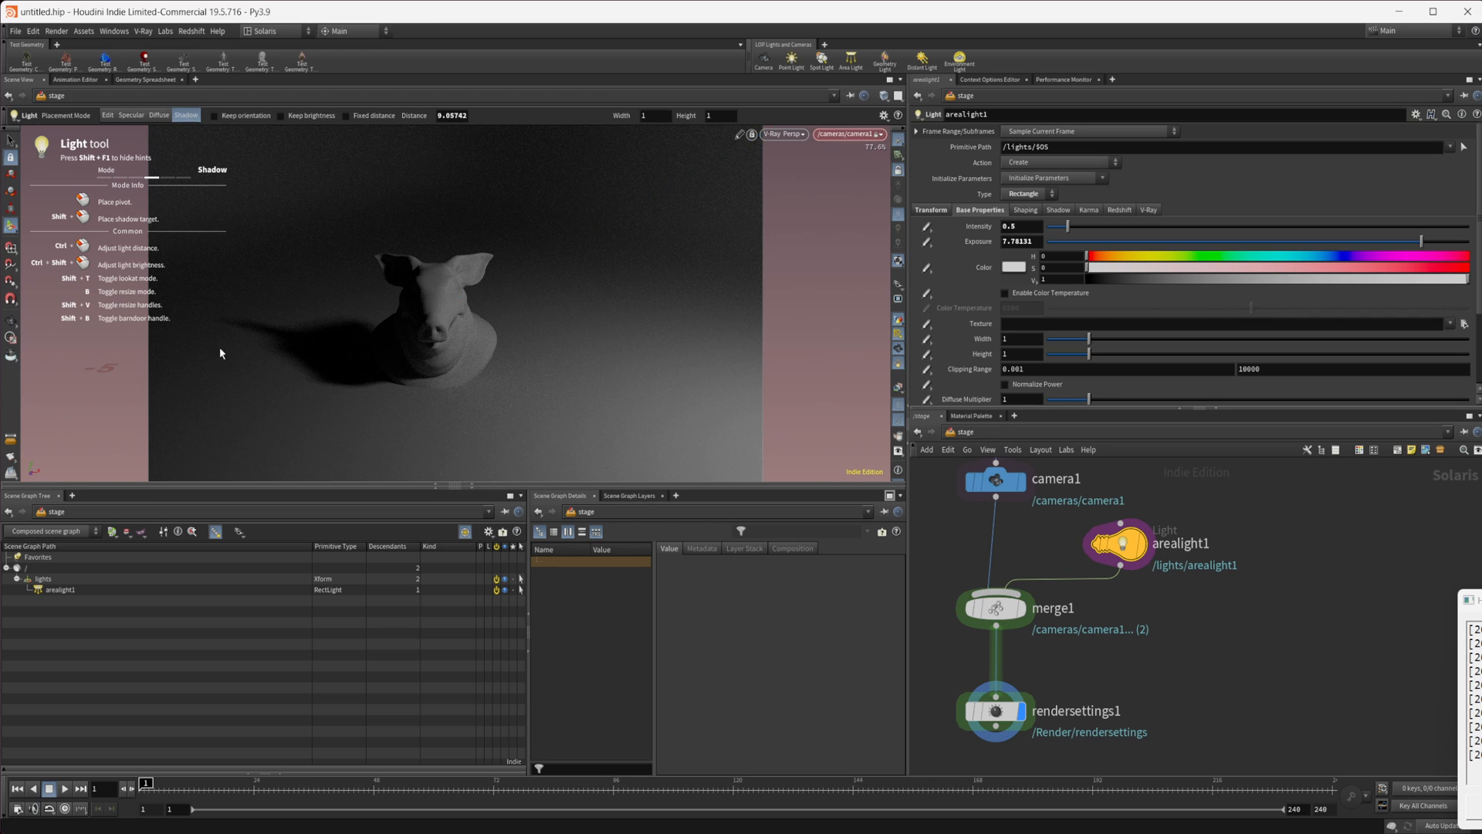
{"action": "mouse_move", "coordinate": [343, 348]}
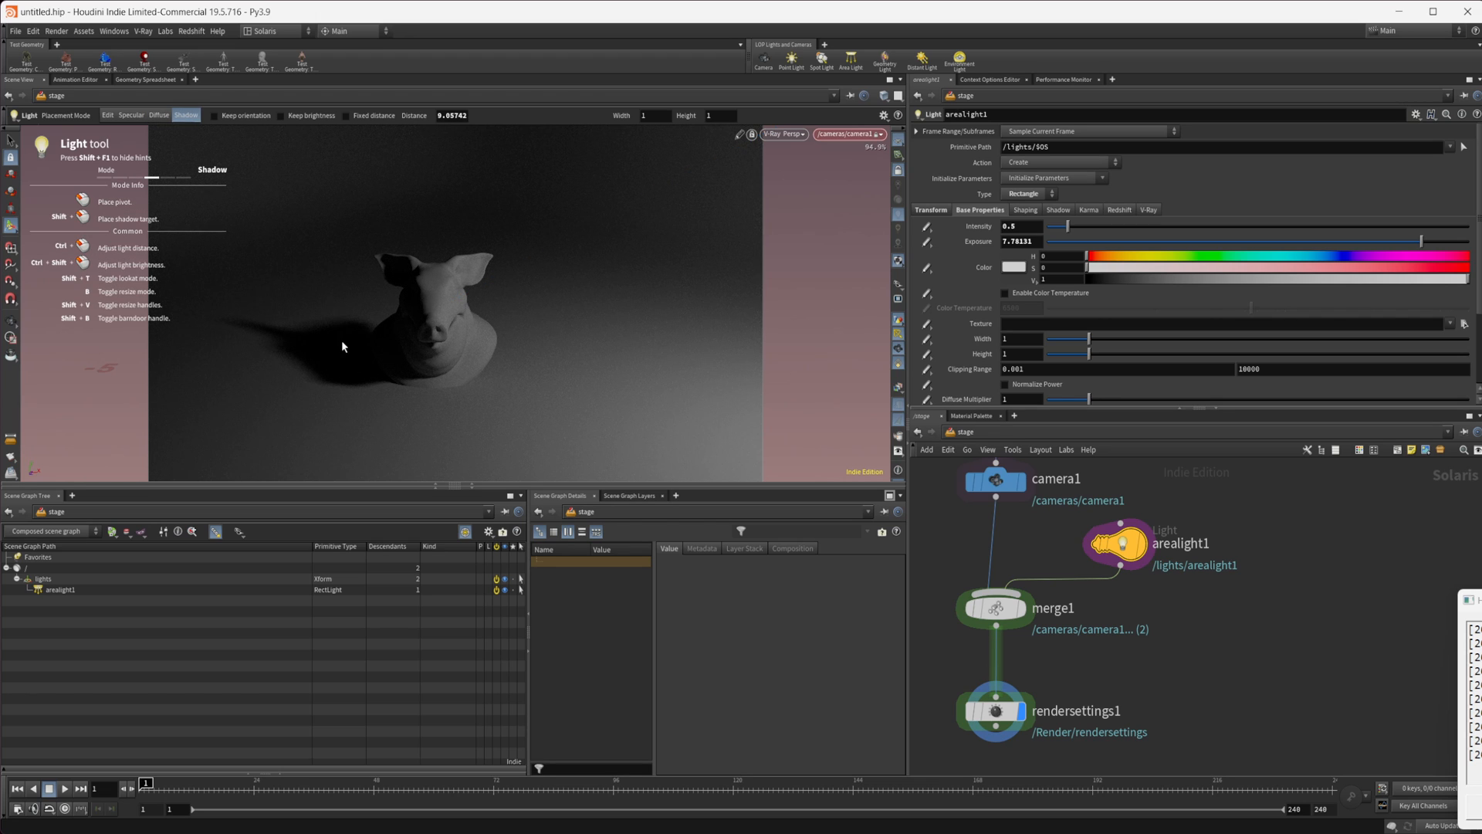
{"action": "mouse_move", "coordinate": [226, 283]}
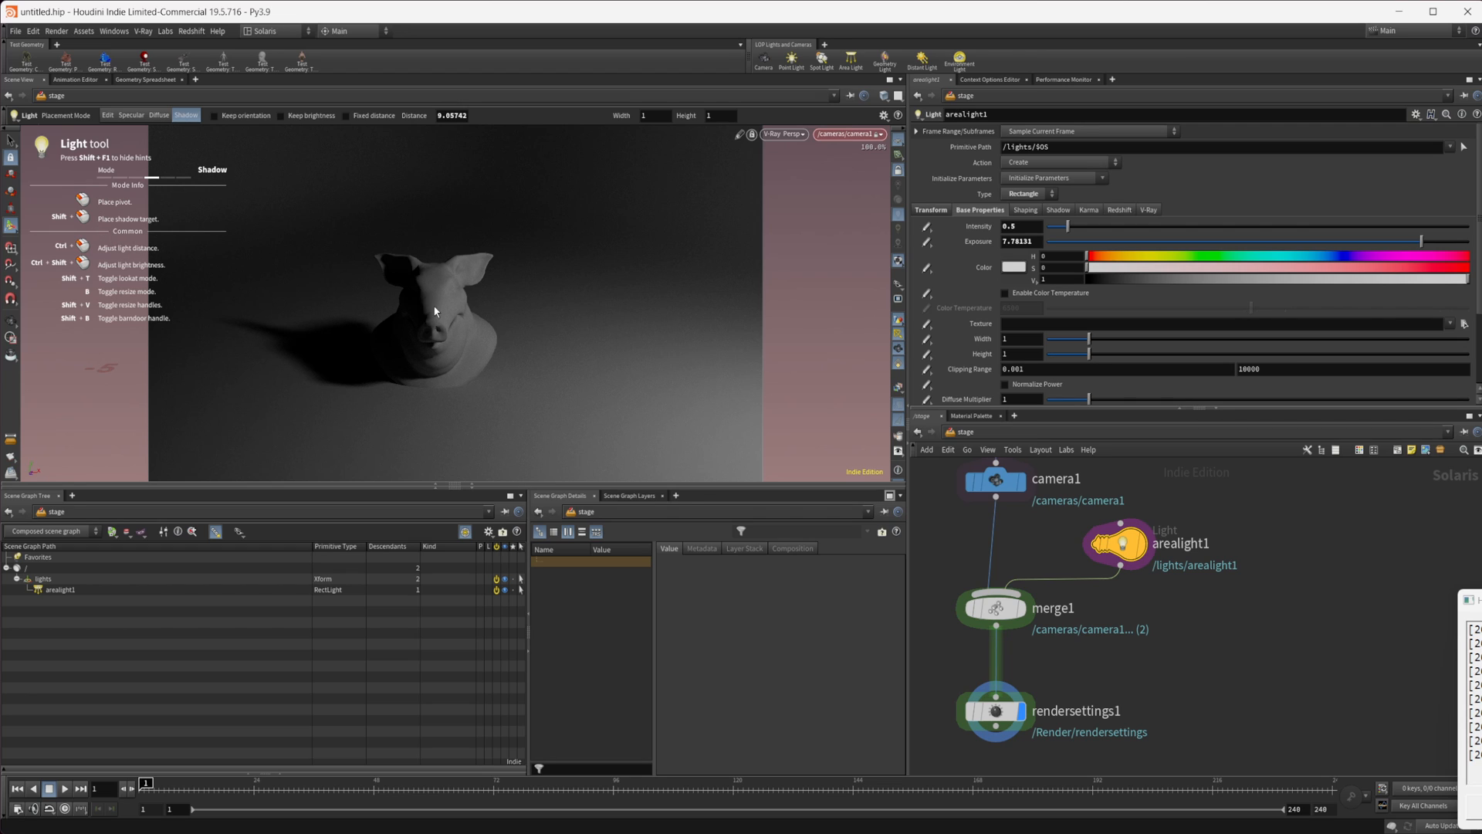
{"action": "mouse_move", "coordinate": [457, 313]}
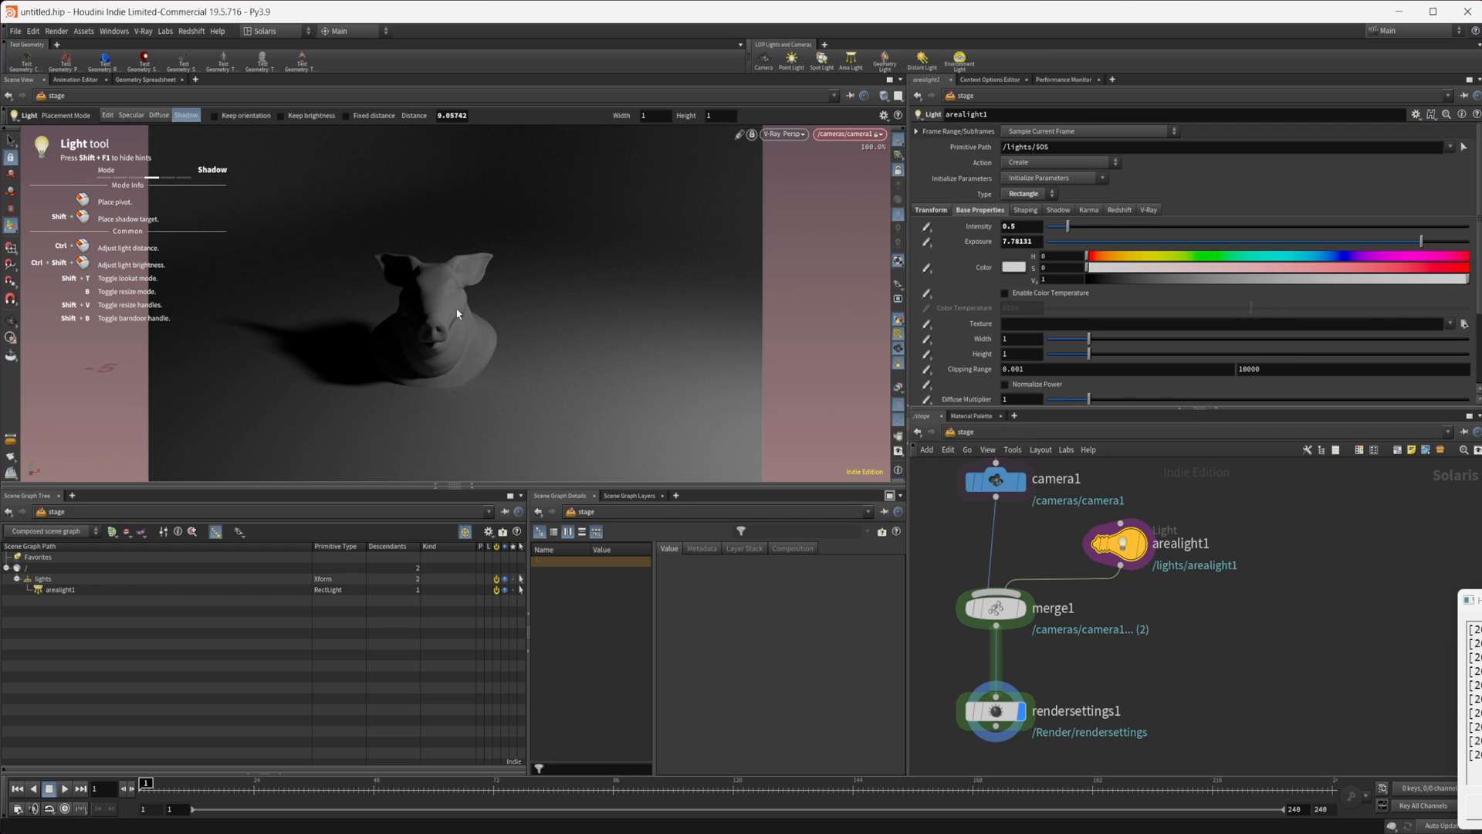
{"action": "mouse_move", "coordinate": [447, 314]}
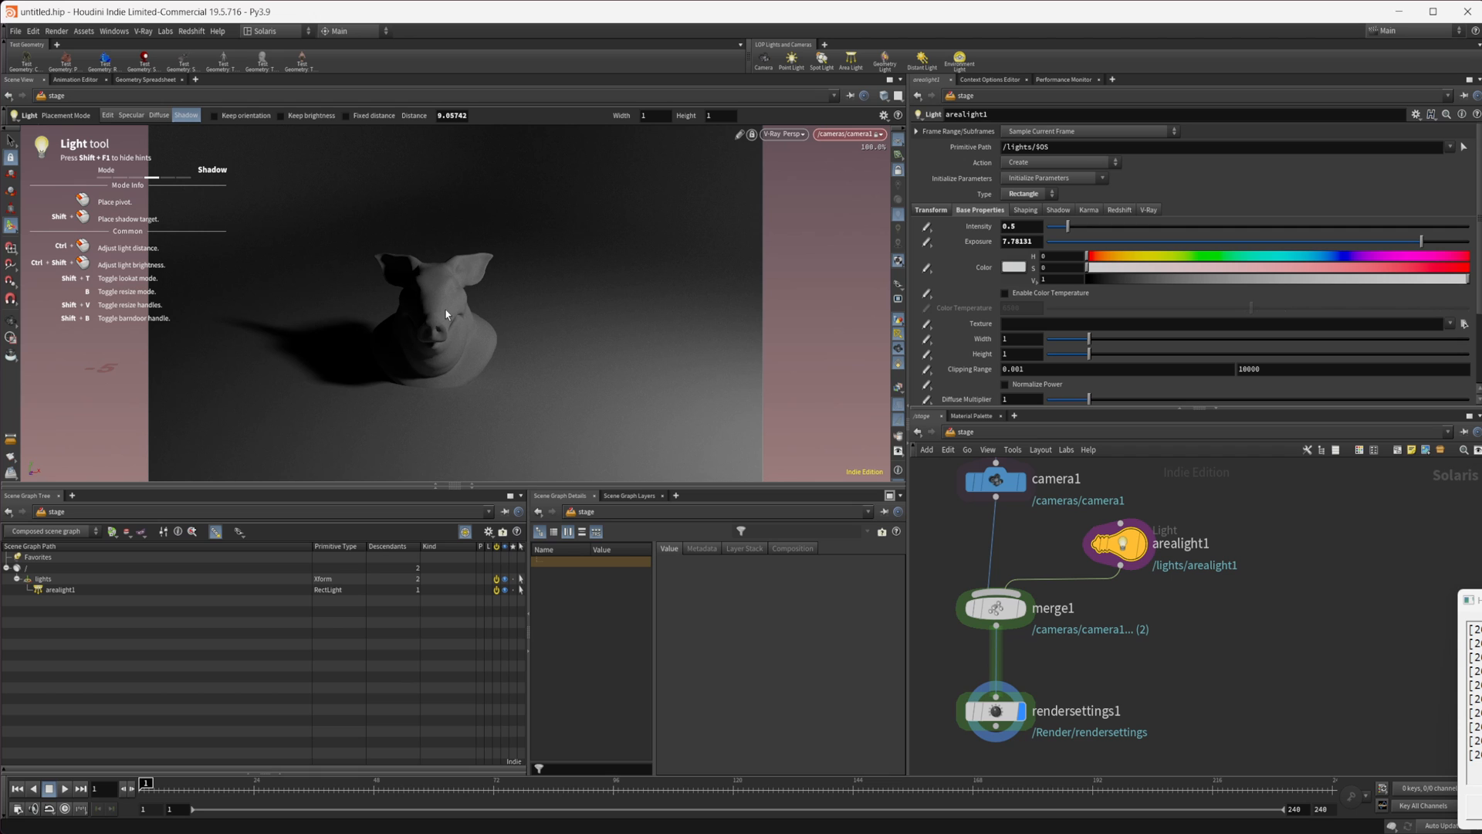
{"action": "mouse_move", "coordinate": [433, 394]}
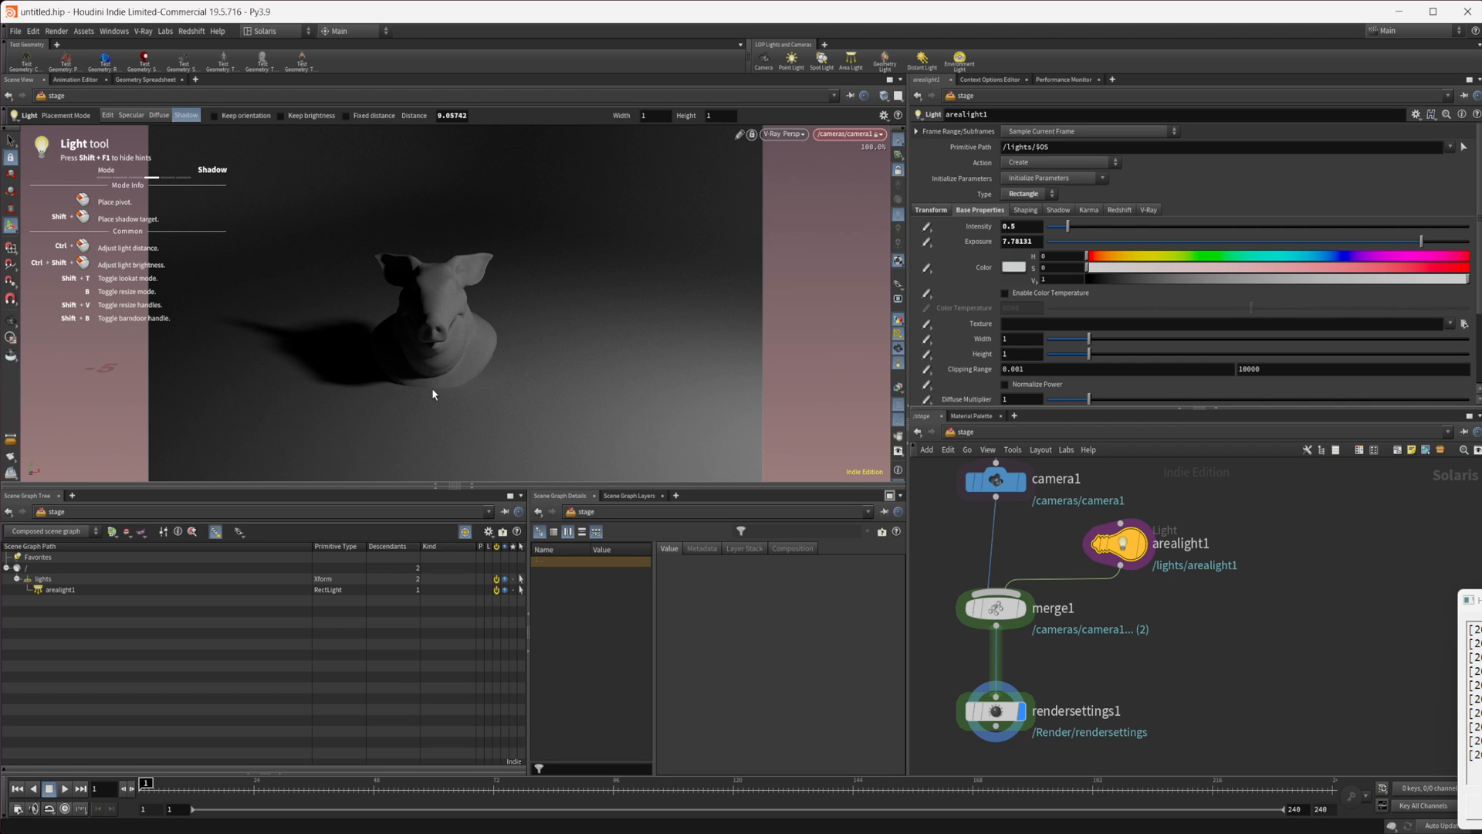
Step: Set the shadow pivot on the pig head to move arealight1 above it, then return to specular placement
{"action": "left_click", "coordinate": [445, 309]}
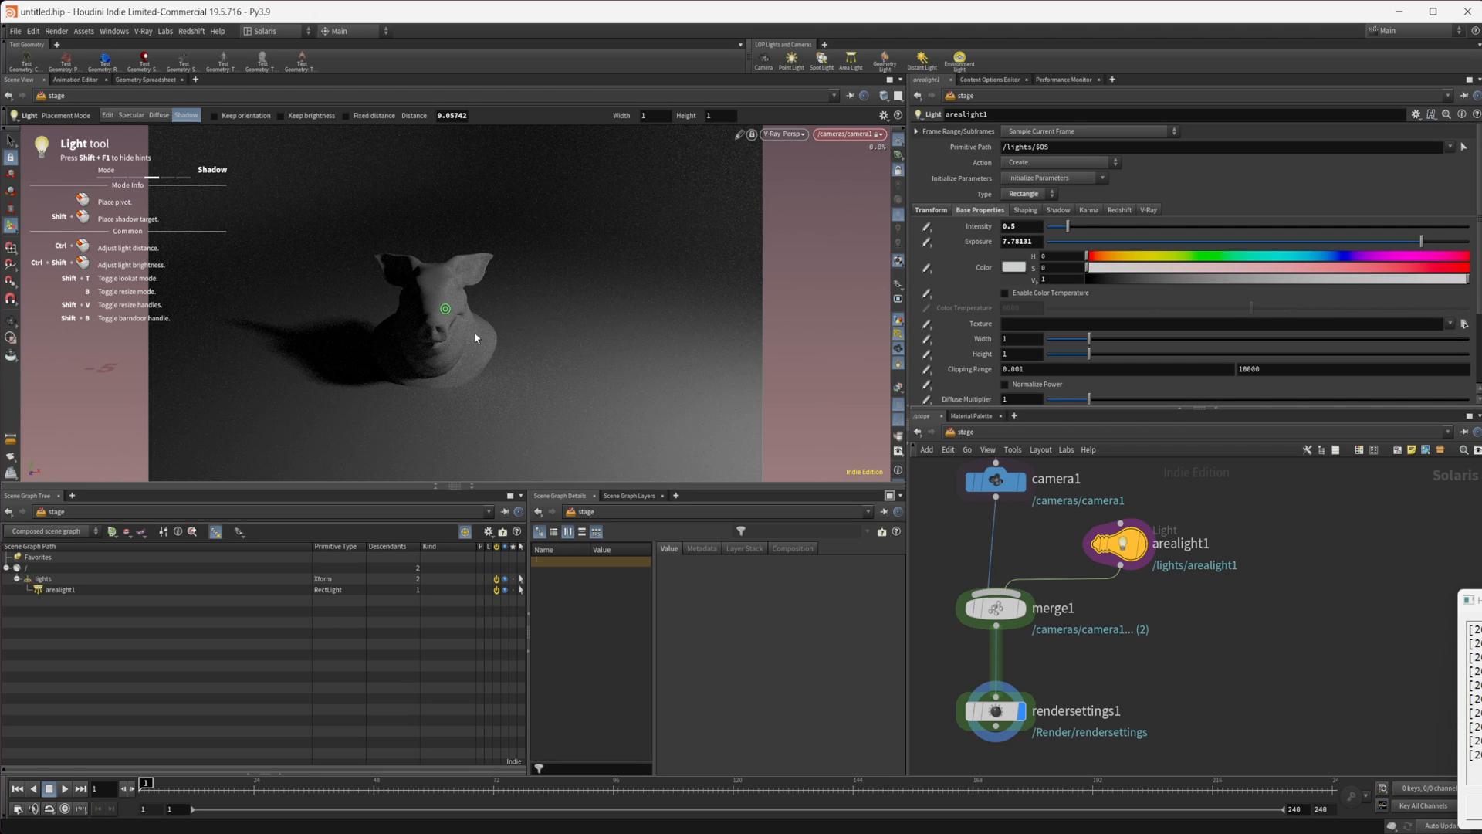
{"action": "mouse_move", "coordinate": [441, 360]}
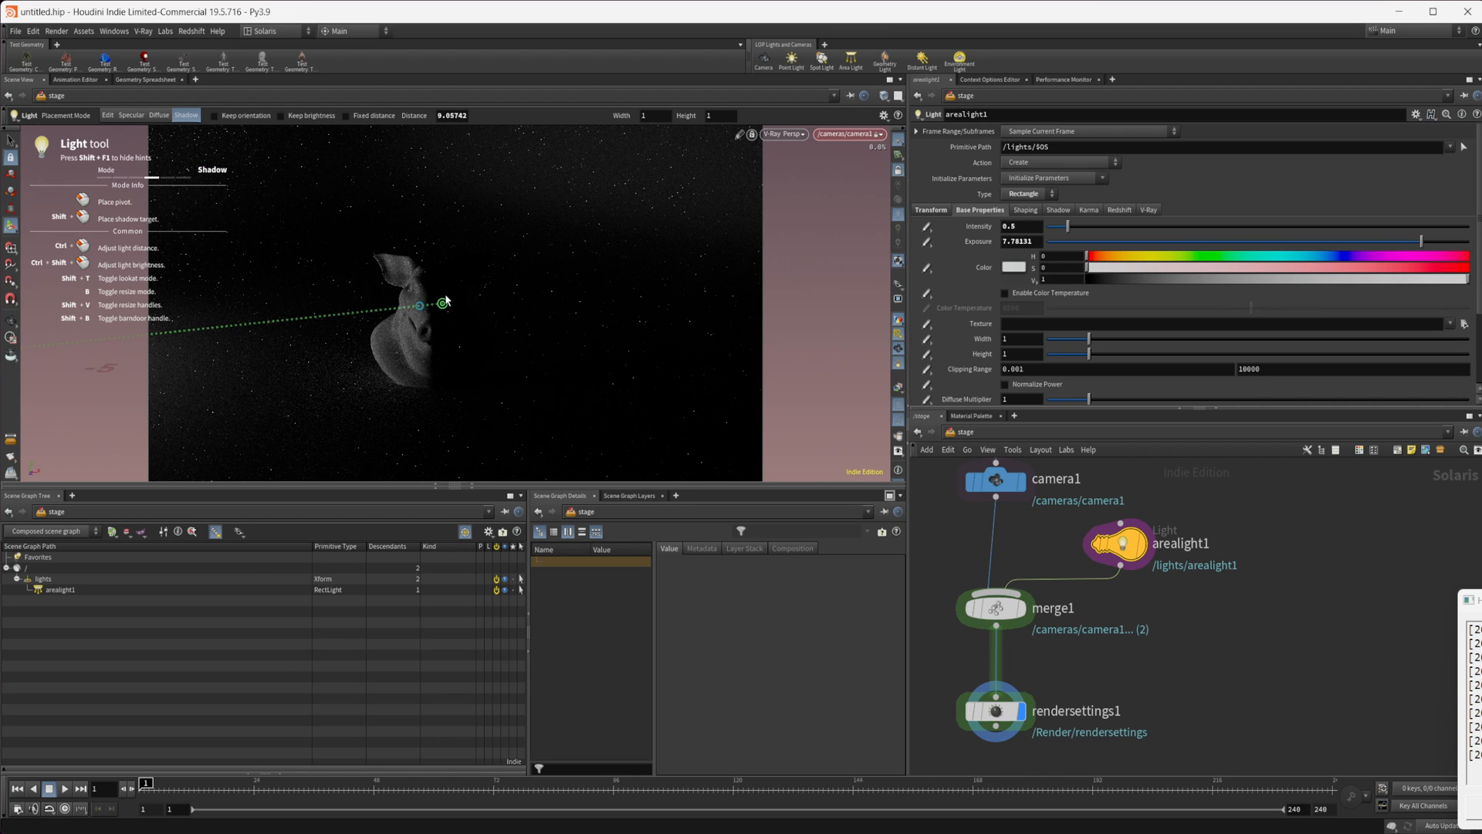
{"action": "left_click", "coordinate": [159, 116]}
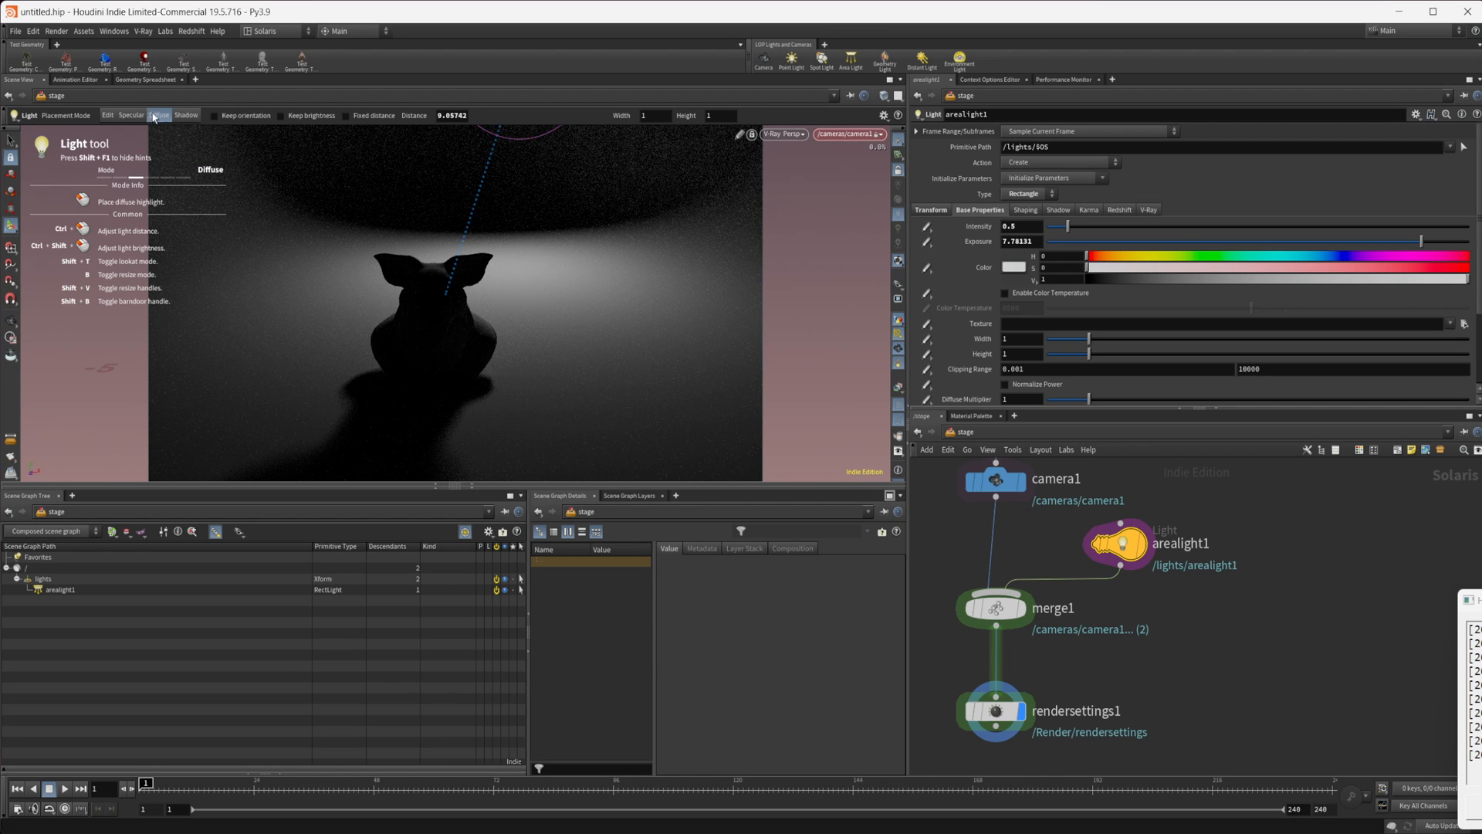
{"action": "left_click", "coordinate": [130, 116]}
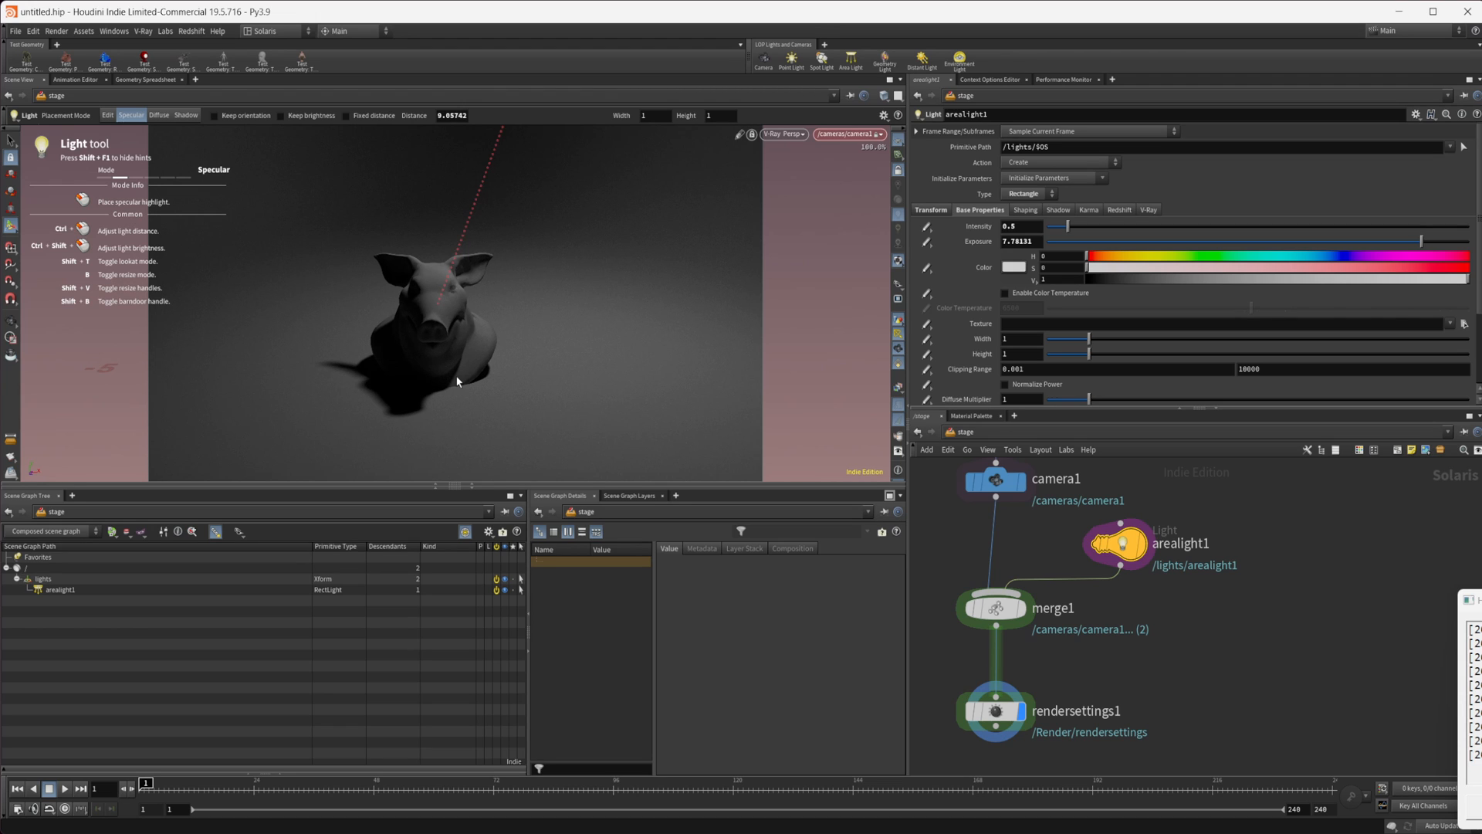
{"action": "mouse_move", "coordinate": [1374, 811]}
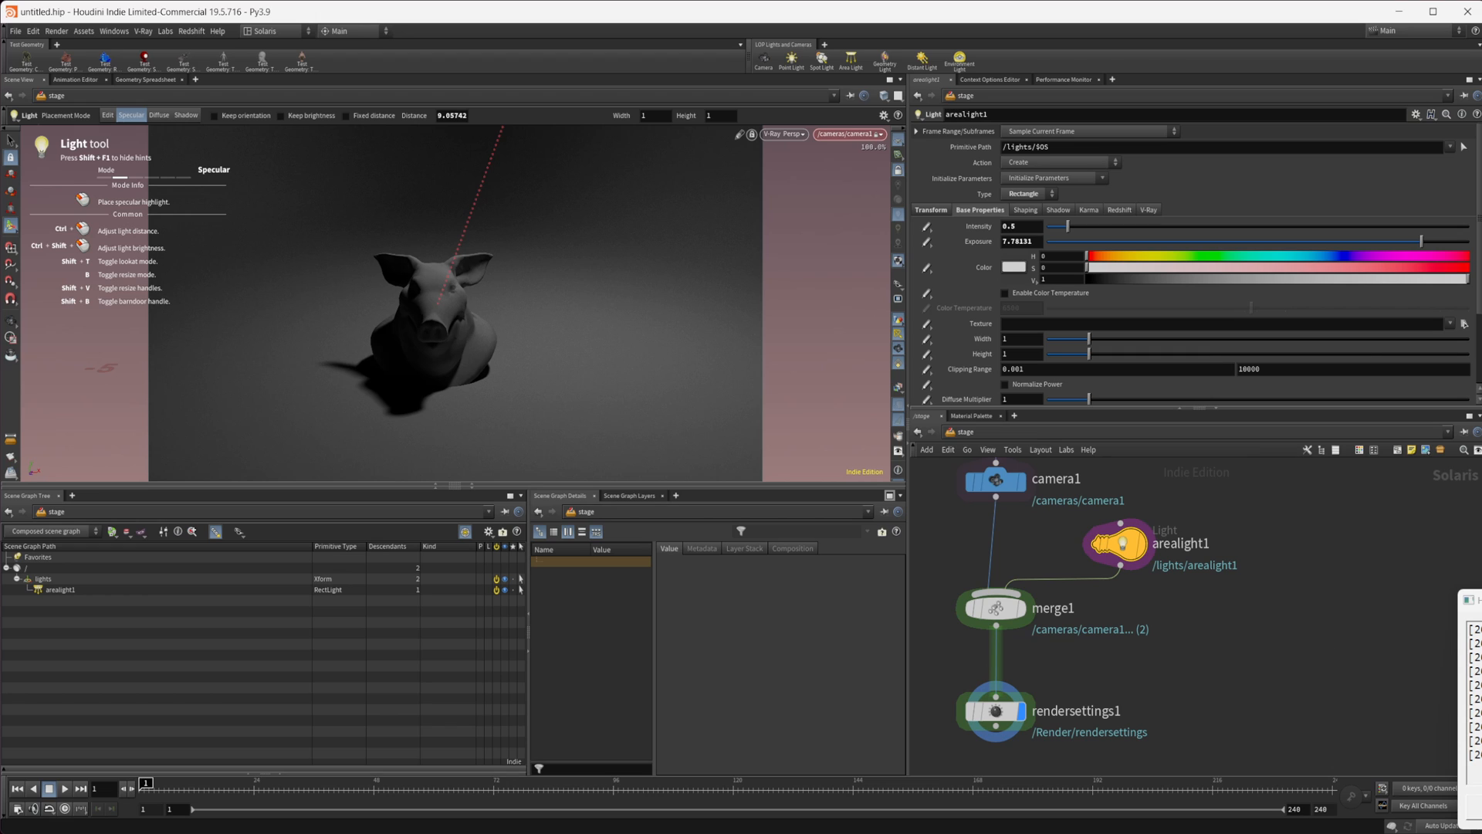
{"action": "mouse_move", "coordinate": [751, 601]}
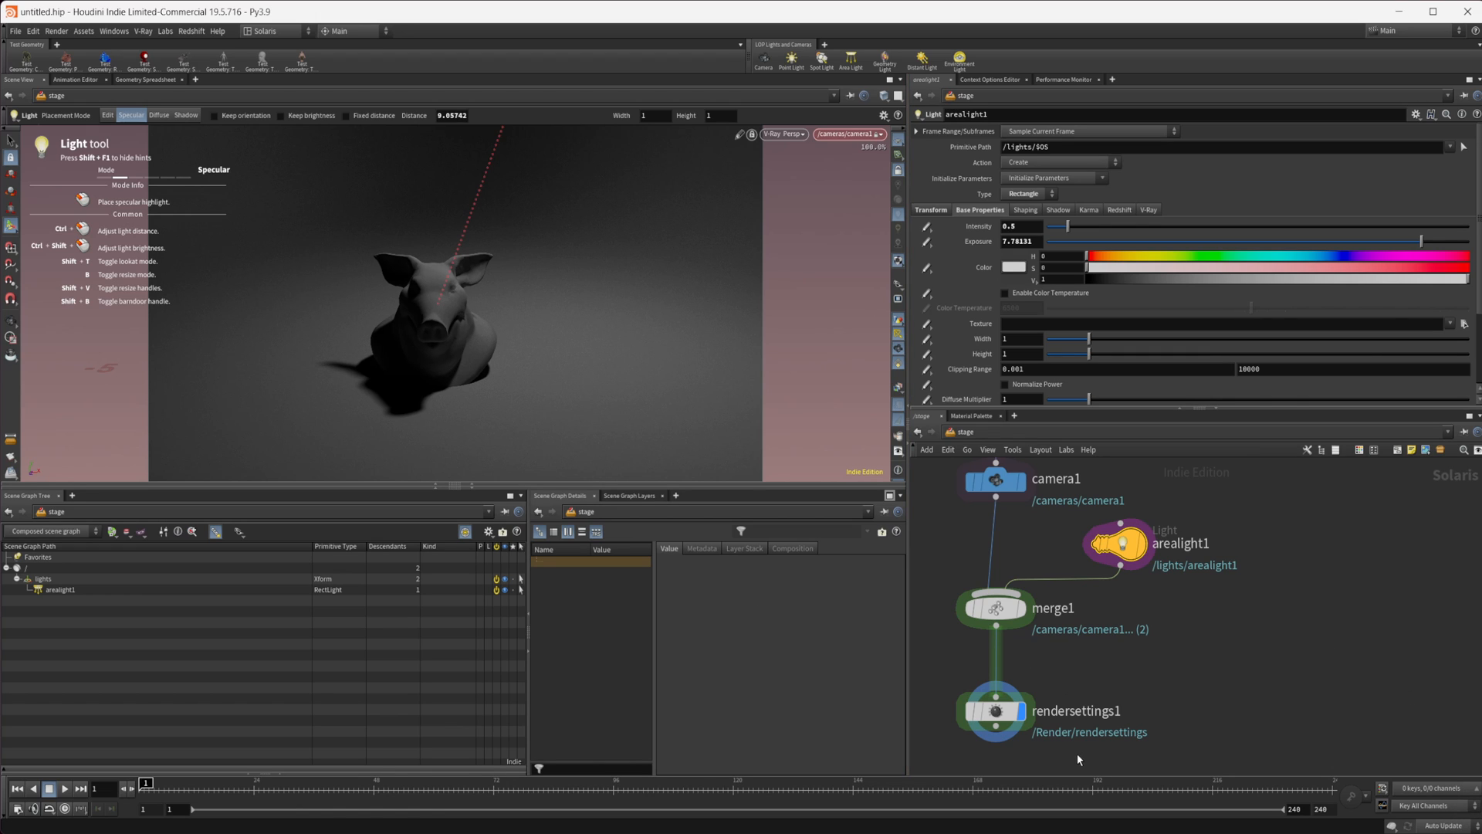
{"action": "mouse_move", "coordinate": [891, 375]}
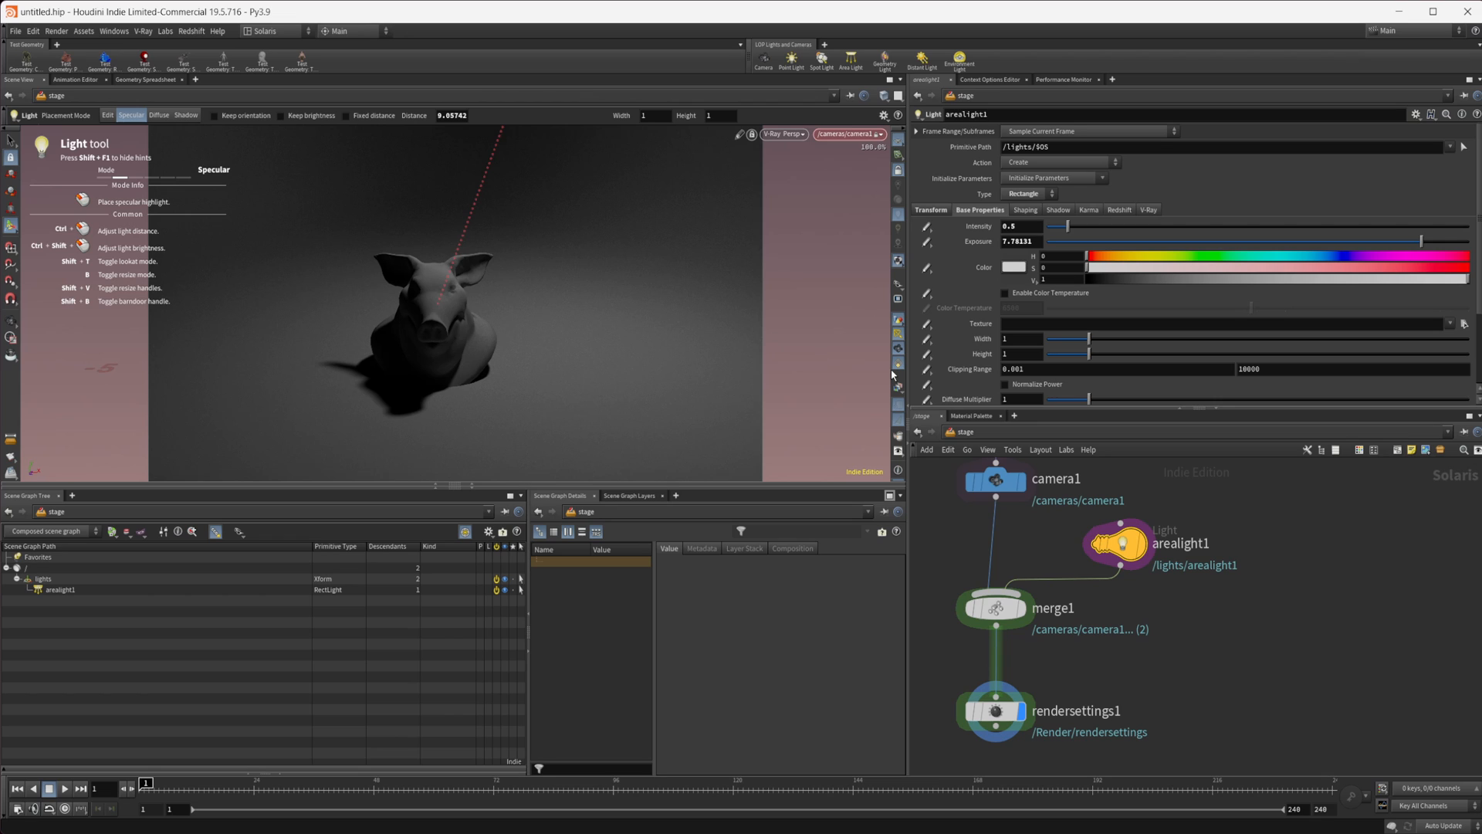
{"action": "mouse_move", "coordinate": [897, 375]}
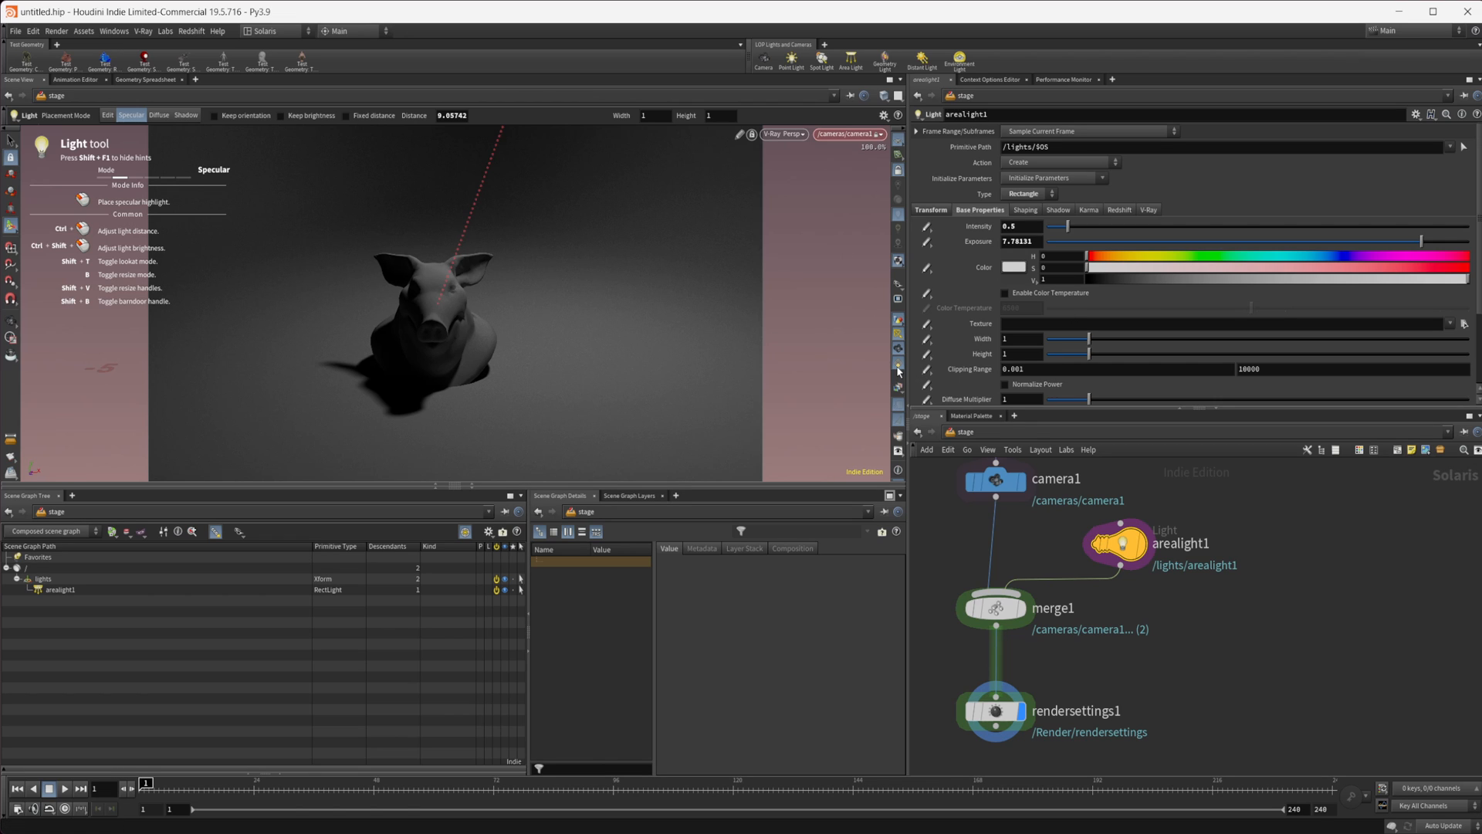
{"action": "mouse_move", "coordinate": [242, 195]}
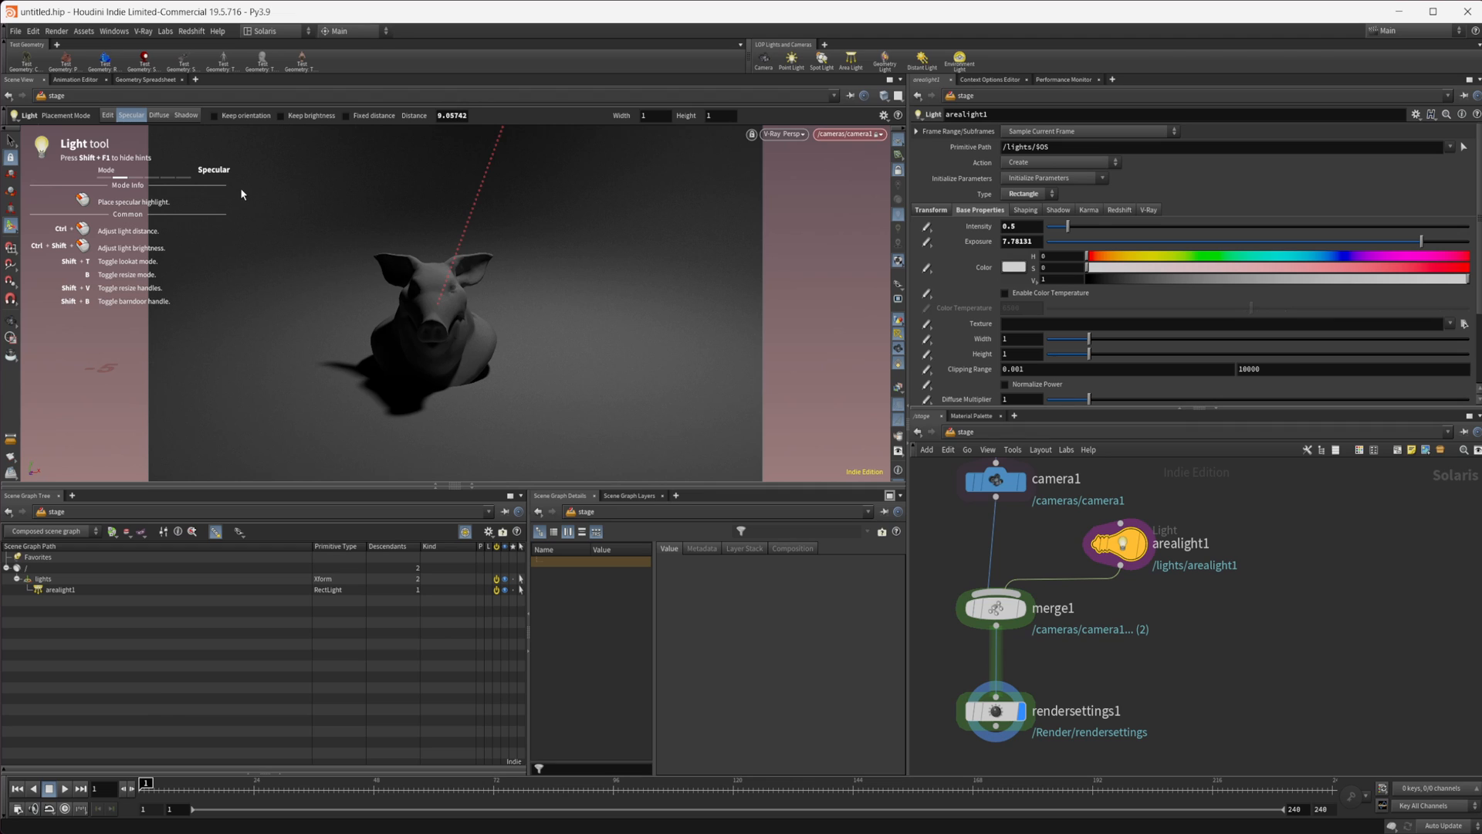
{"action": "mouse_move", "coordinate": [624, 368]}
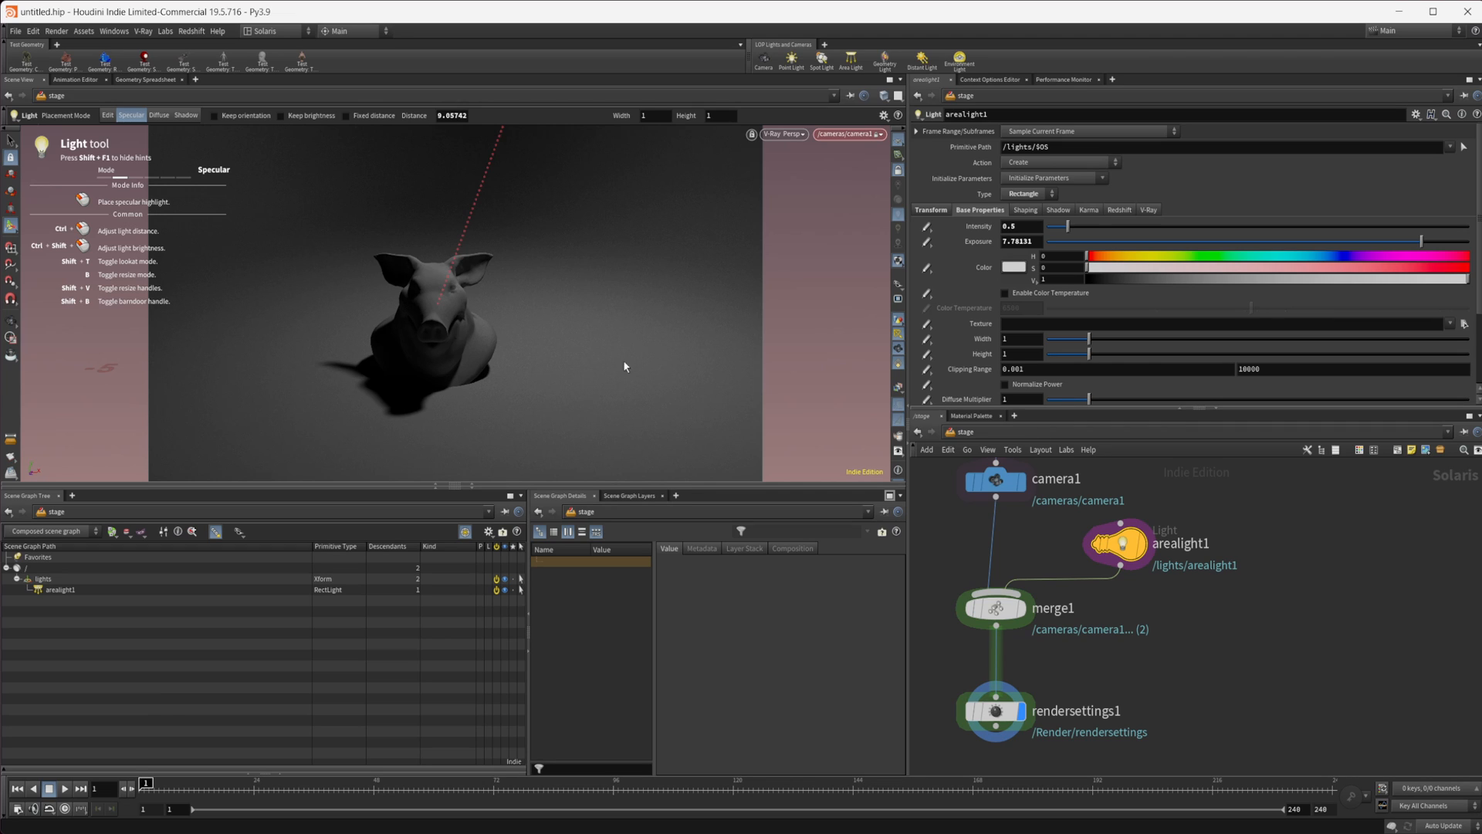
{"action": "mouse_move", "coordinate": [205, 220]}
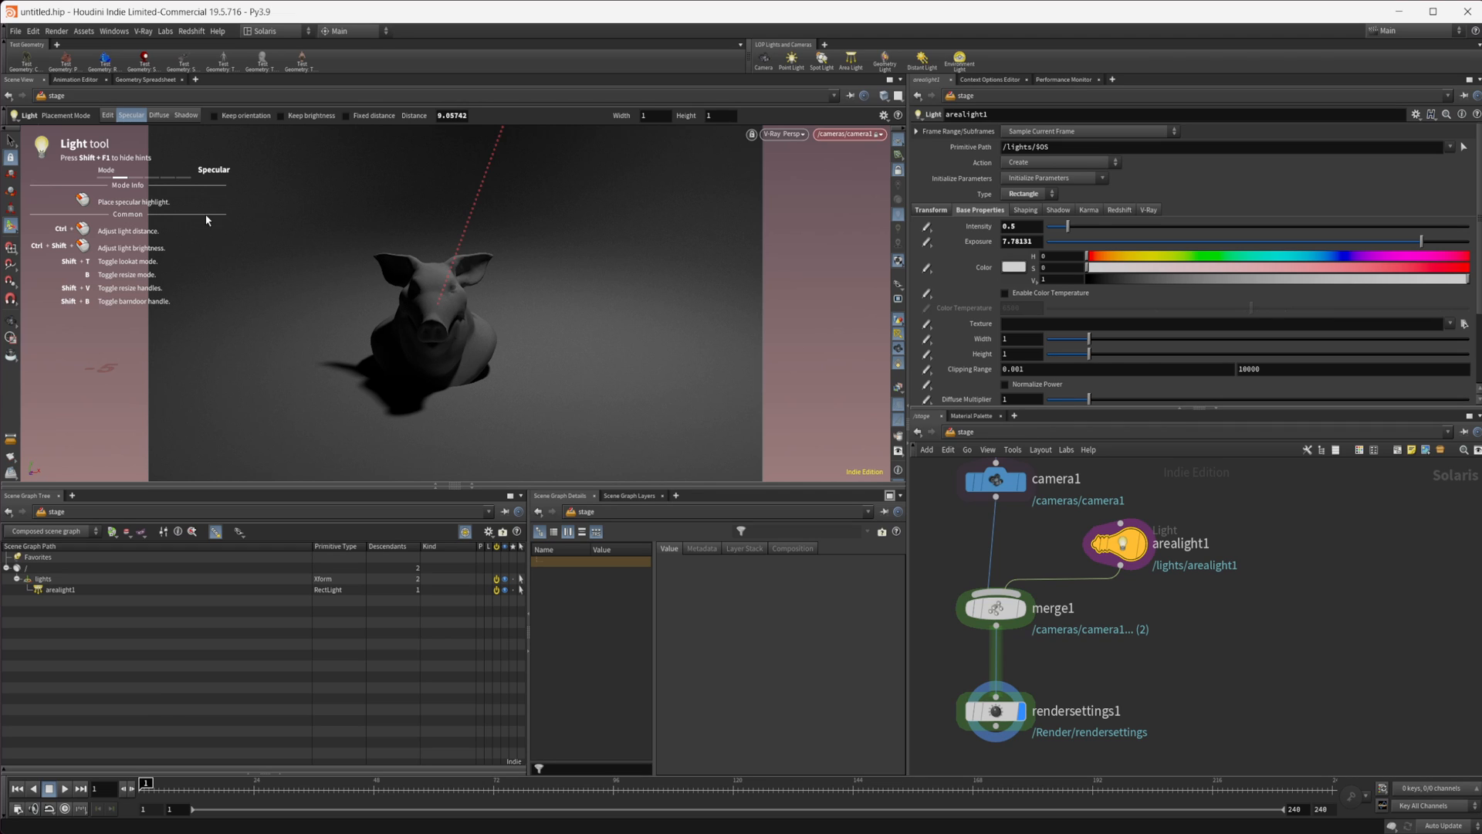
{"action": "mouse_move", "coordinate": [420, 305]}
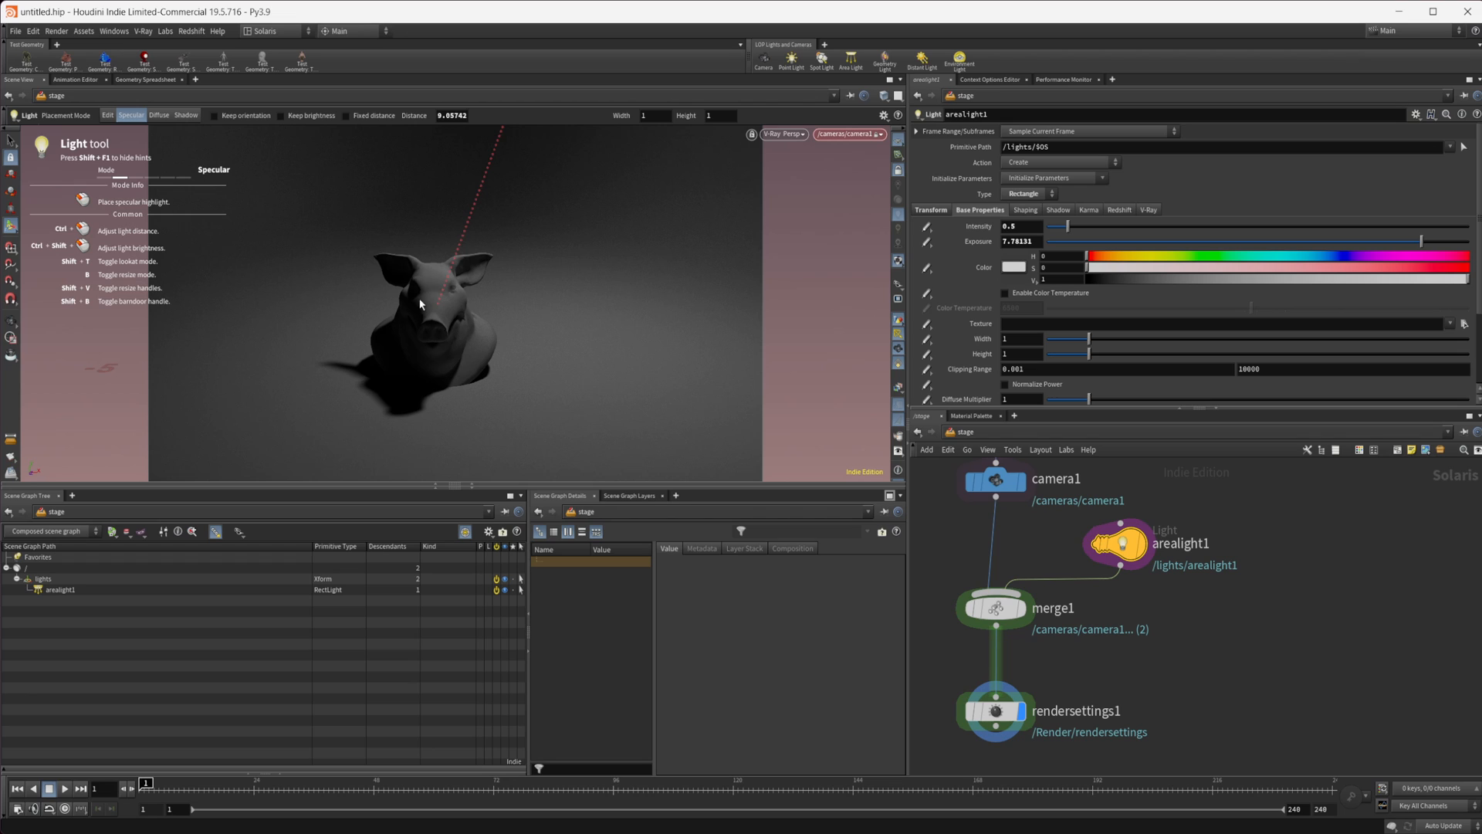
{"action": "mouse_move", "coordinate": [434, 351]}
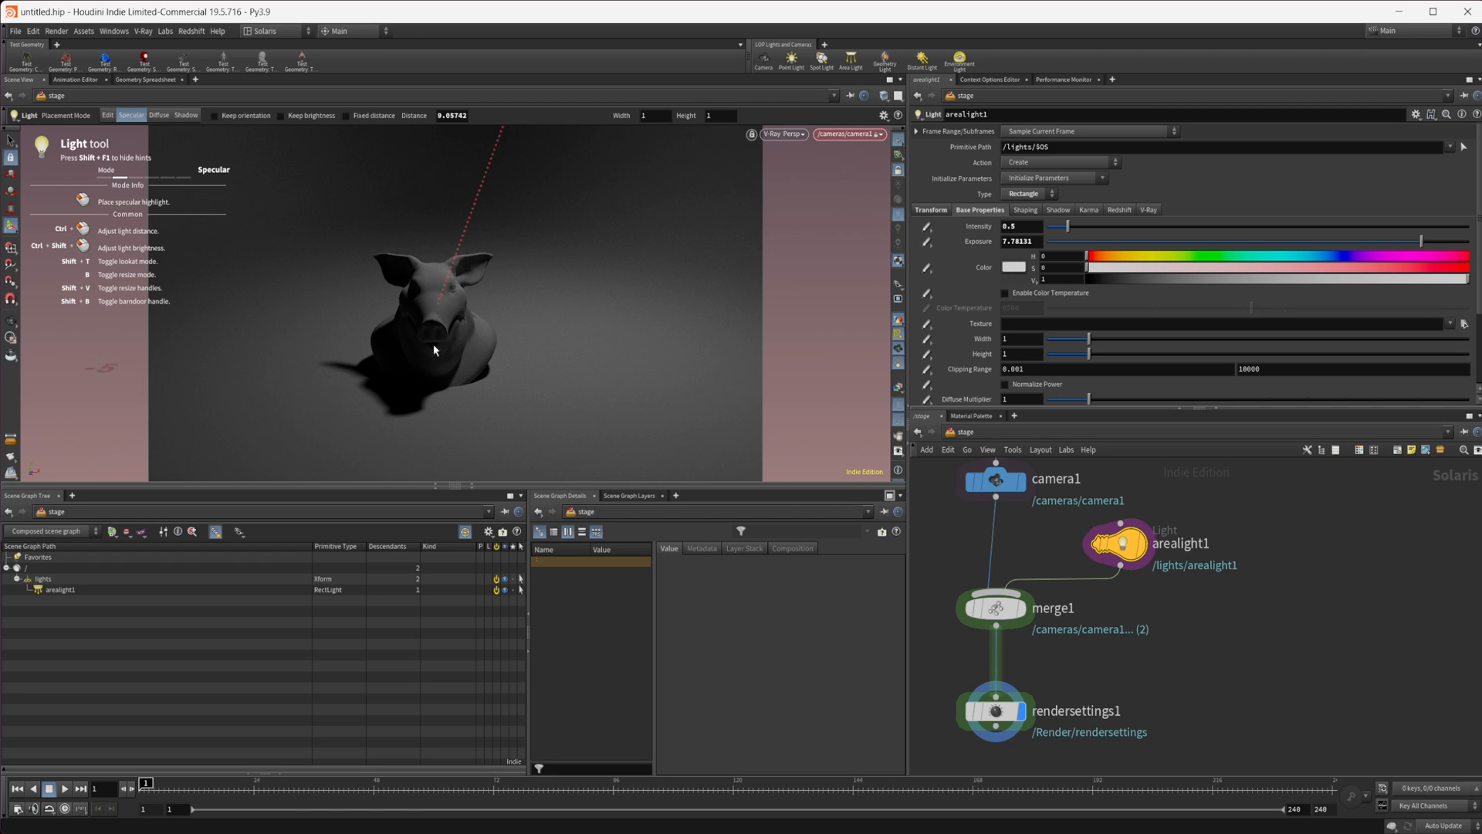
{"action": "mouse_move", "coordinate": [500, 371]}
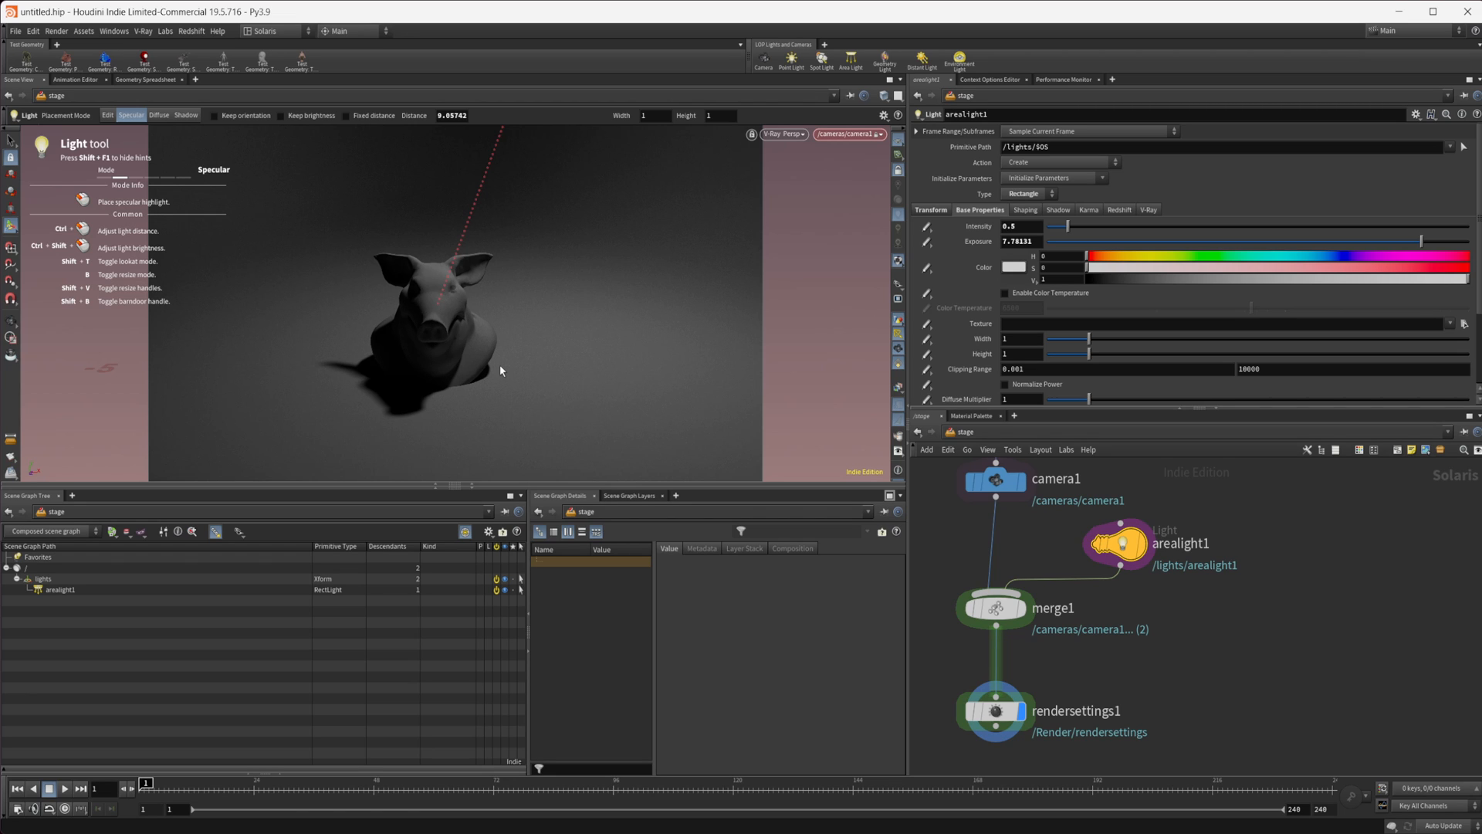
{"action": "mouse_move", "coordinate": [420, 236]}
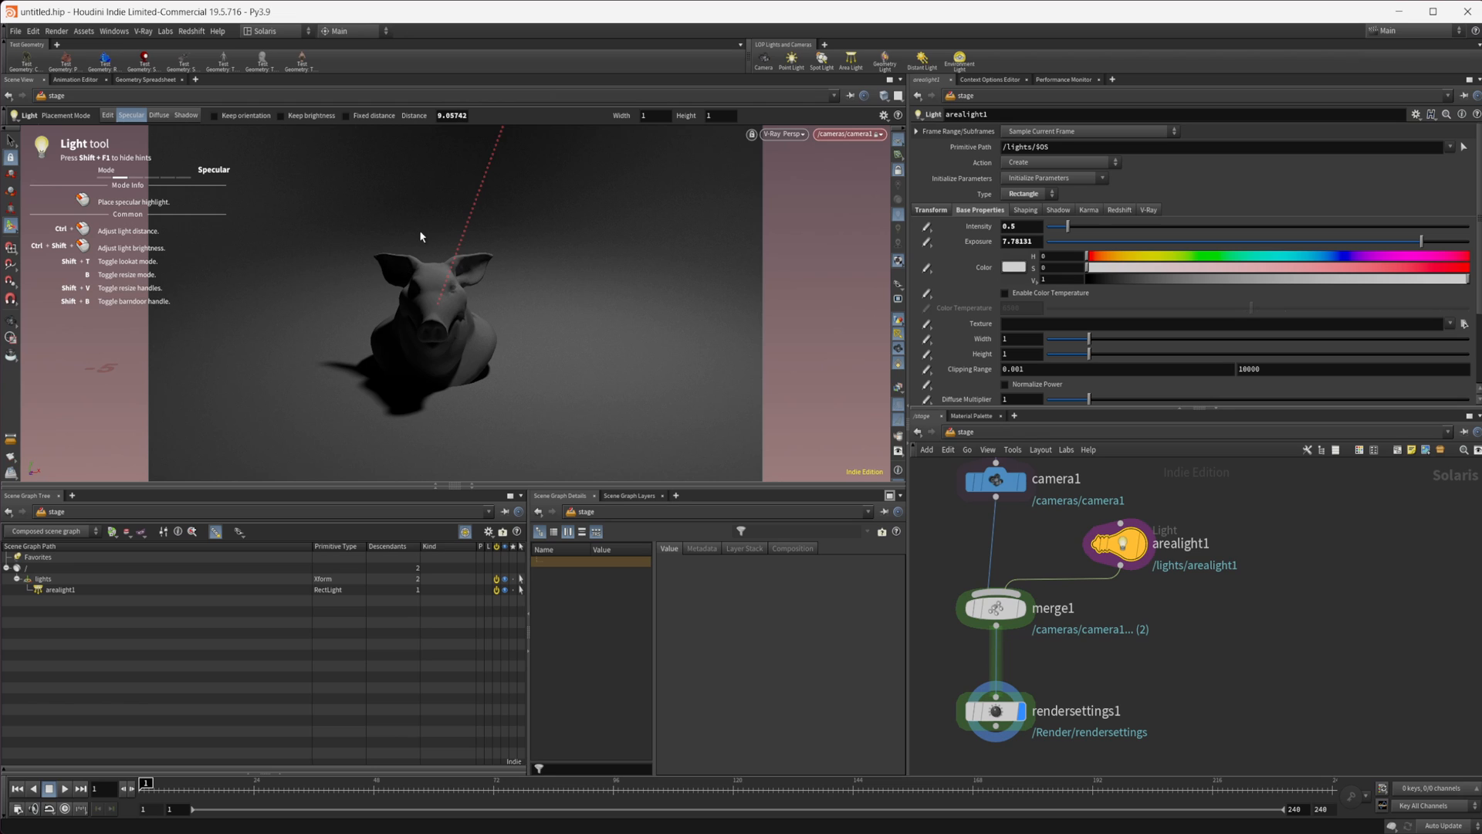
{"action": "mouse_move", "coordinate": [487, 396]}
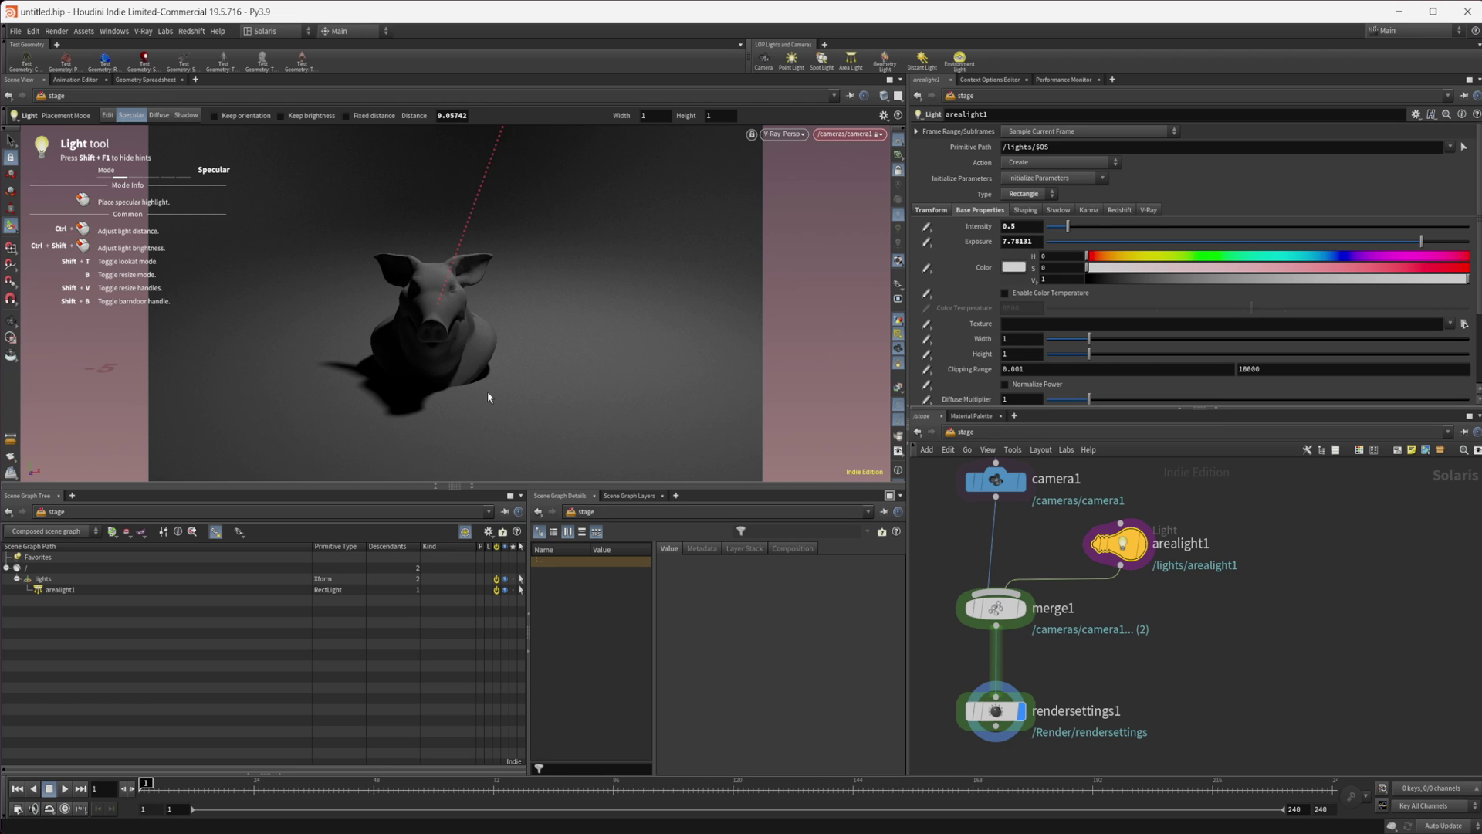
{"action": "mouse_move", "coordinate": [616, 372]}
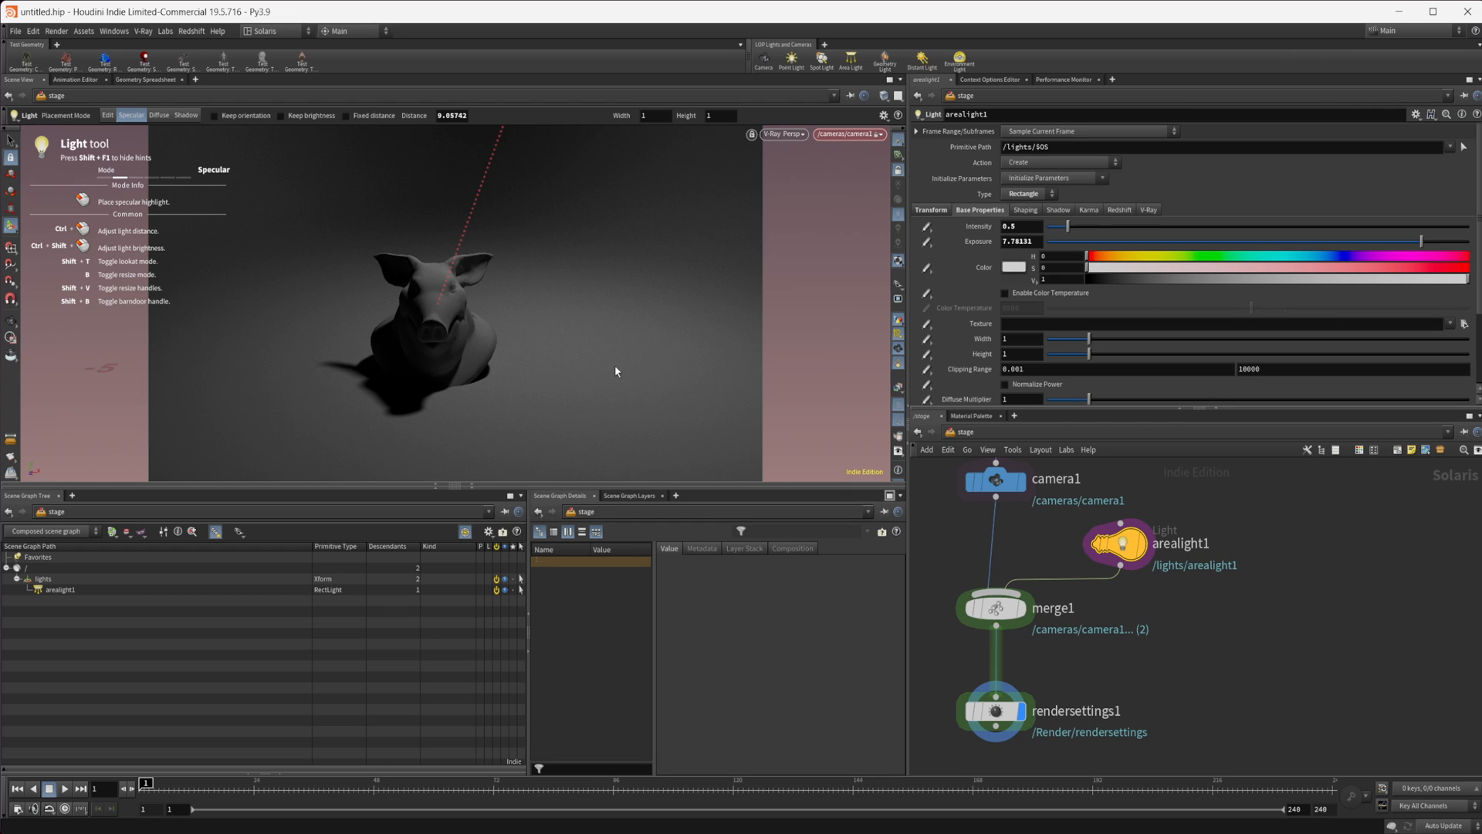
{"action": "mouse_move", "coordinate": [962, 426]}
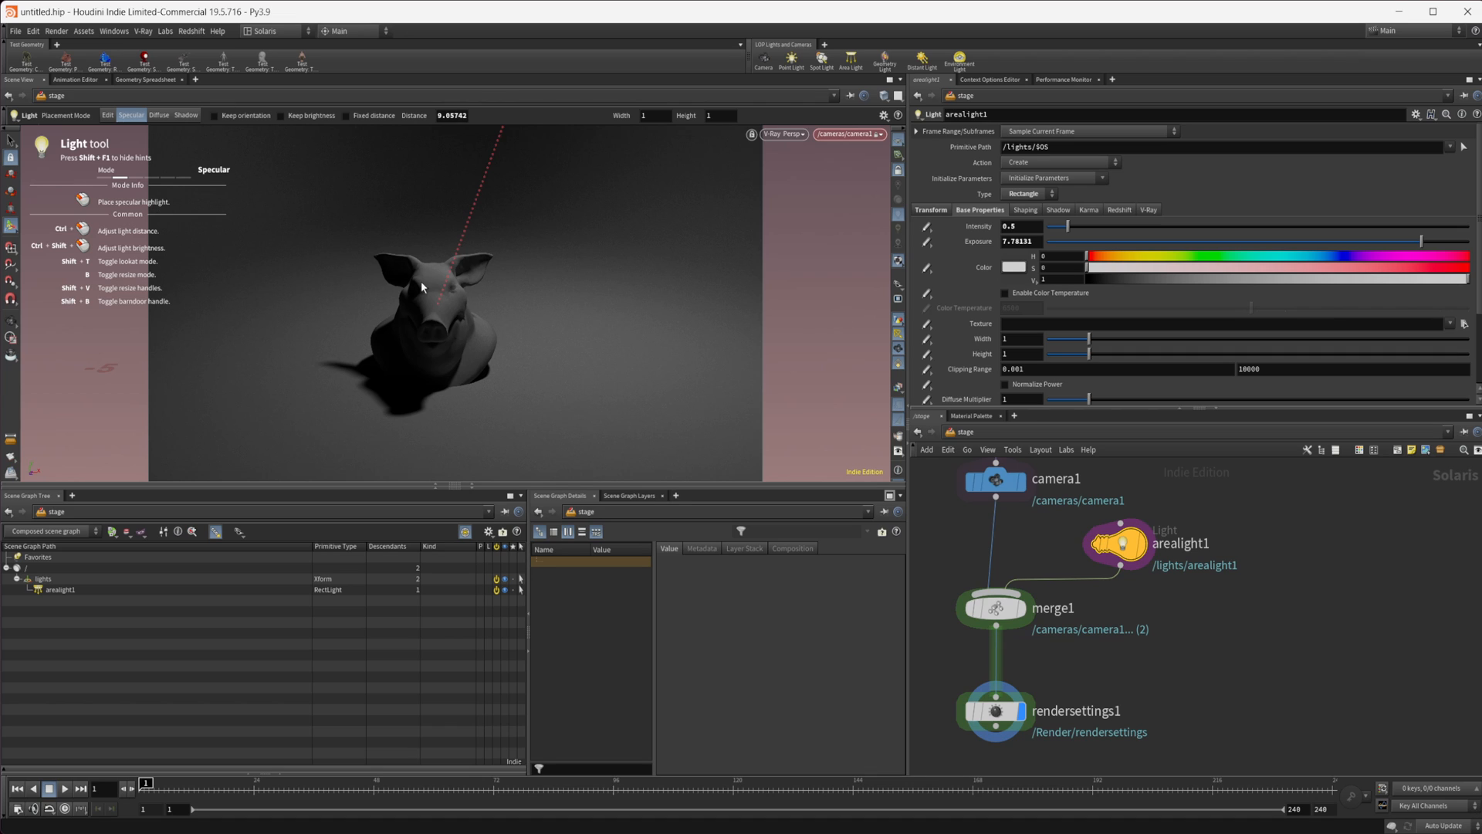
{"action": "mouse_move", "coordinate": [225, 172]}
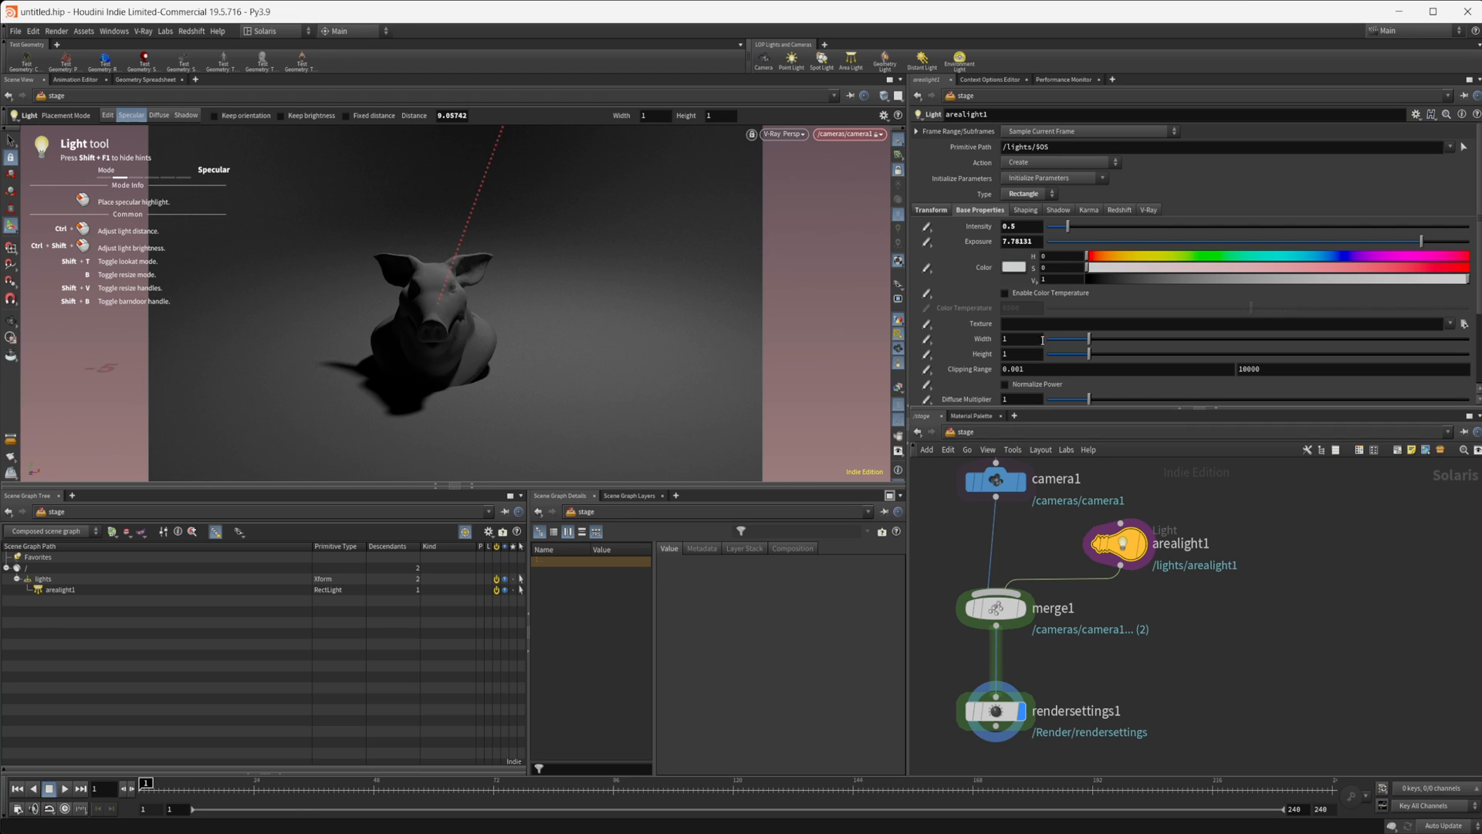
{"action": "mouse_move", "coordinate": [929, 545]}
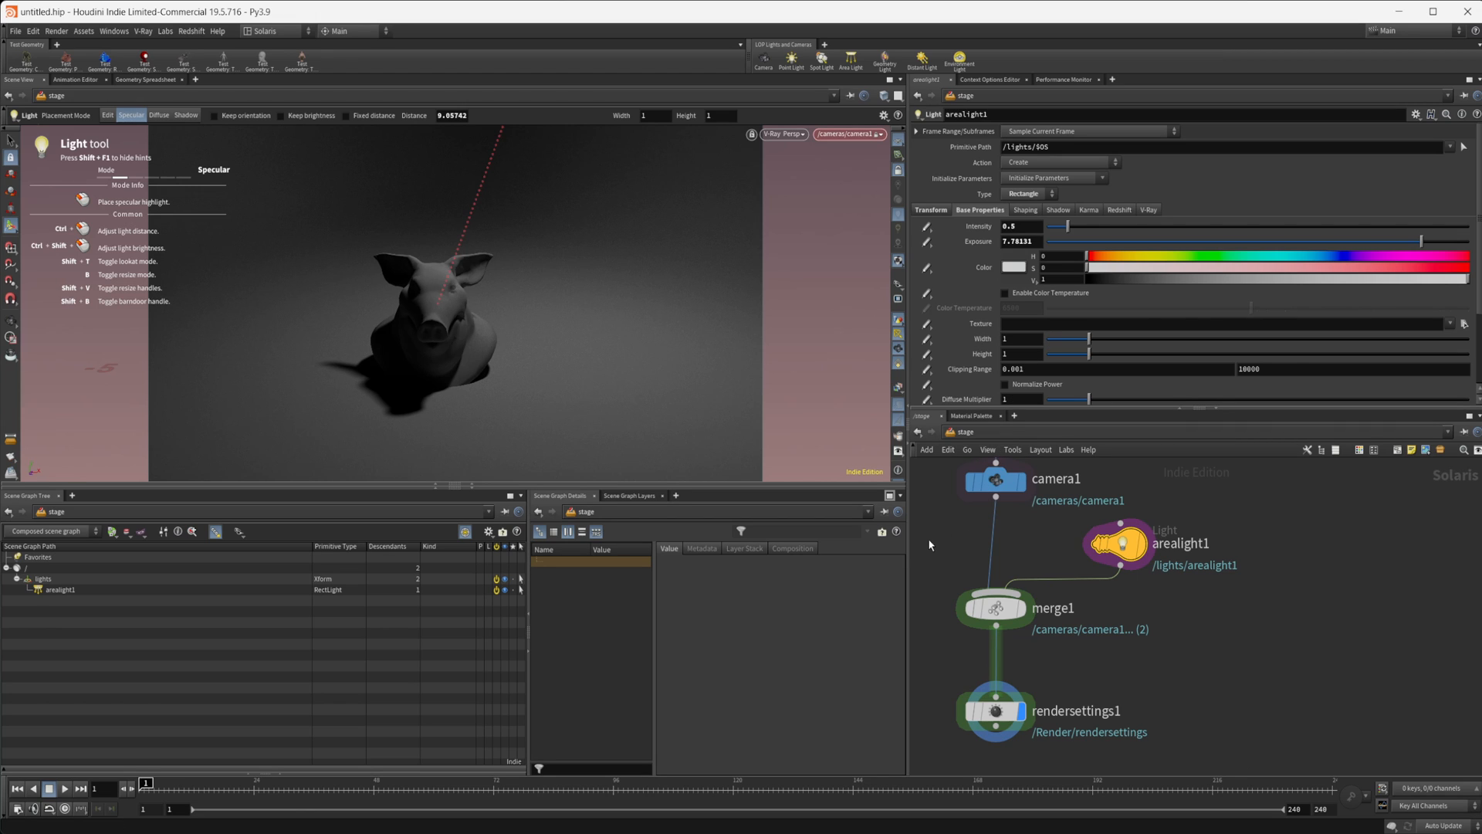
{"action": "mouse_move", "coordinate": [952, 551]}
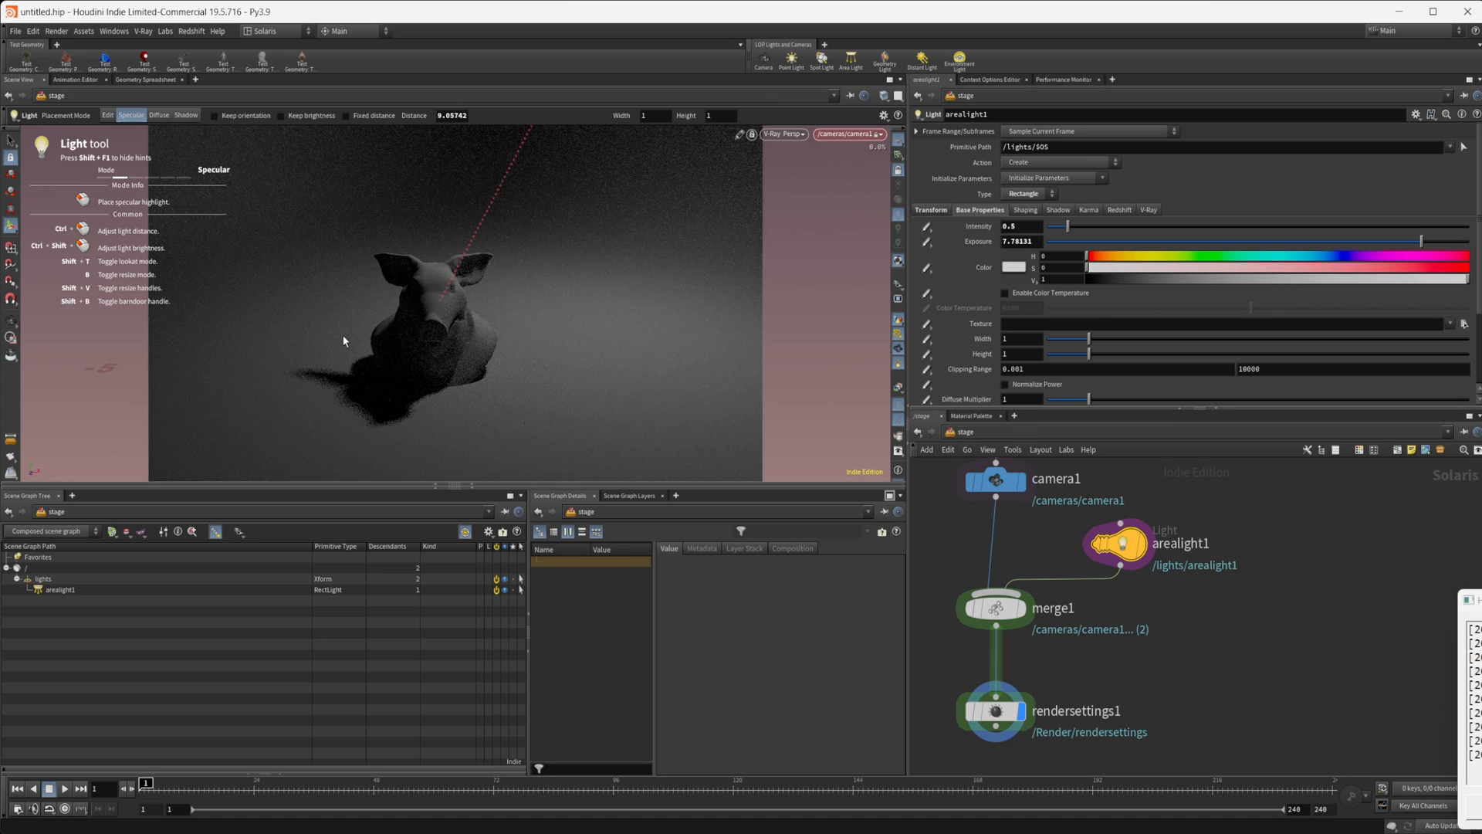
Step: Switch the viewport to Houdini GL, dismiss the error, and place arealight2 on the pig's face
{"action": "left_click", "coordinate": [783, 133]}
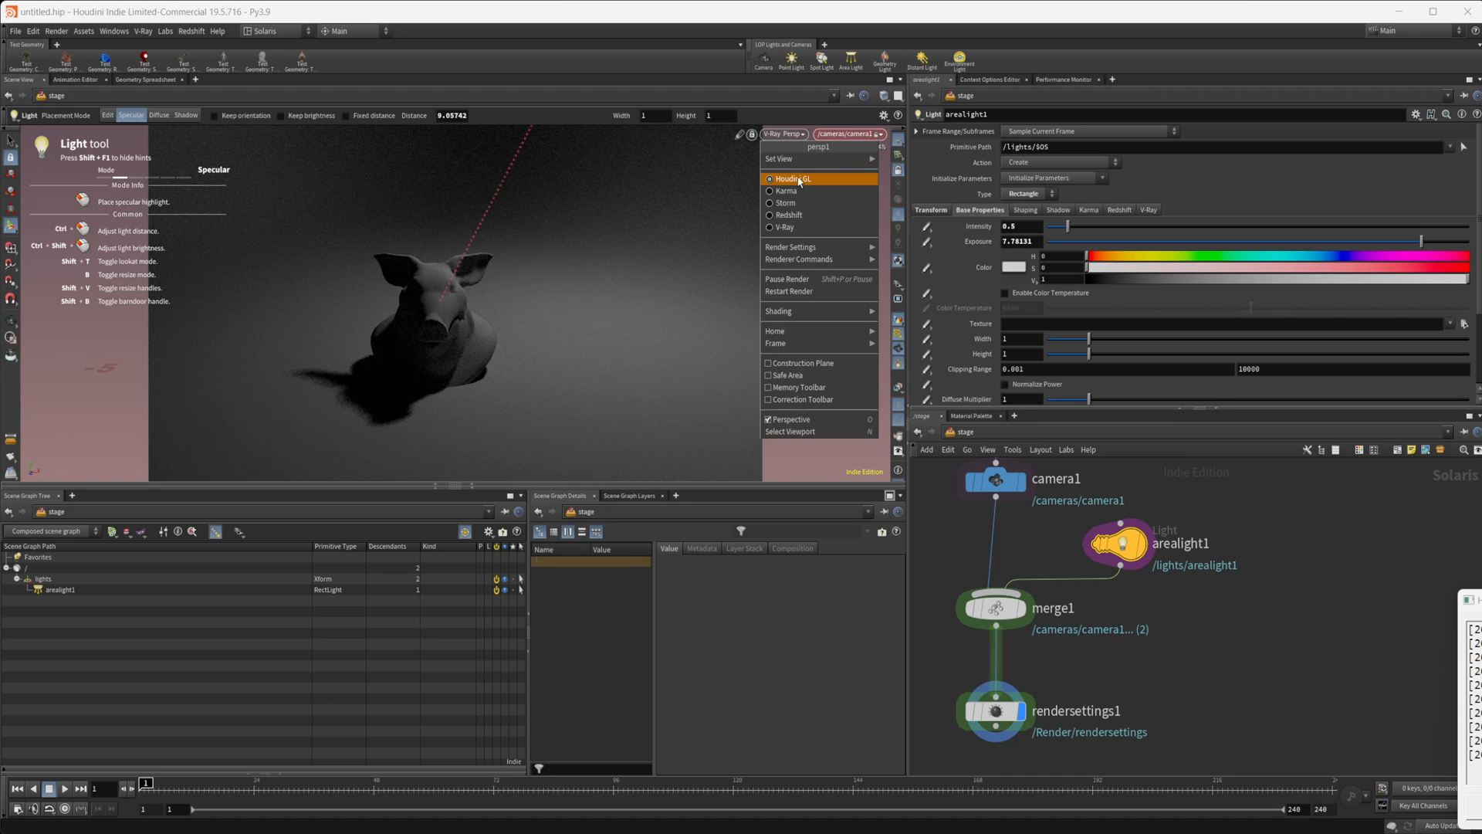
{"action": "left_click", "coordinate": [795, 179]}
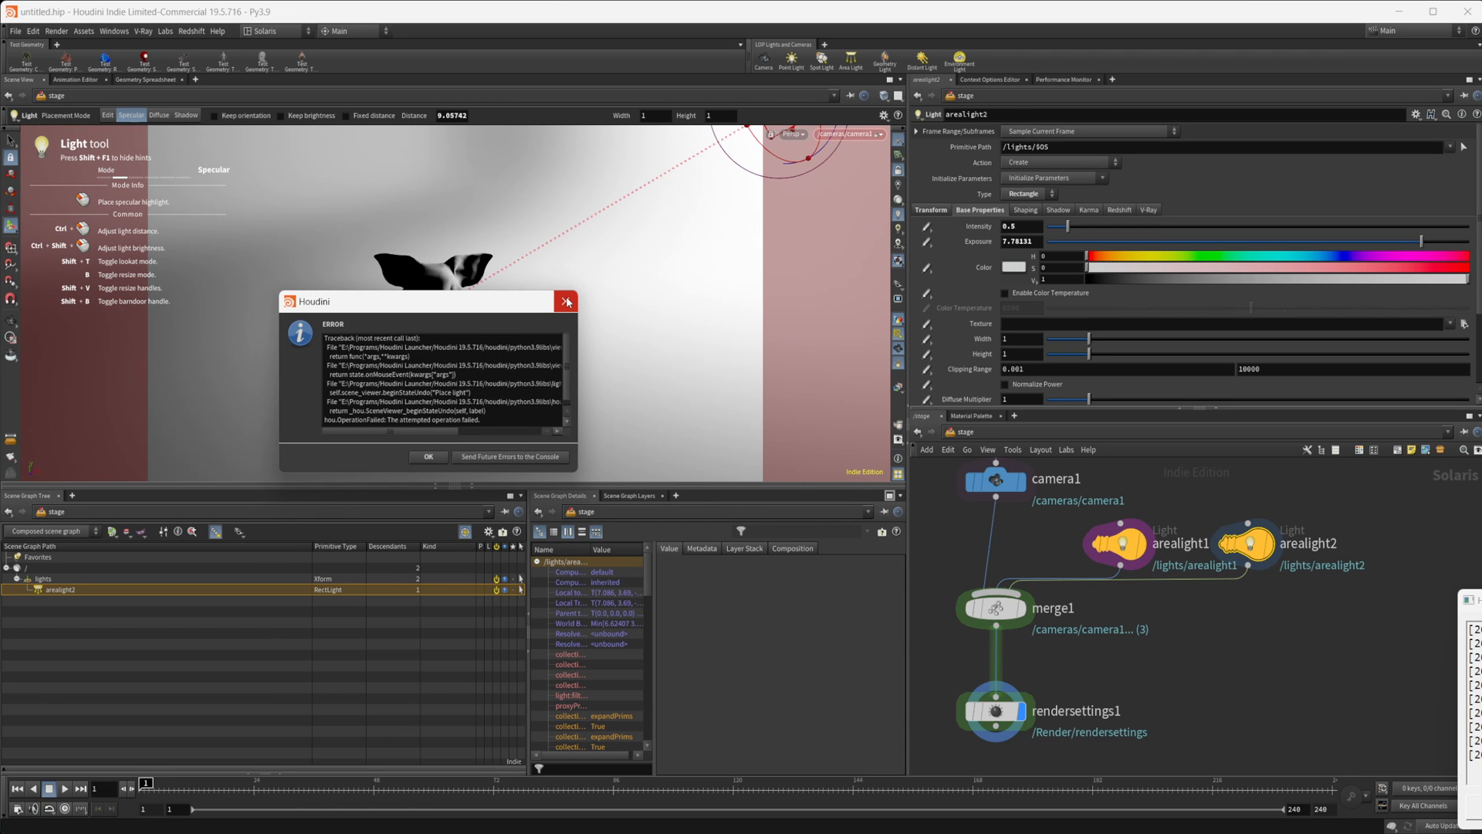
{"action": "left_click", "coordinate": [565, 301]}
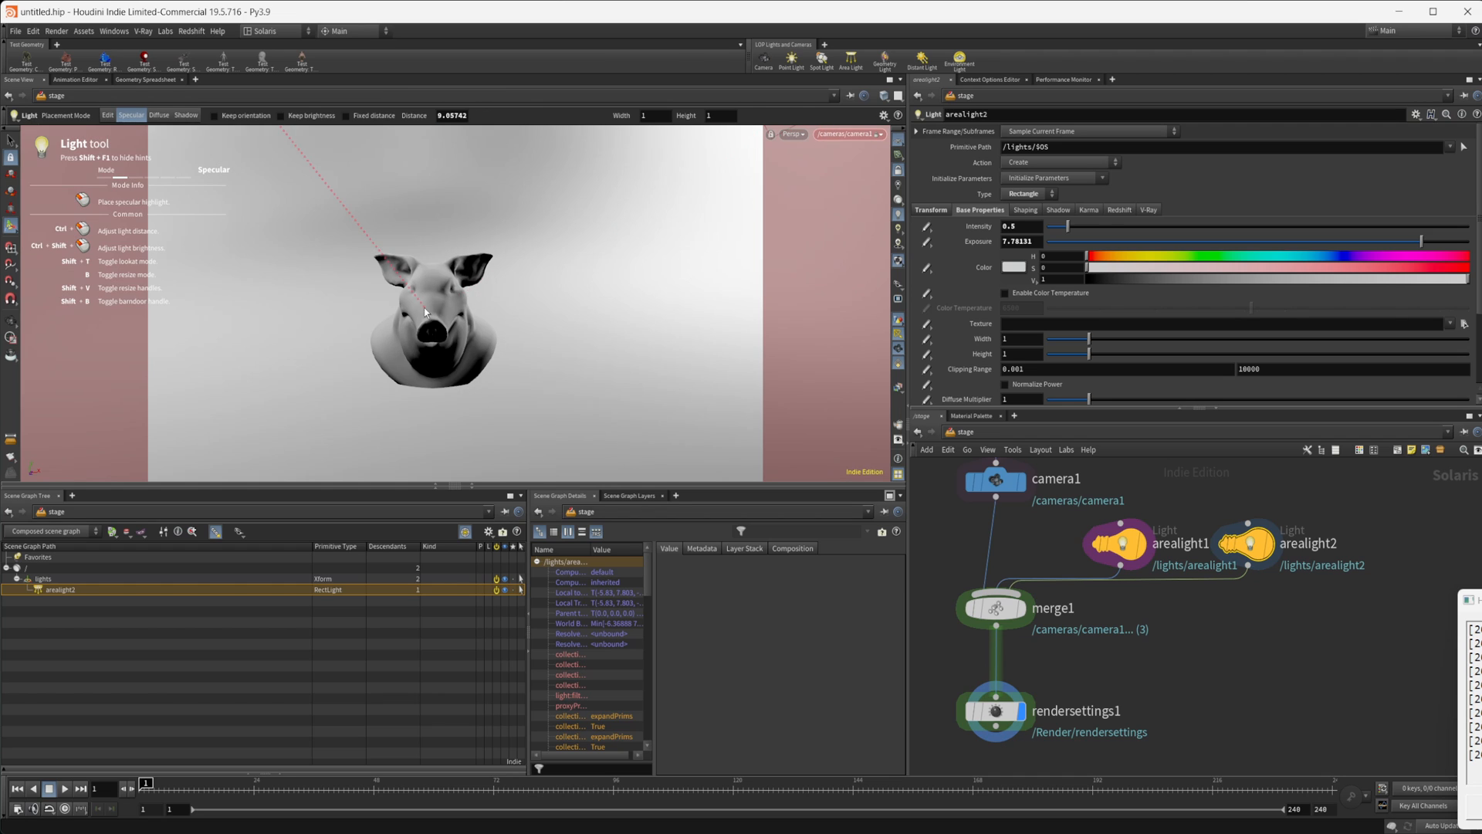
{"action": "mouse_move", "coordinate": [1324, 571]}
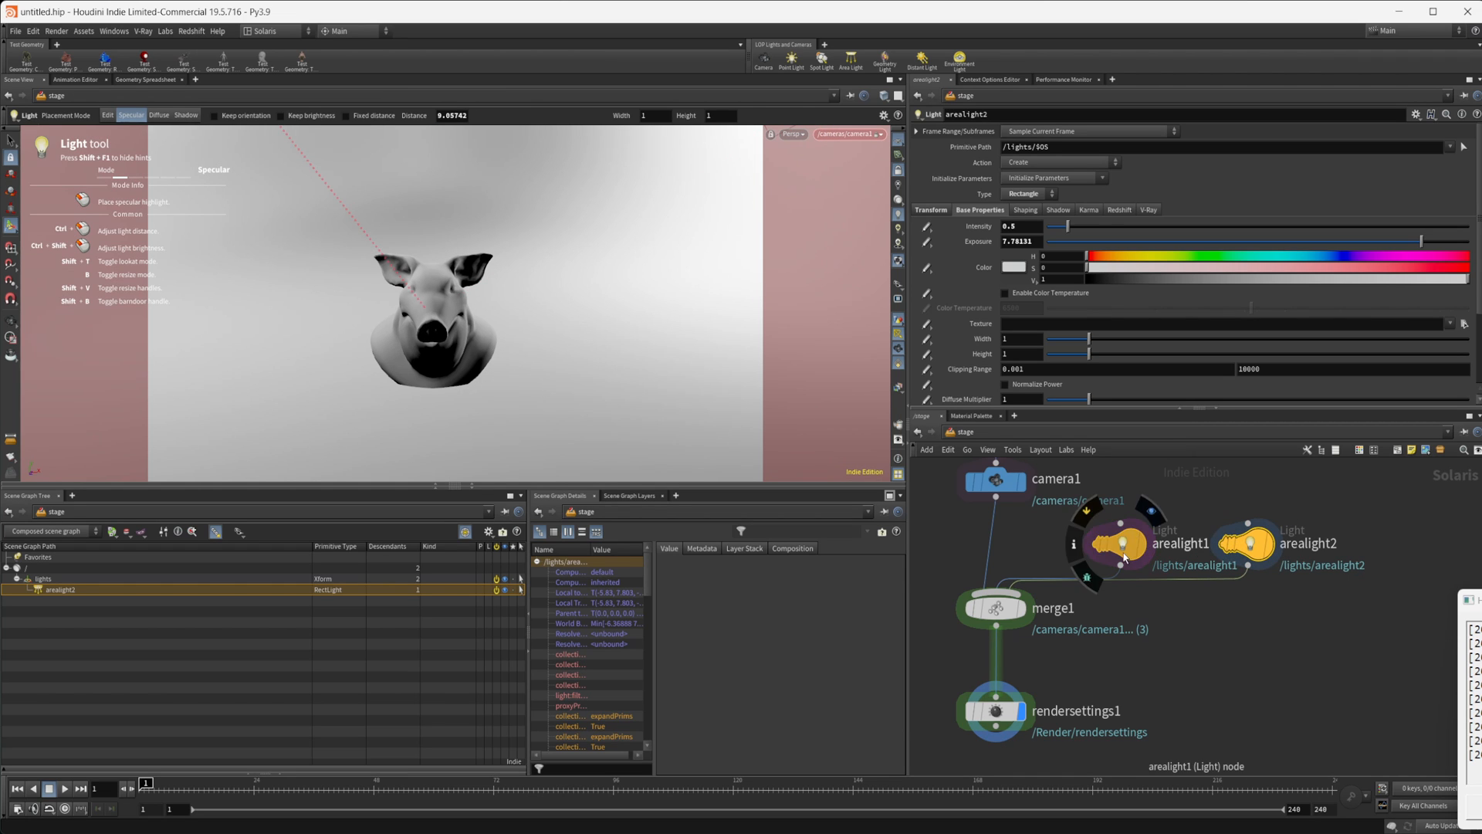
{"action": "mouse_move", "coordinate": [419, 347]}
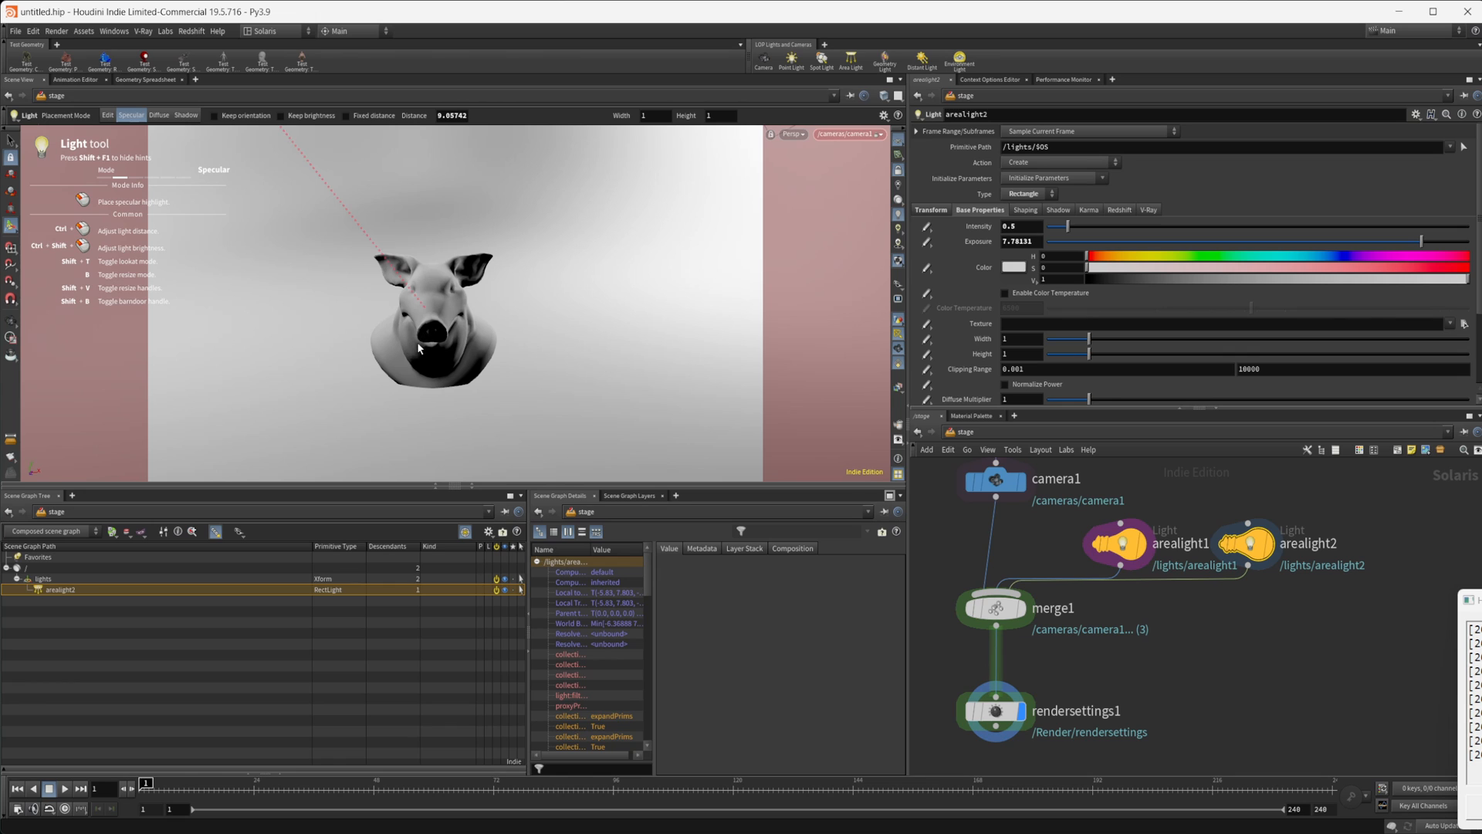
{"action": "mouse_move", "coordinate": [443, 335]}
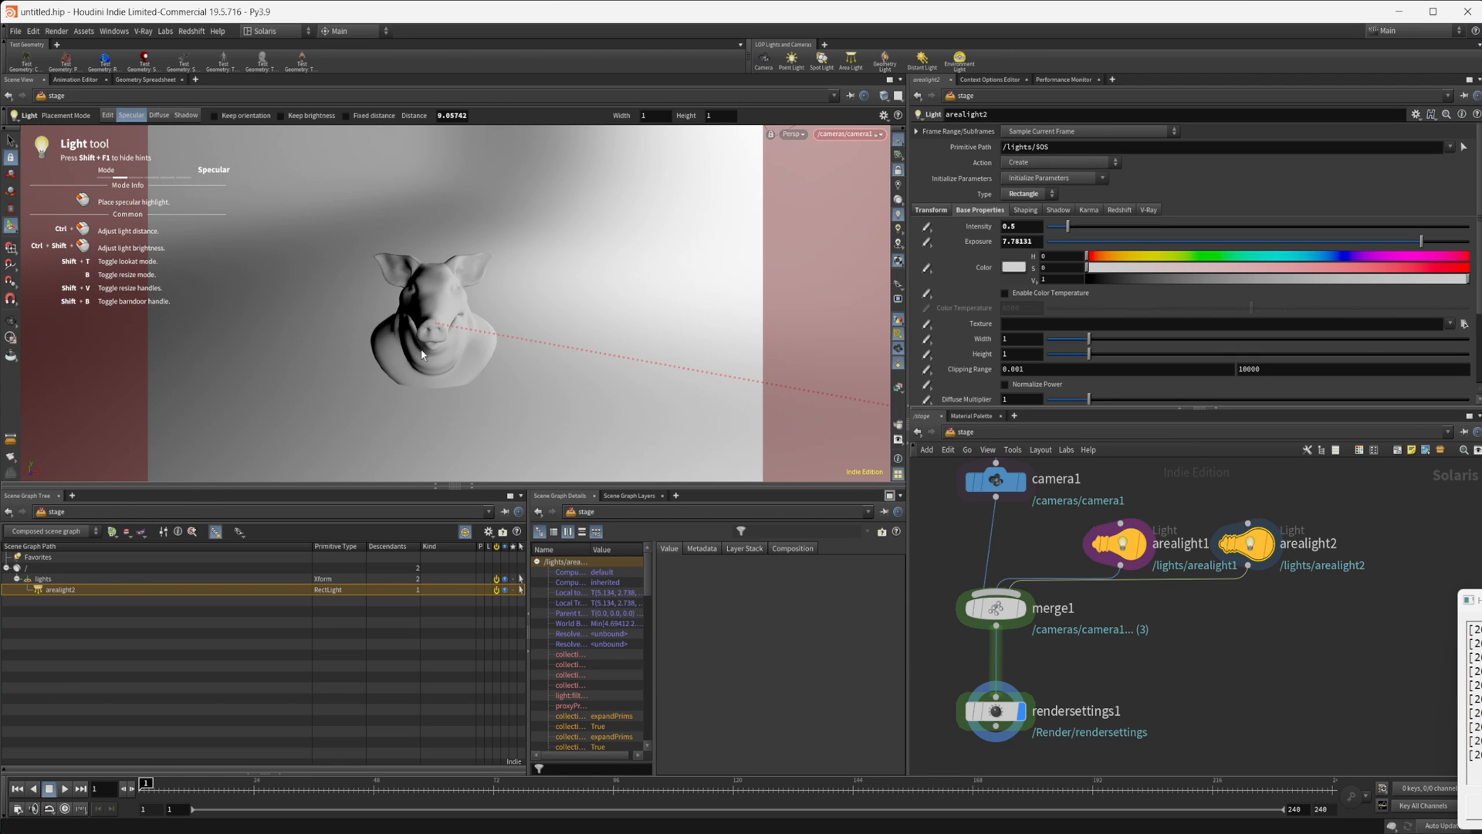
Step: Render with Karma and set arealight2's intensity to 0.4 with its highlight on the head
{"action": "left_click", "coordinate": [792, 132]}
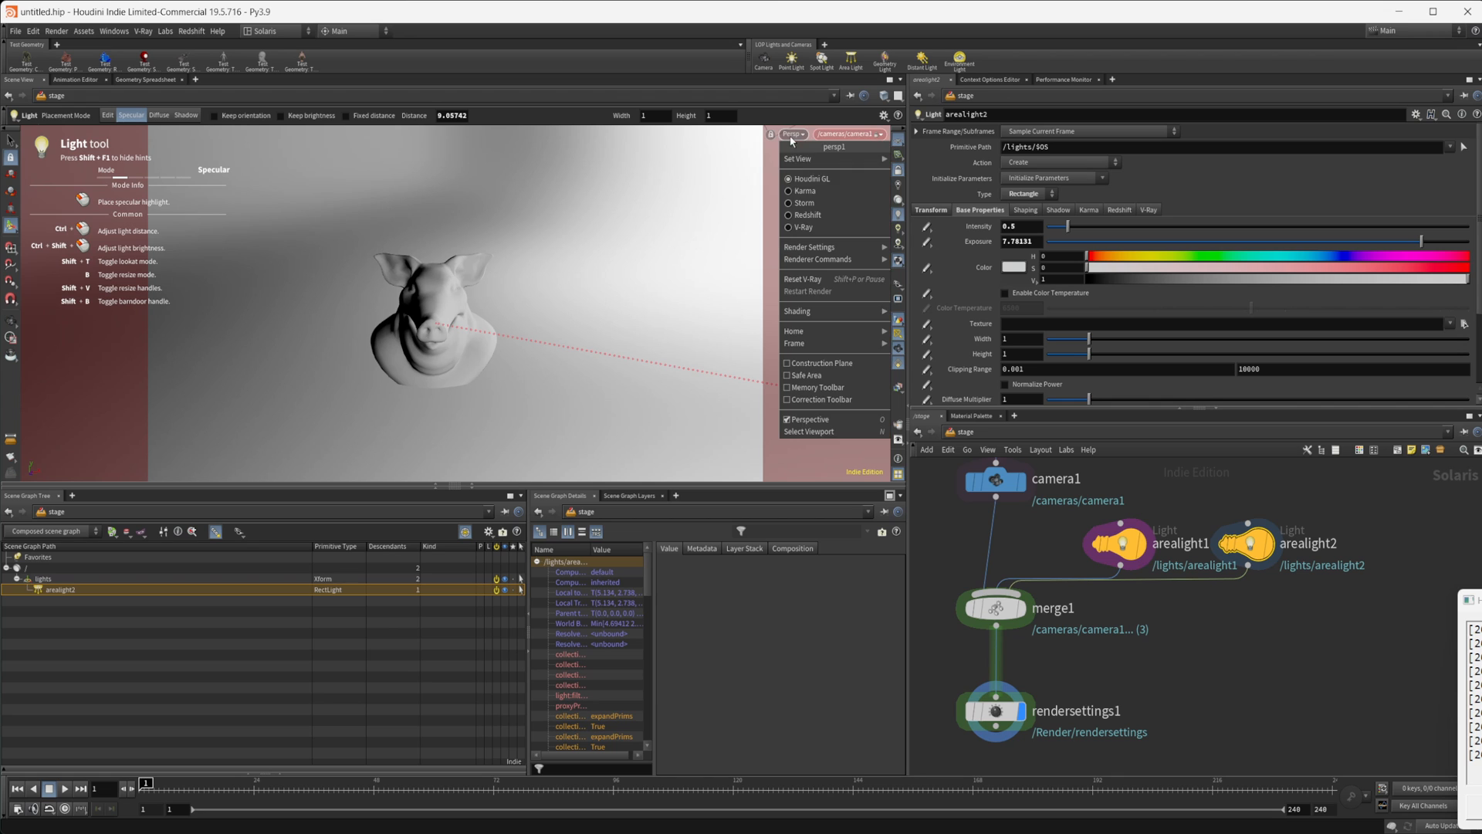
{"action": "left_click", "coordinate": [806, 189]}
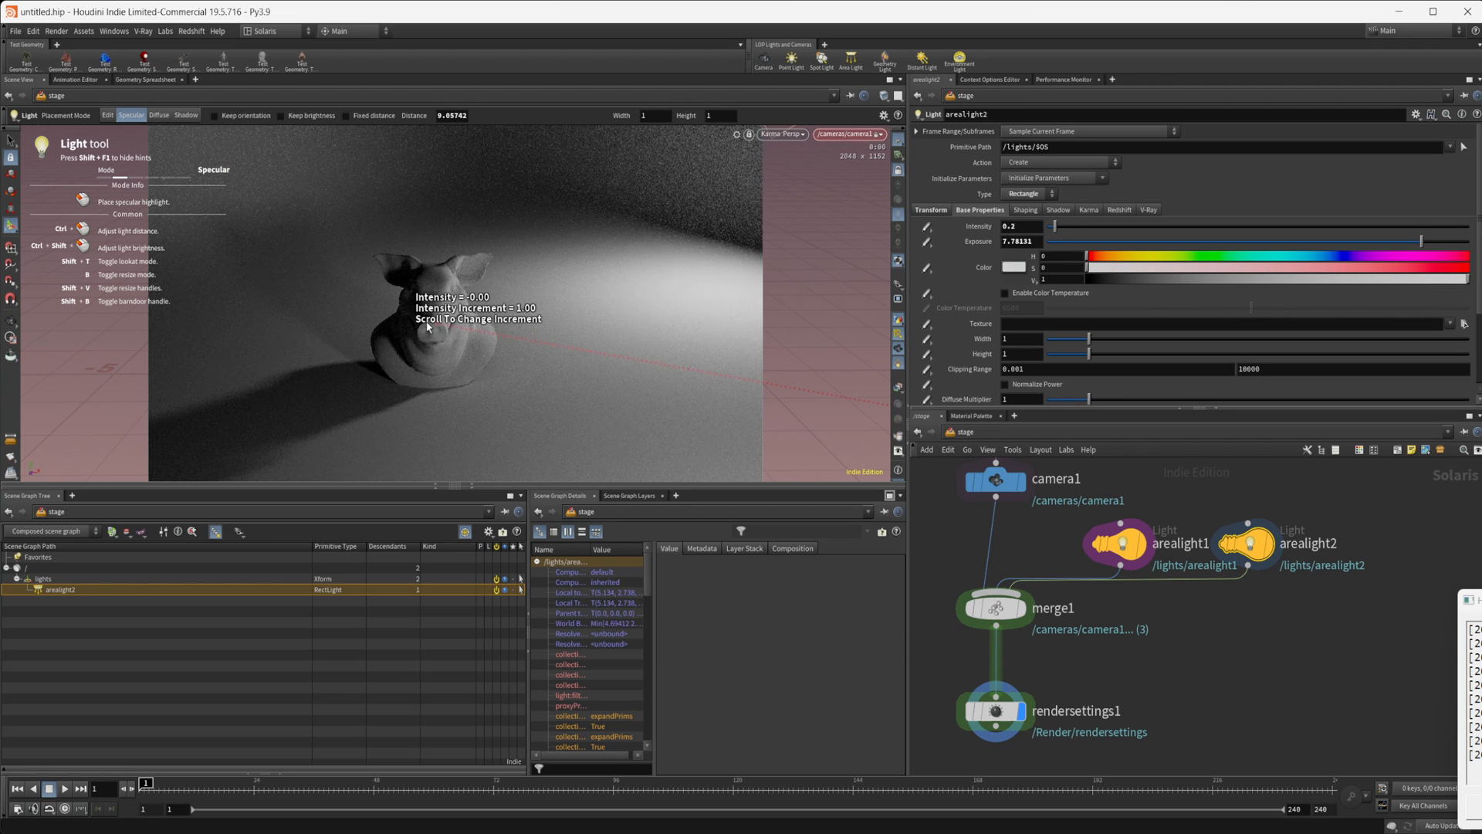
{"action": "scroll", "scroll_direction": "up", "scroll_amount": 3}
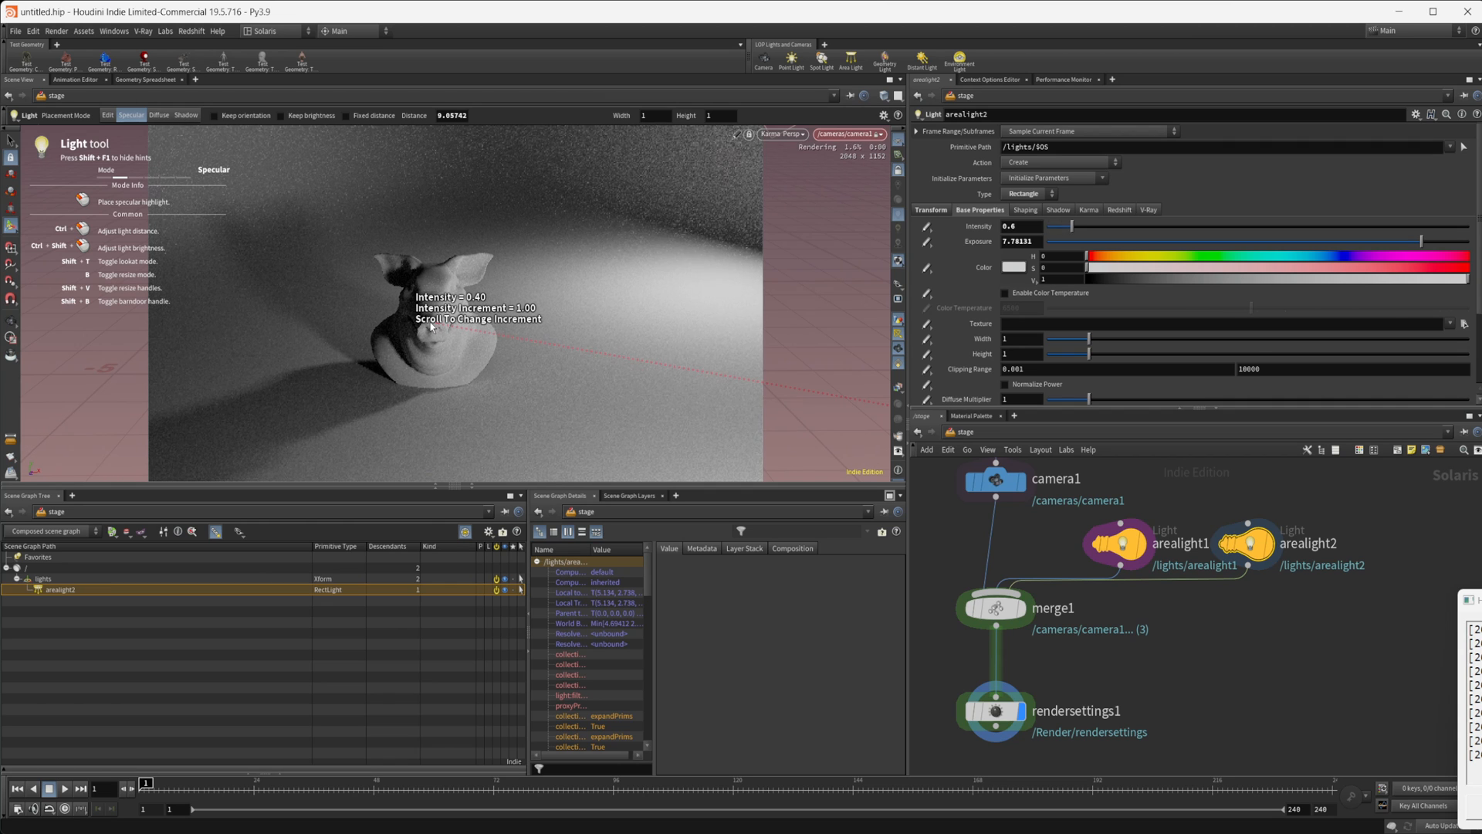
{"action": "scroll", "scroll_direction": "down", "scroll_amount": 3}
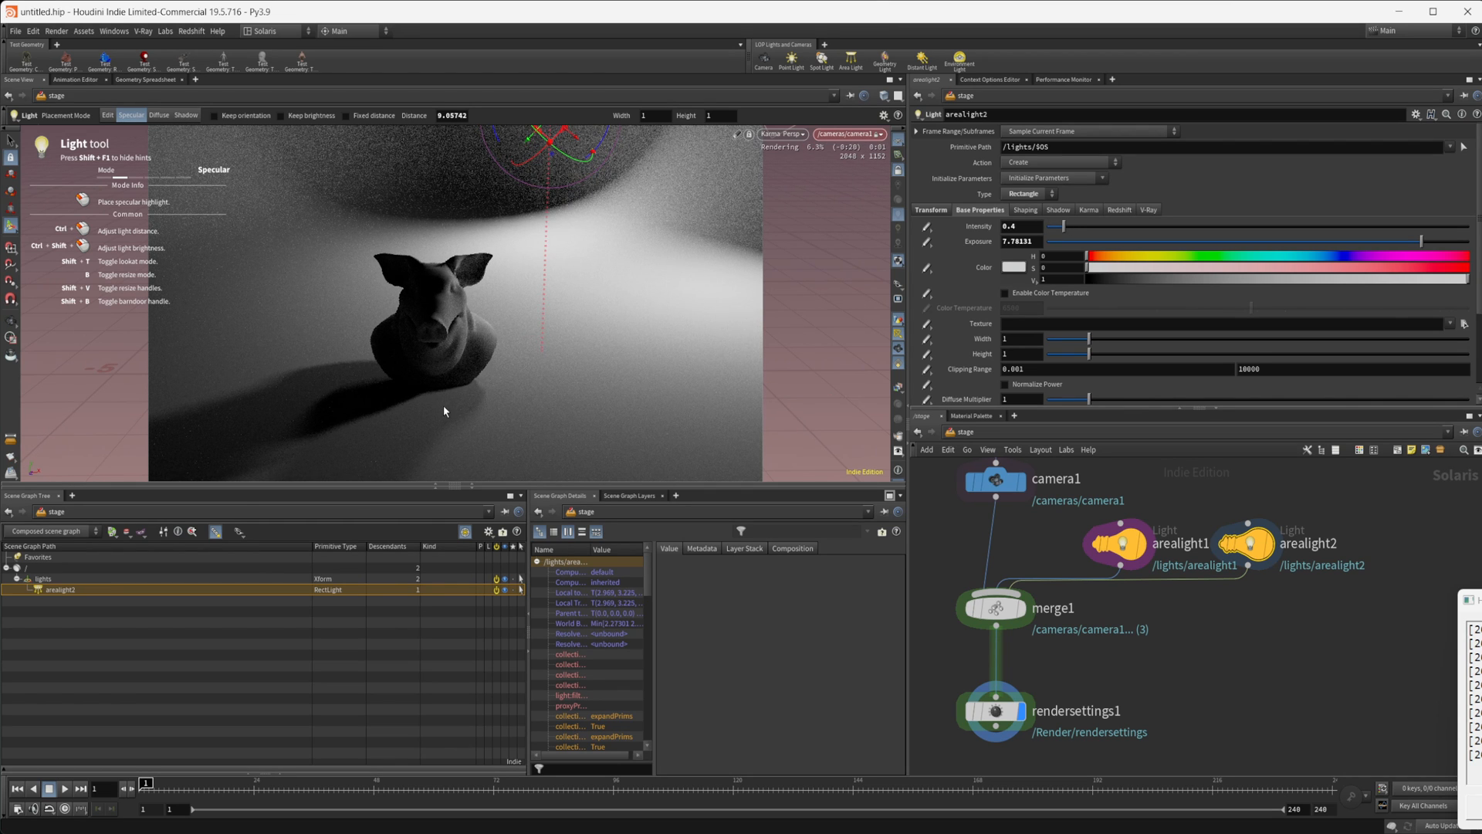
{"action": "mouse_move", "coordinate": [628, 243]}
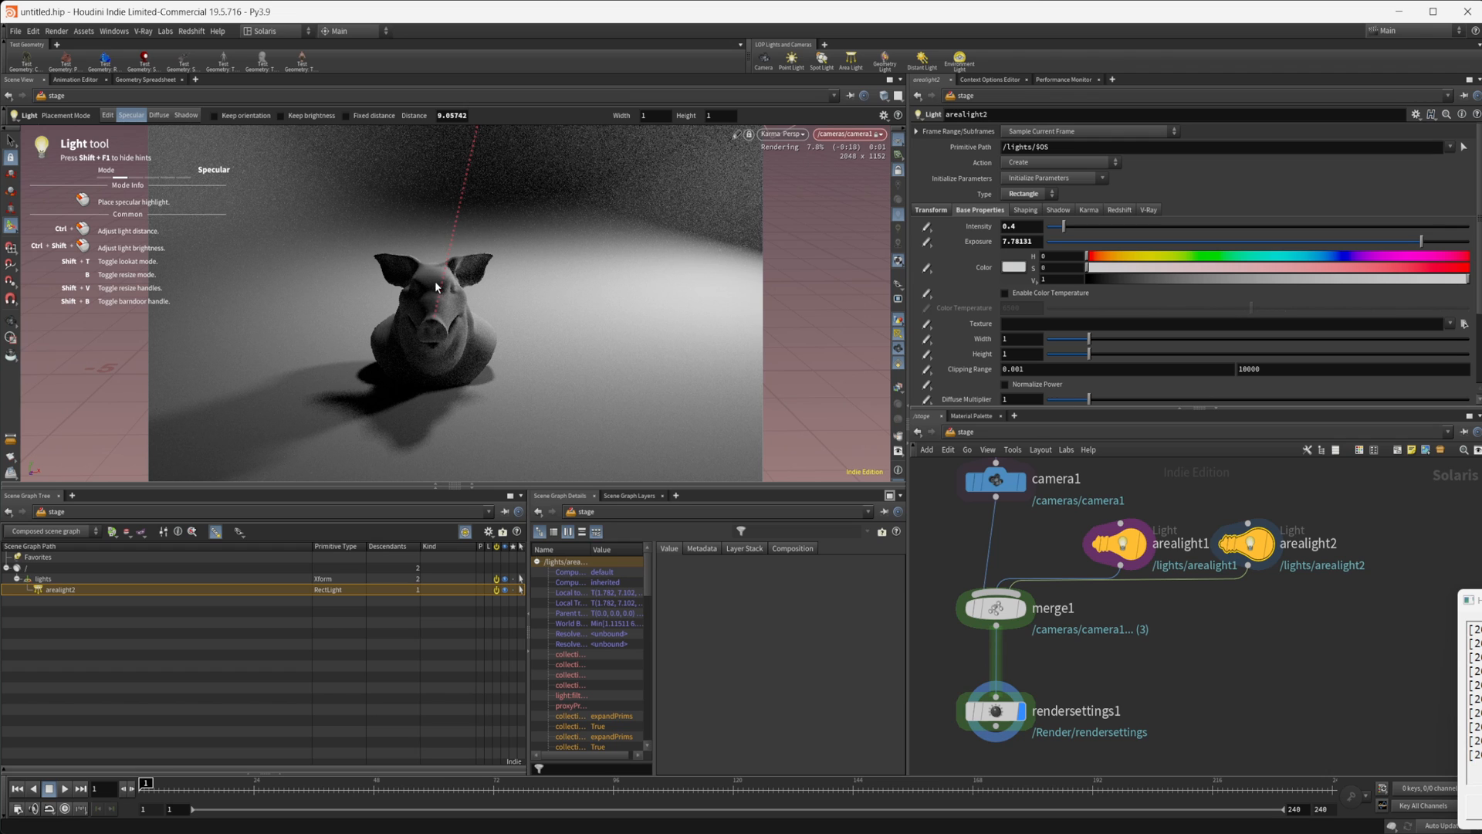
{"action": "mouse_move", "coordinate": [470, 327]}
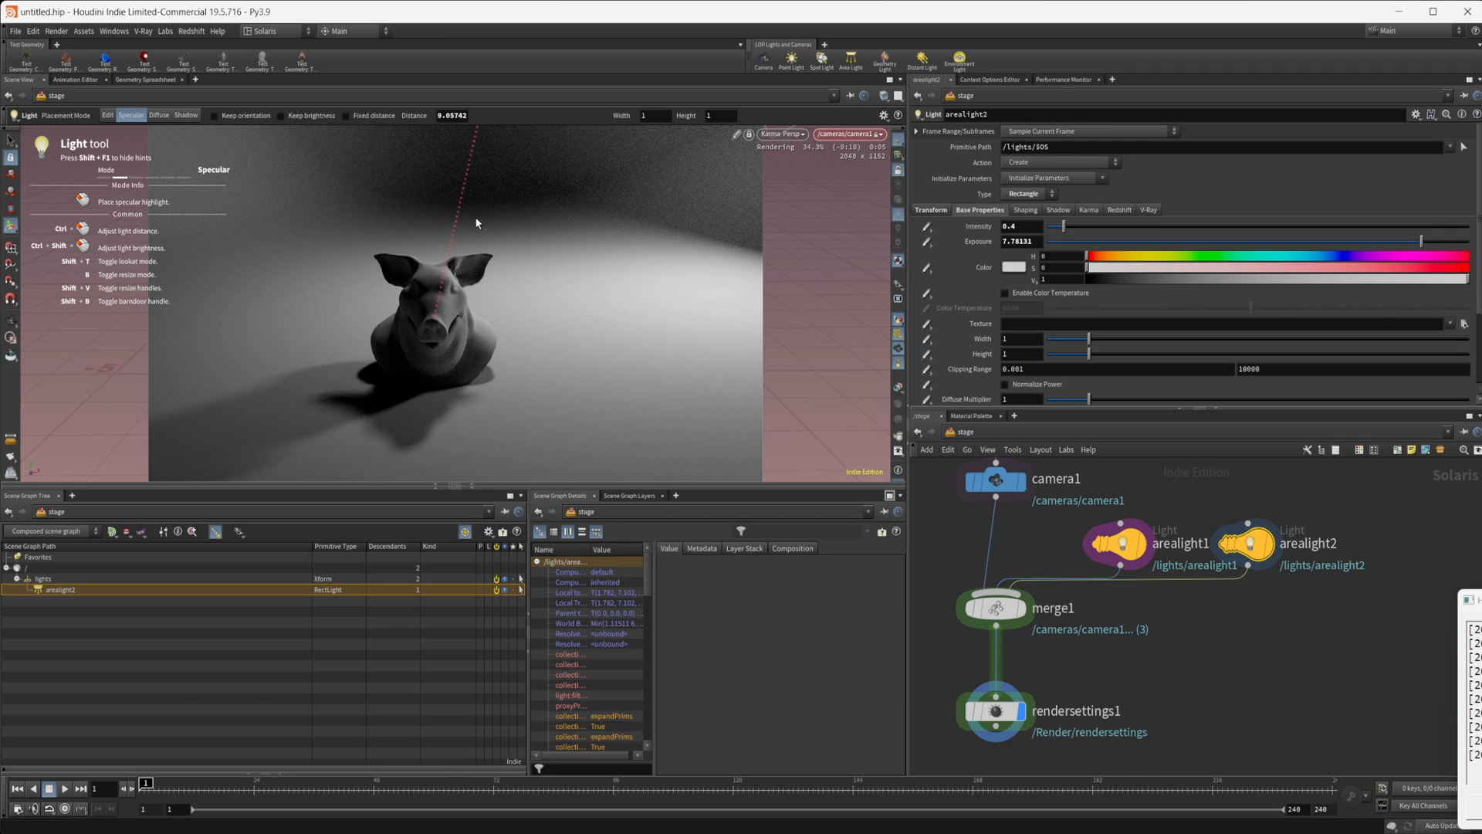
{"action": "mouse_move", "coordinate": [428, 296]}
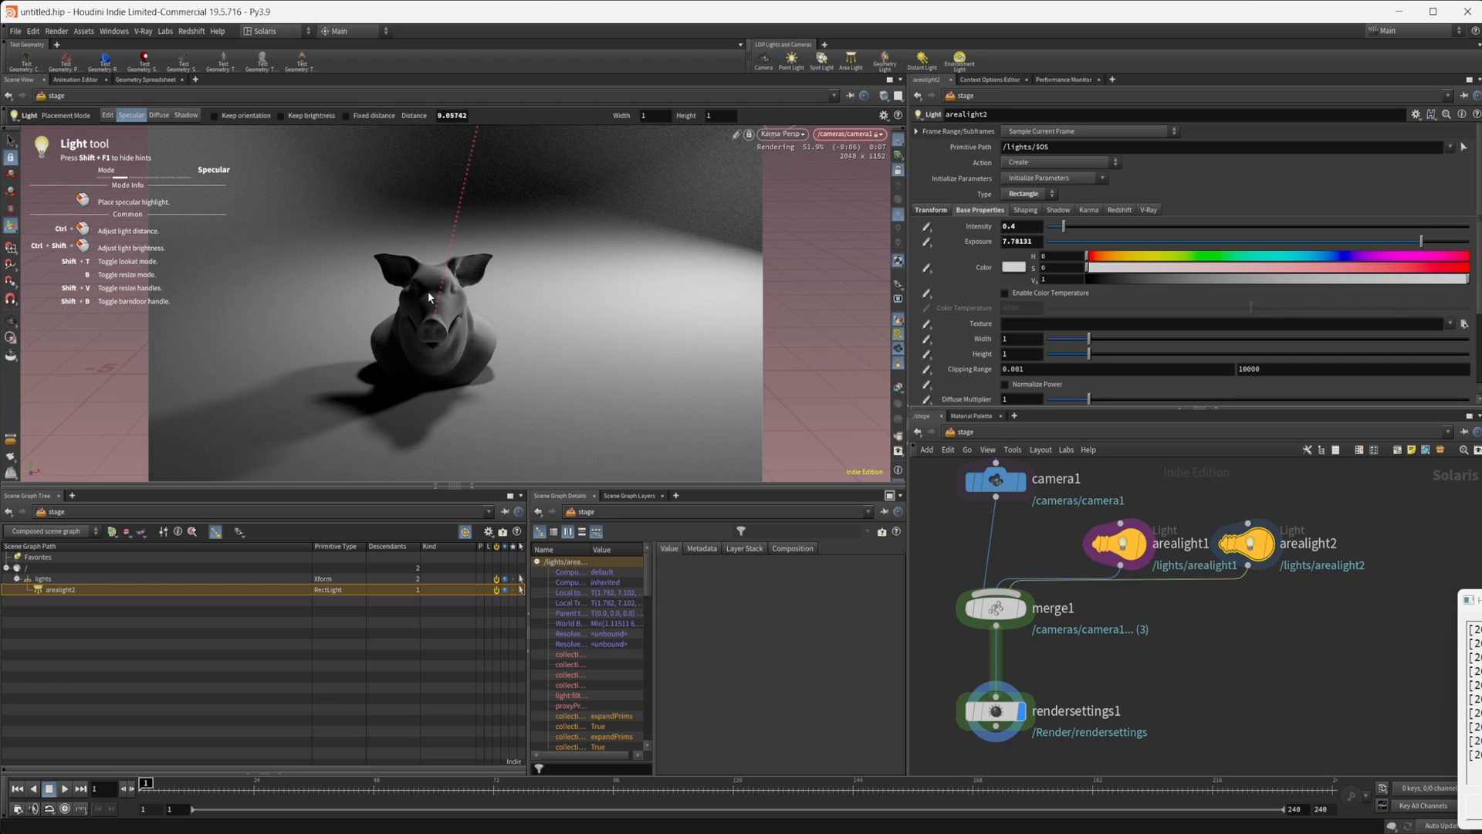
{"action": "mouse_move", "coordinate": [377, 262]}
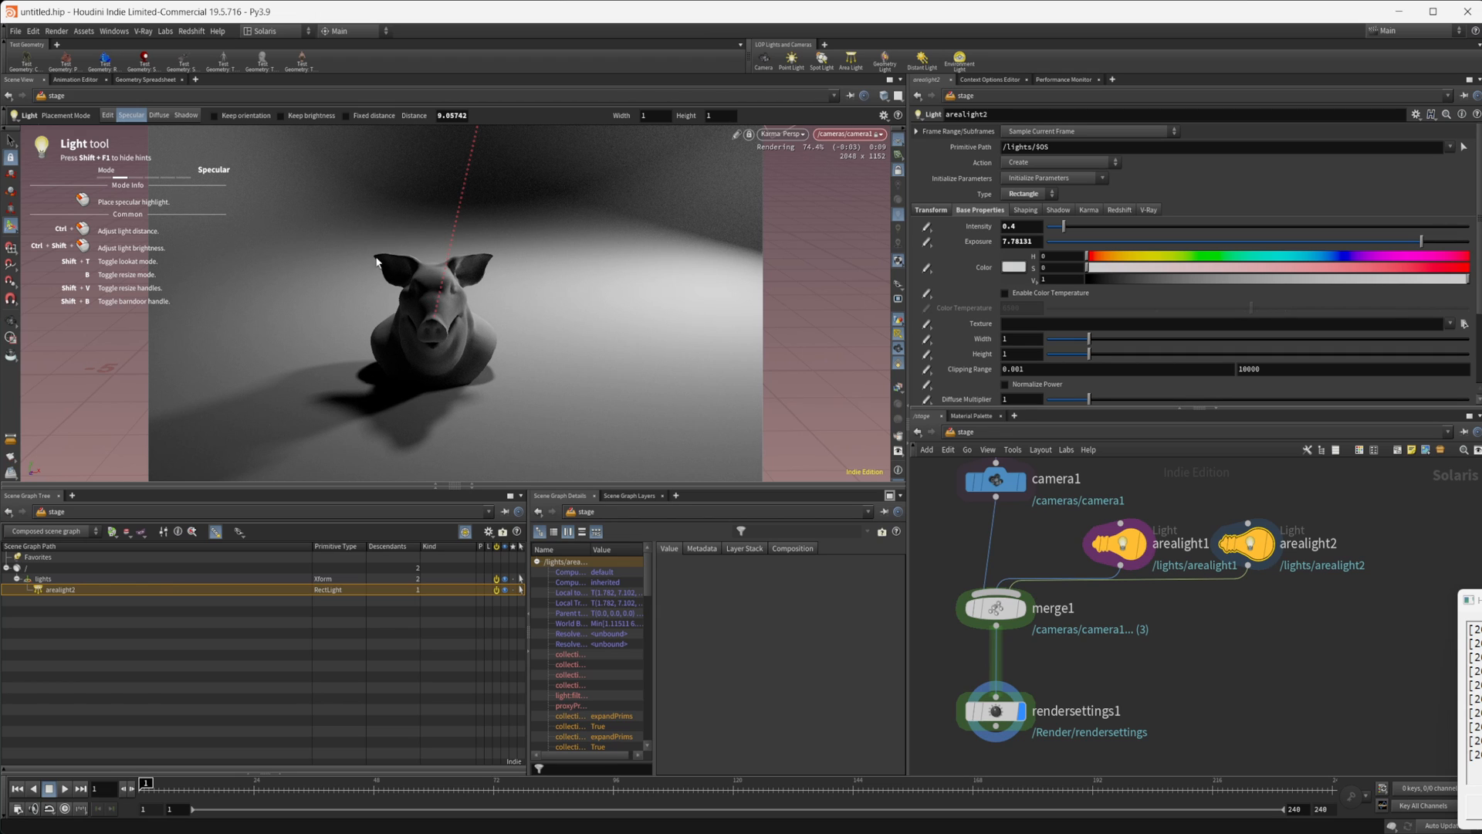
{"action": "mouse_move", "coordinate": [165, 157]}
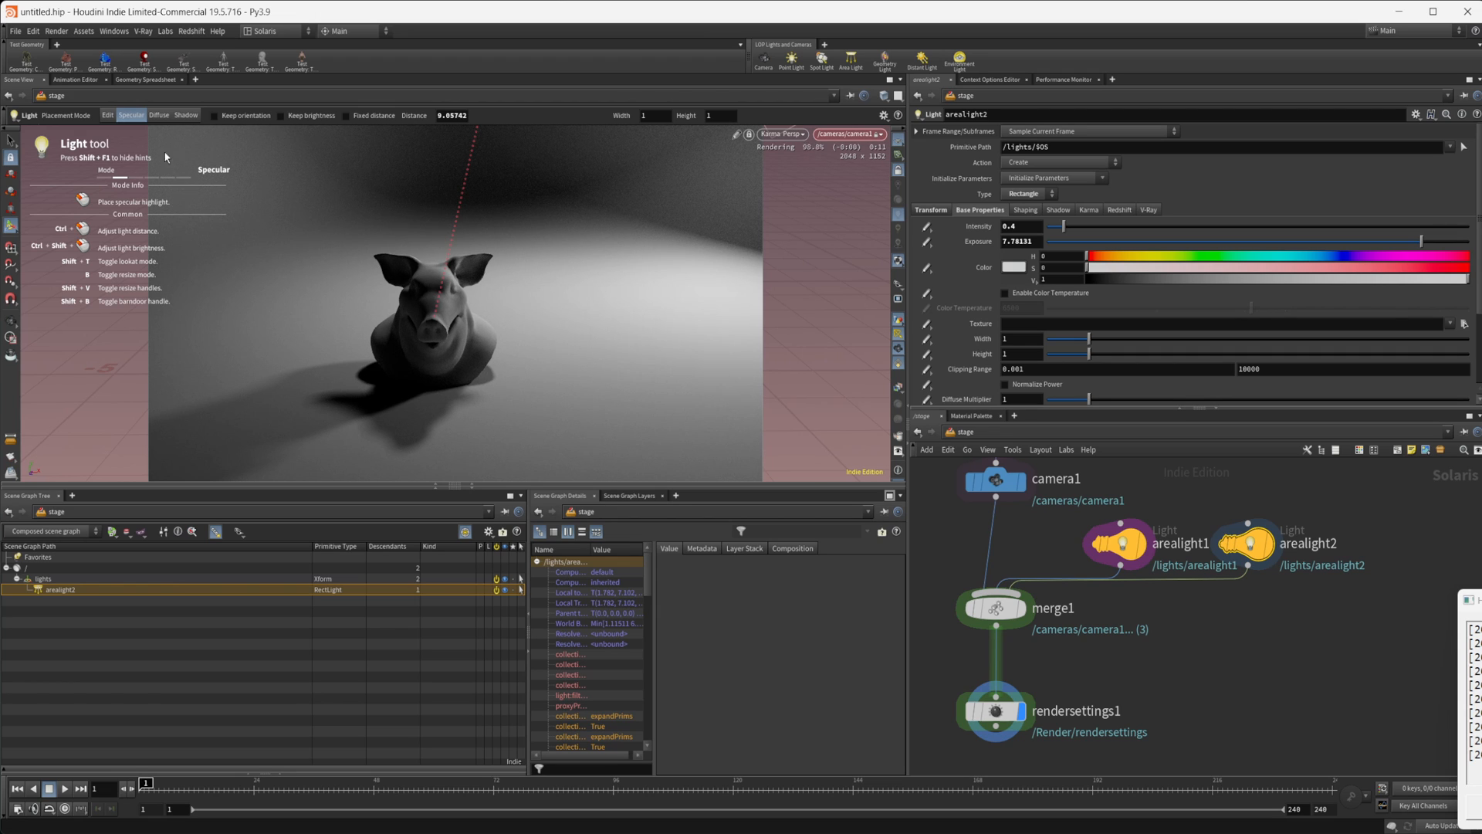
Step: Put the Light tool in Edit mode while the Karma render of the two-light pig finishes
{"action": "left_click", "coordinate": [107, 114]}
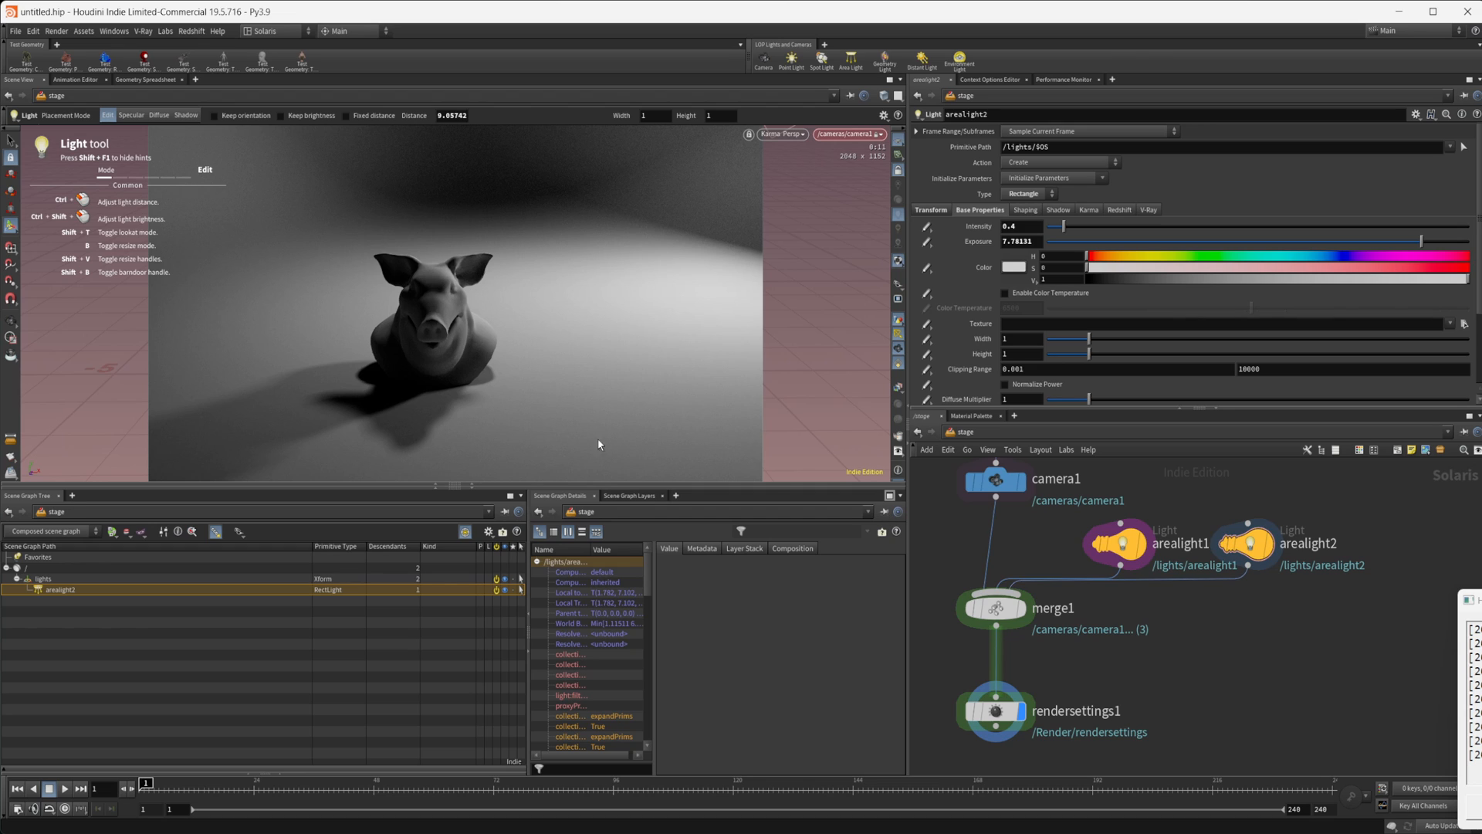
{"action": "mouse_move", "coordinate": [631, 538]}
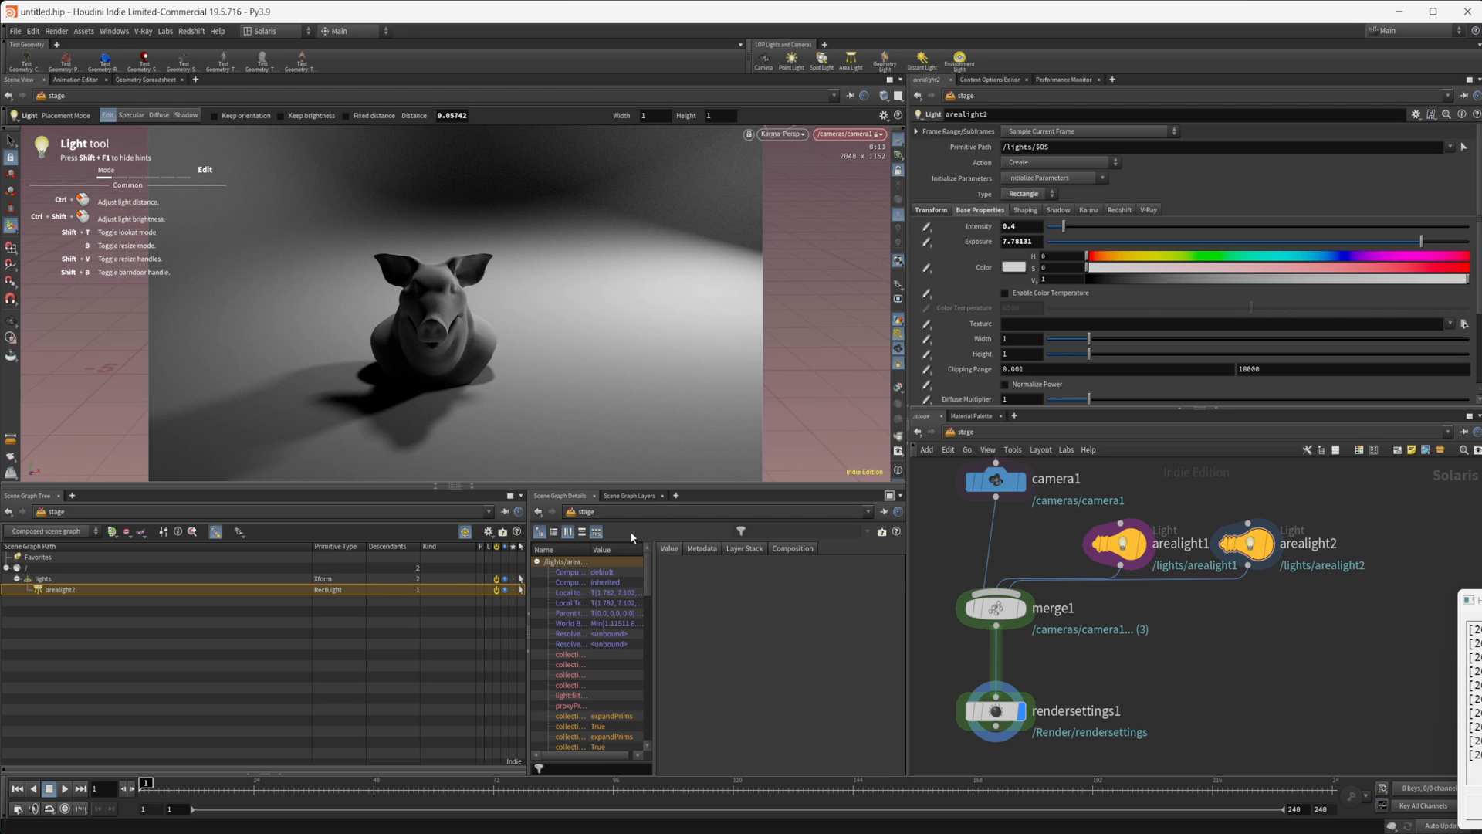
{"action": "mouse_move", "coordinate": [1340, 635]}
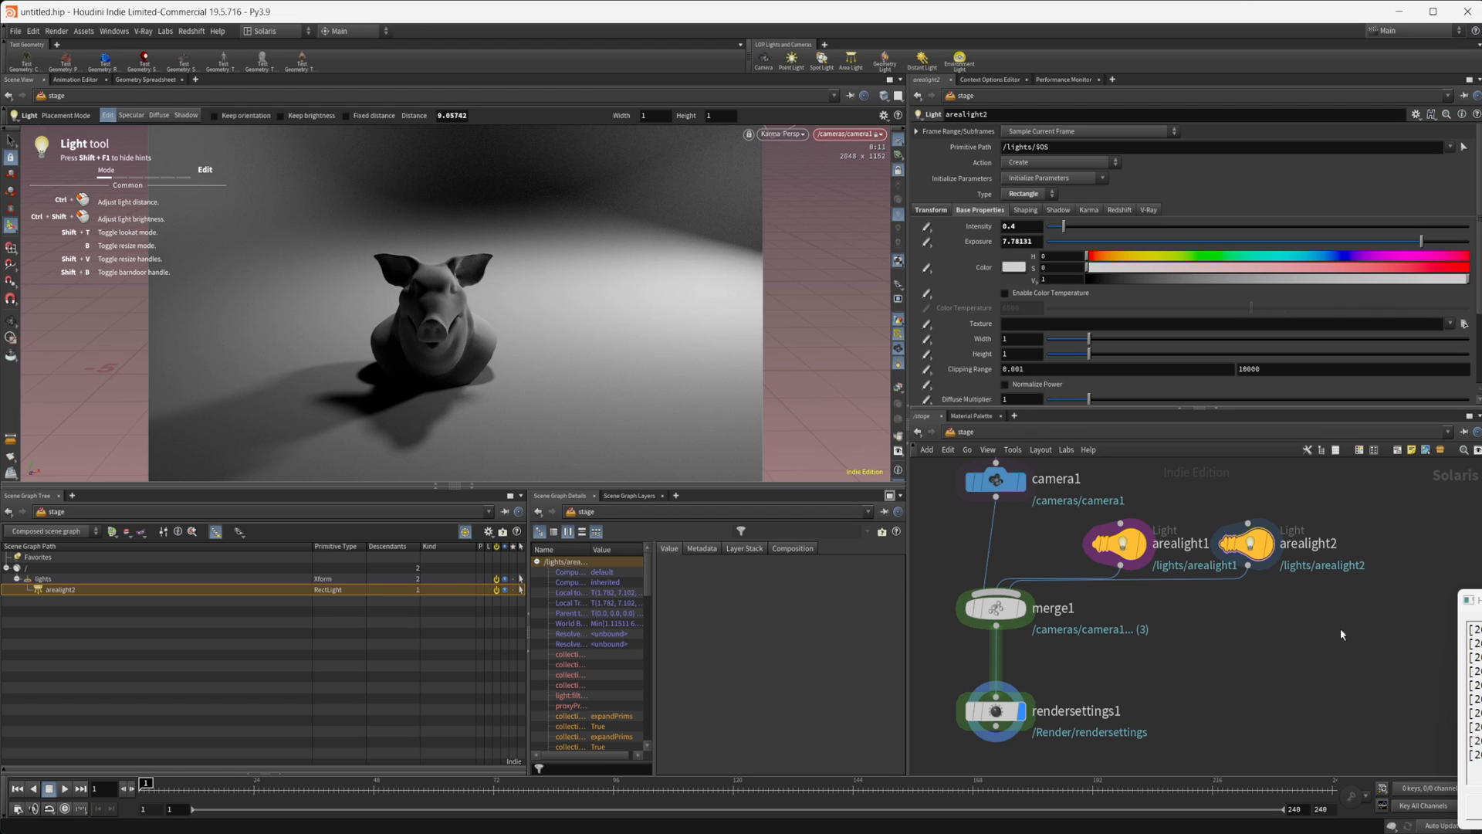
{"action": "mouse_move", "coordinate": [1250, 650]}
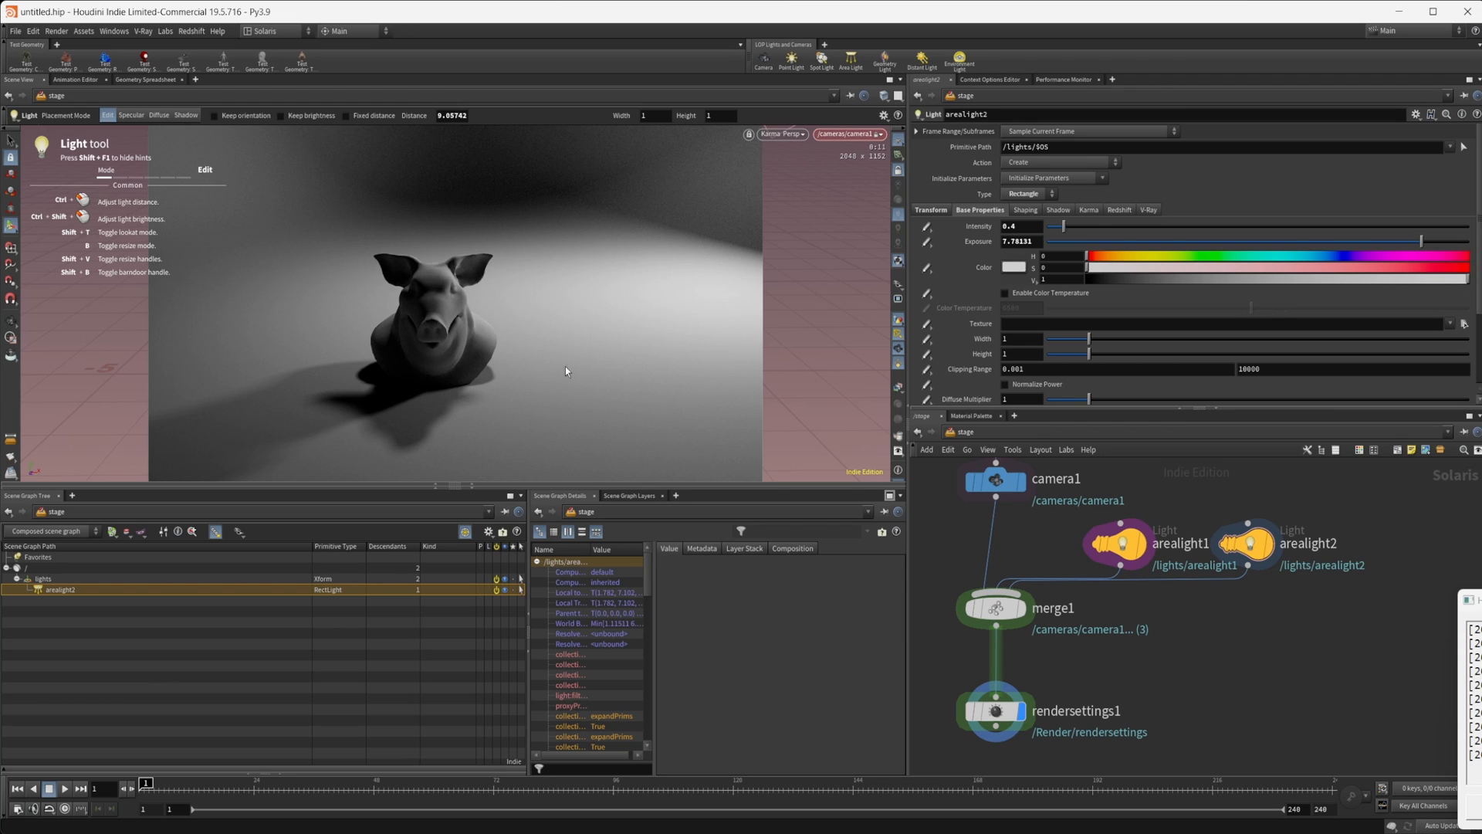
{"action": "mouse_move", "coordinate": [187, 200]}
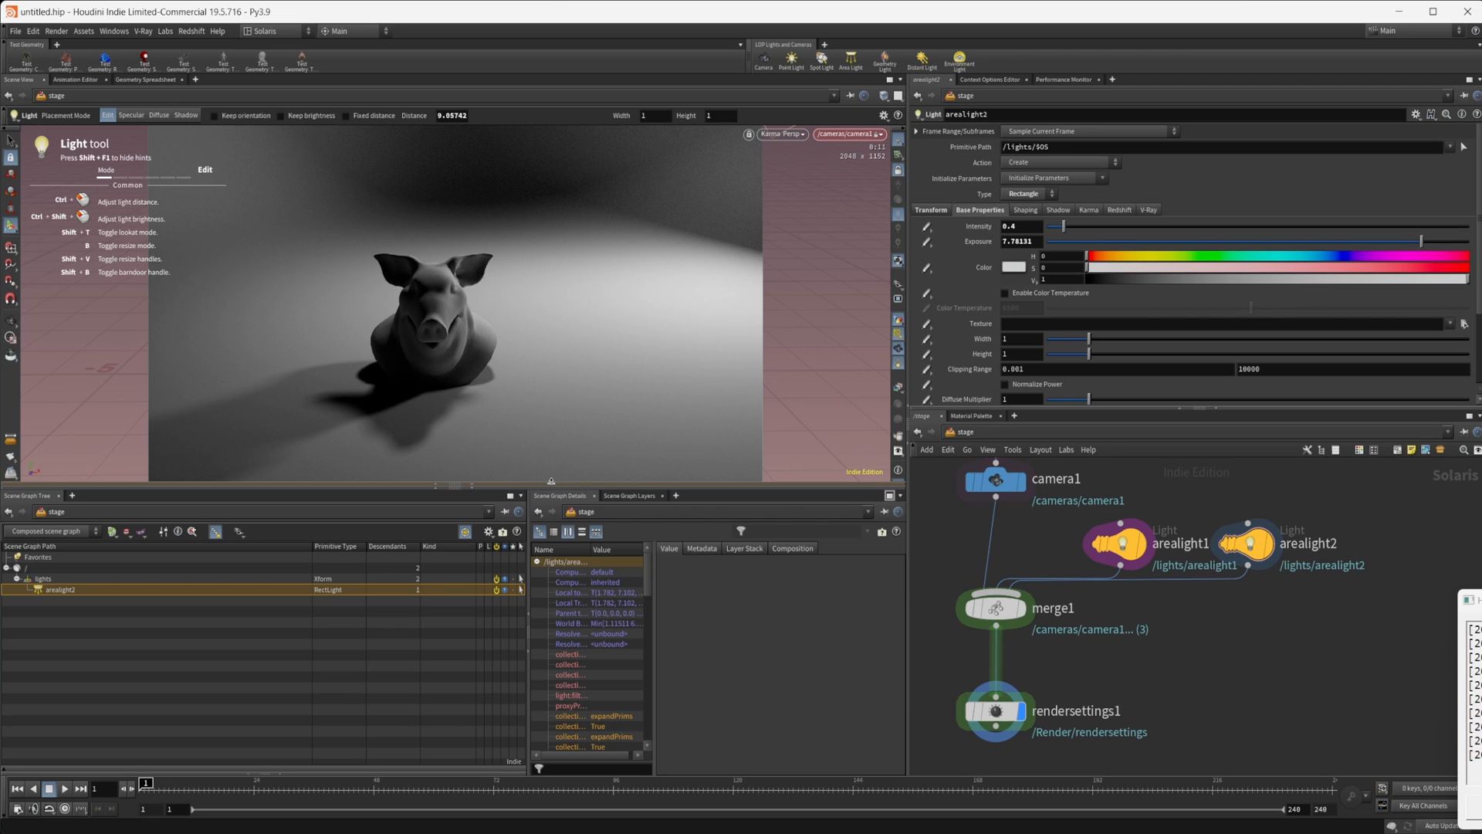
{"action": "mouse_move", "coordinate": [616, 494]}
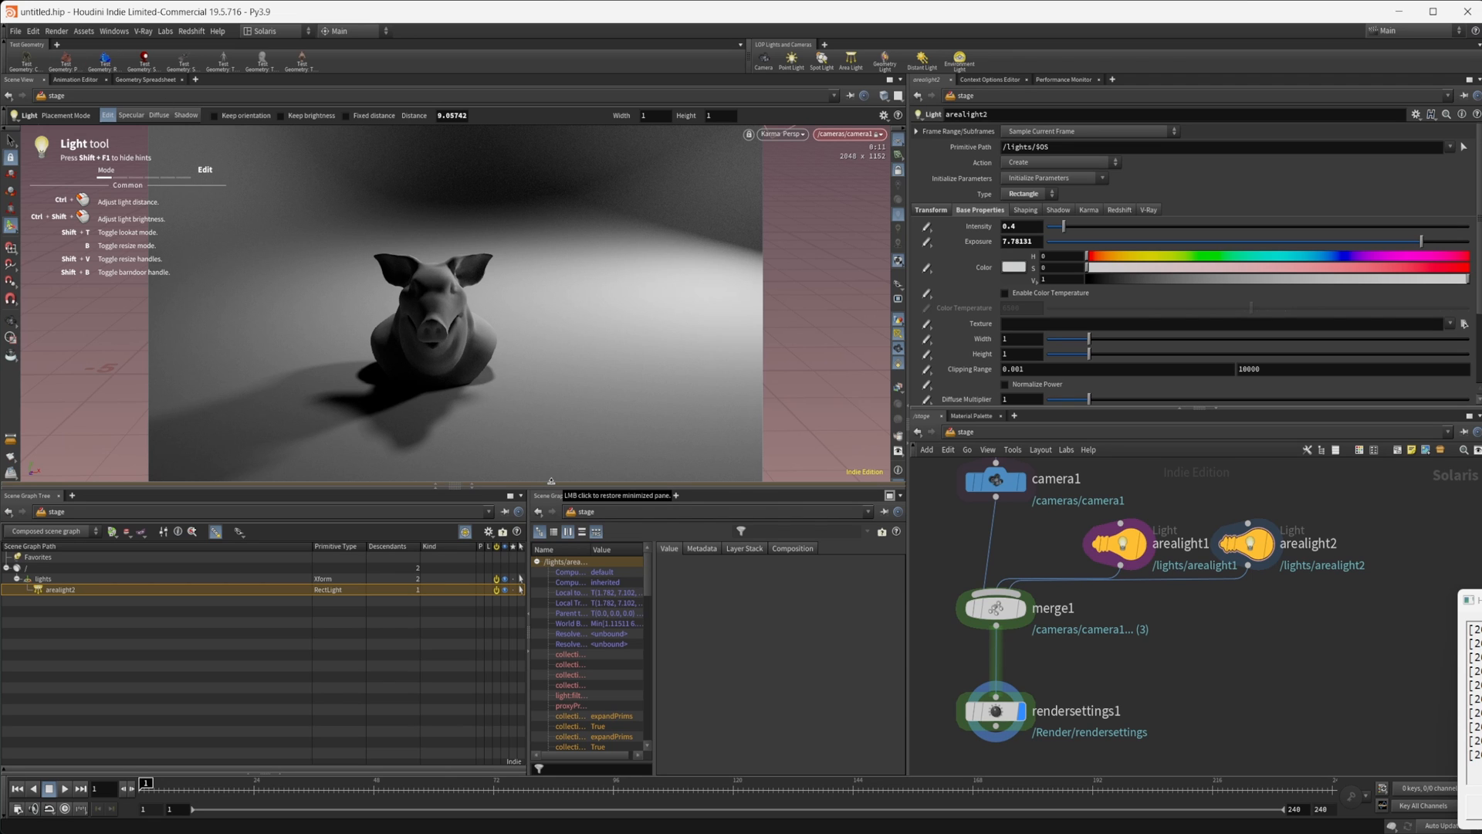